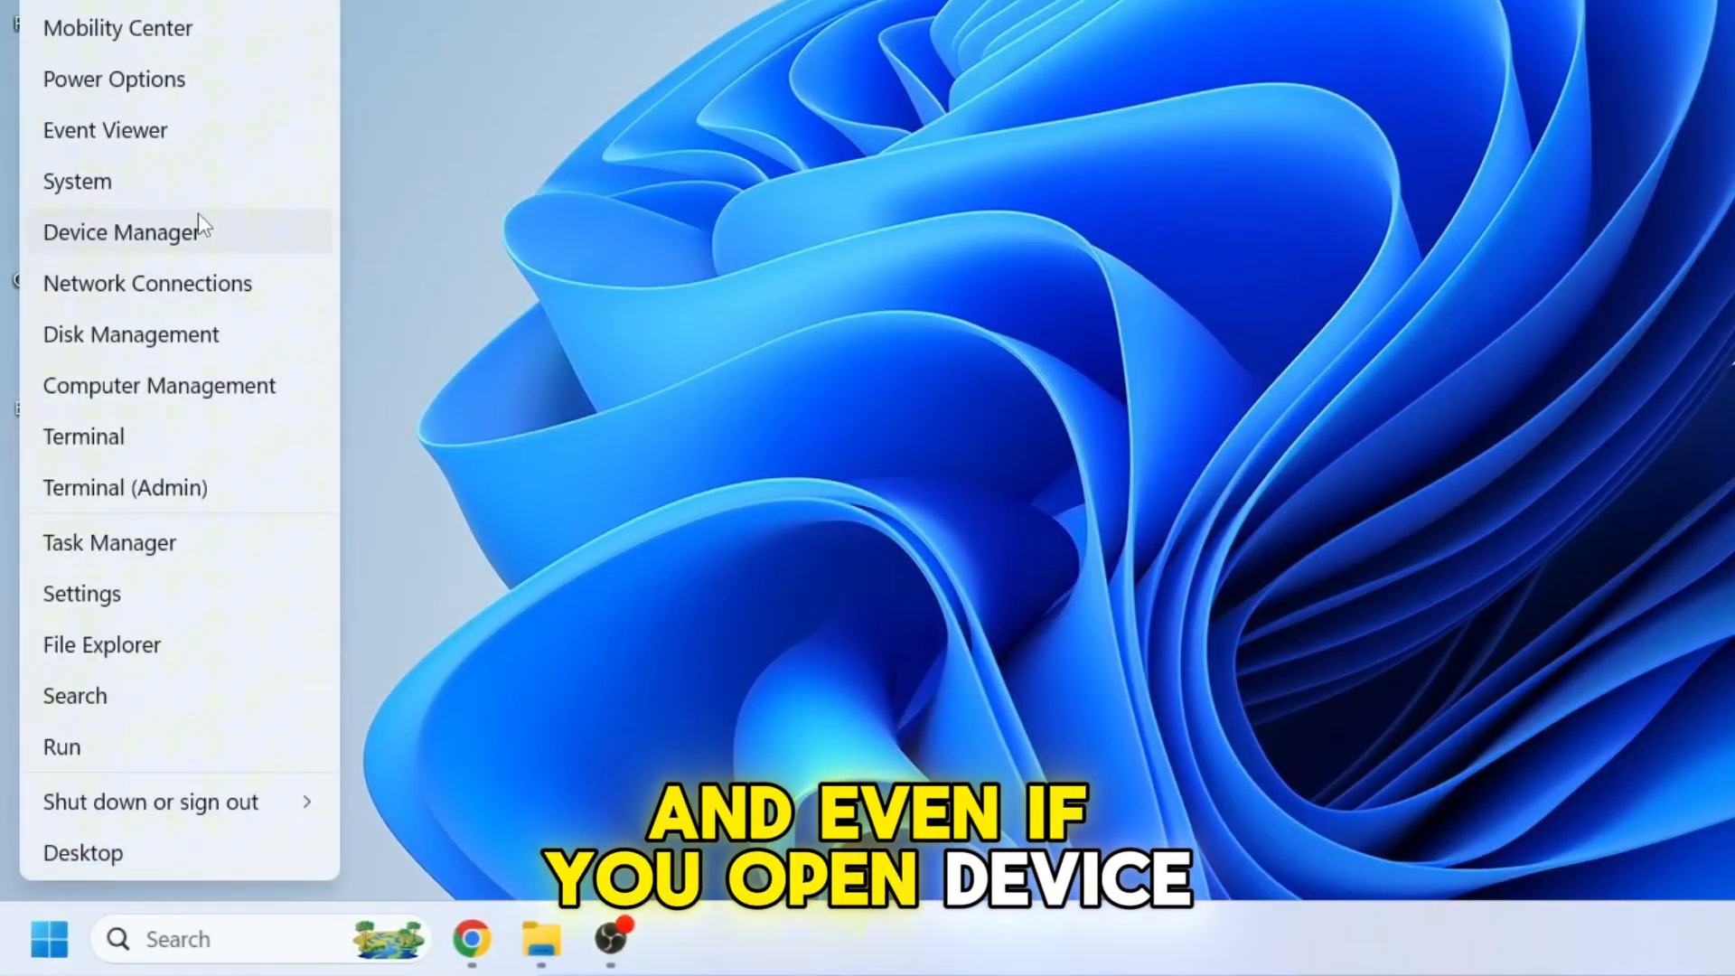
- Check the network adapters in Device Manager and close it
click(121, 233)
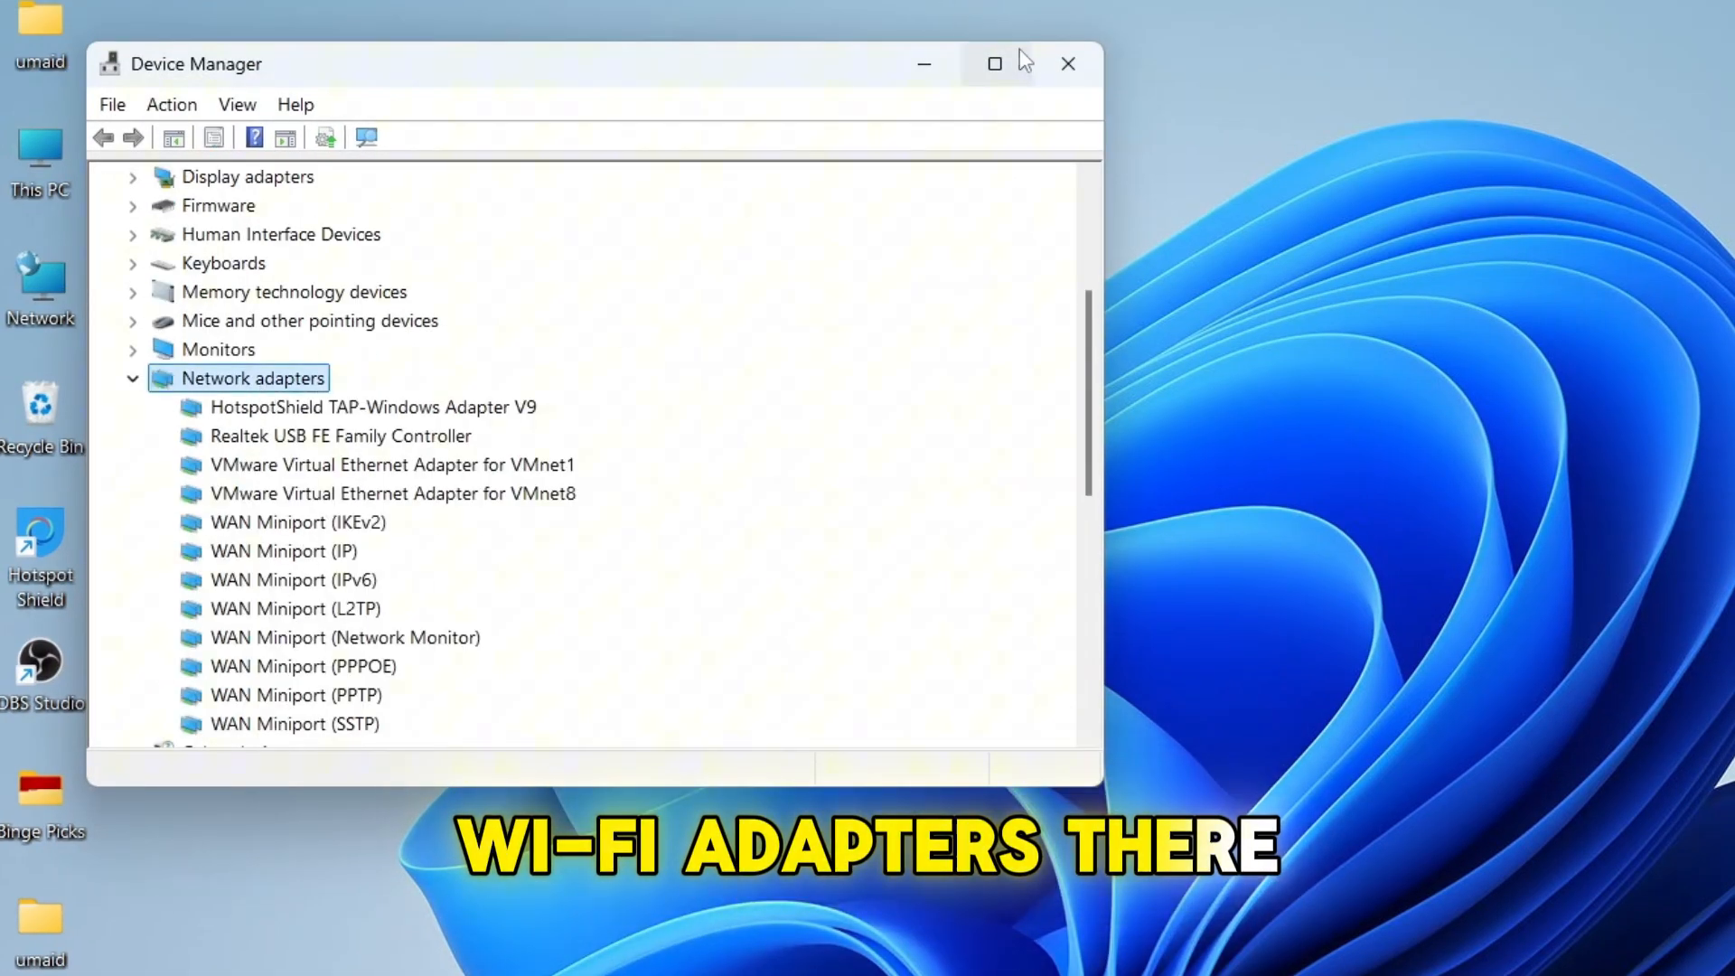
click(1066, 64)
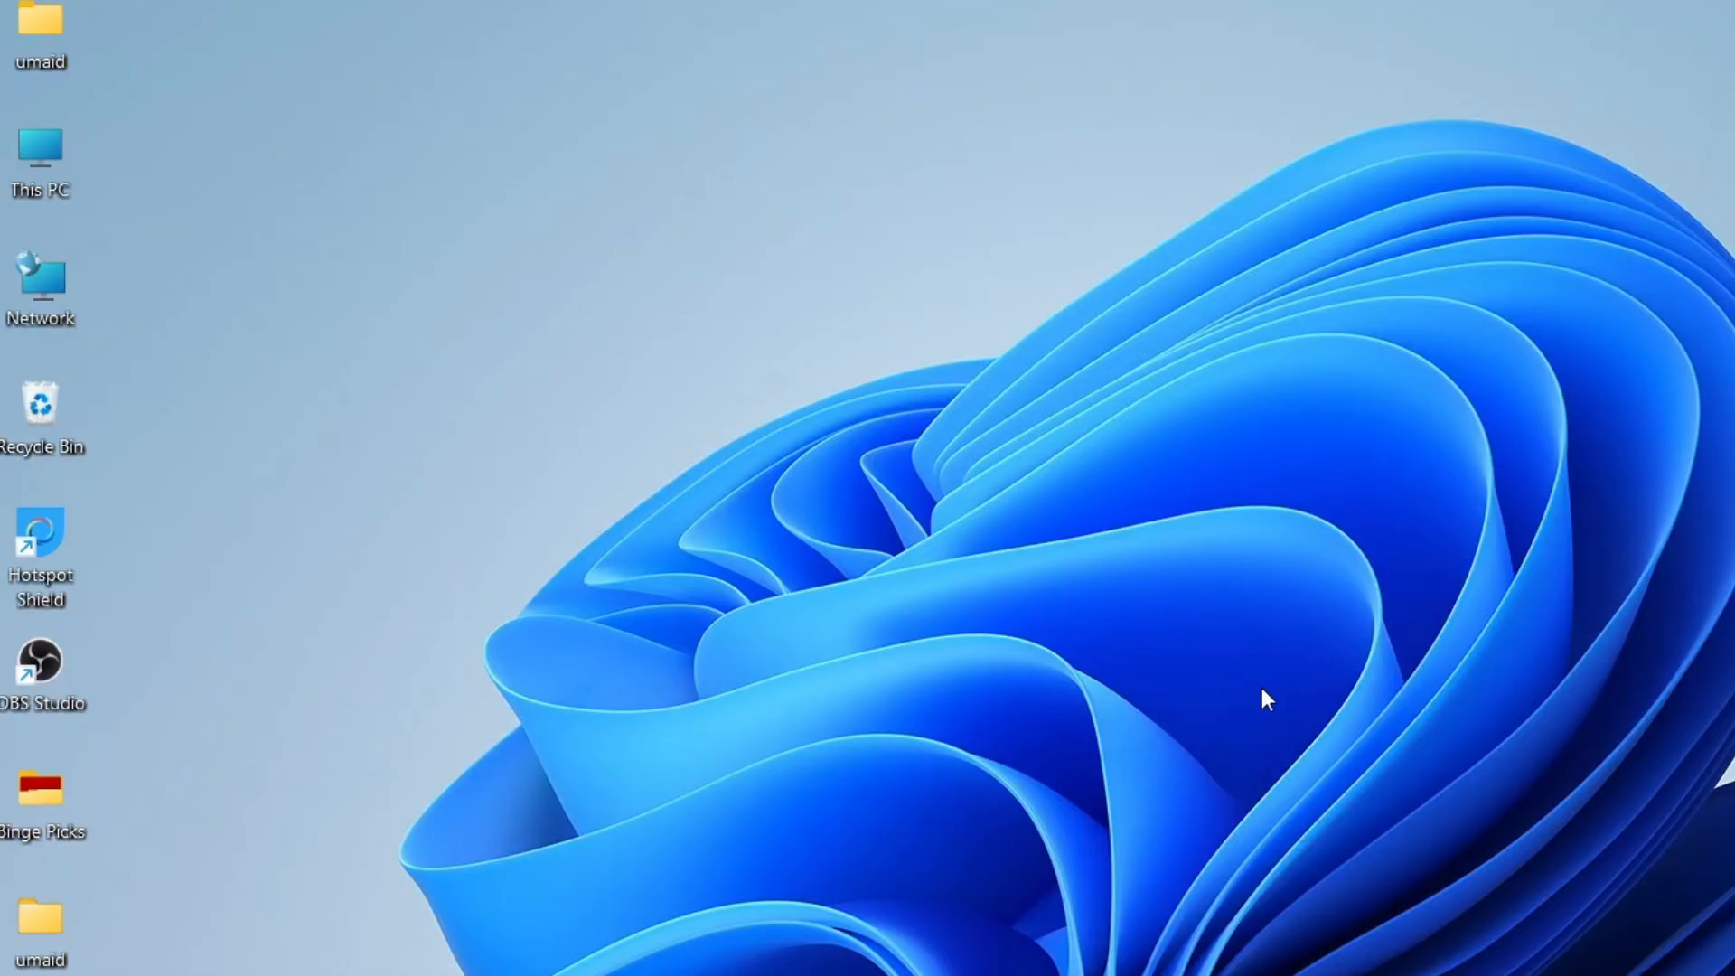
- Launch Command Prompt with administrator rights from a search for cmd
text(cmd)
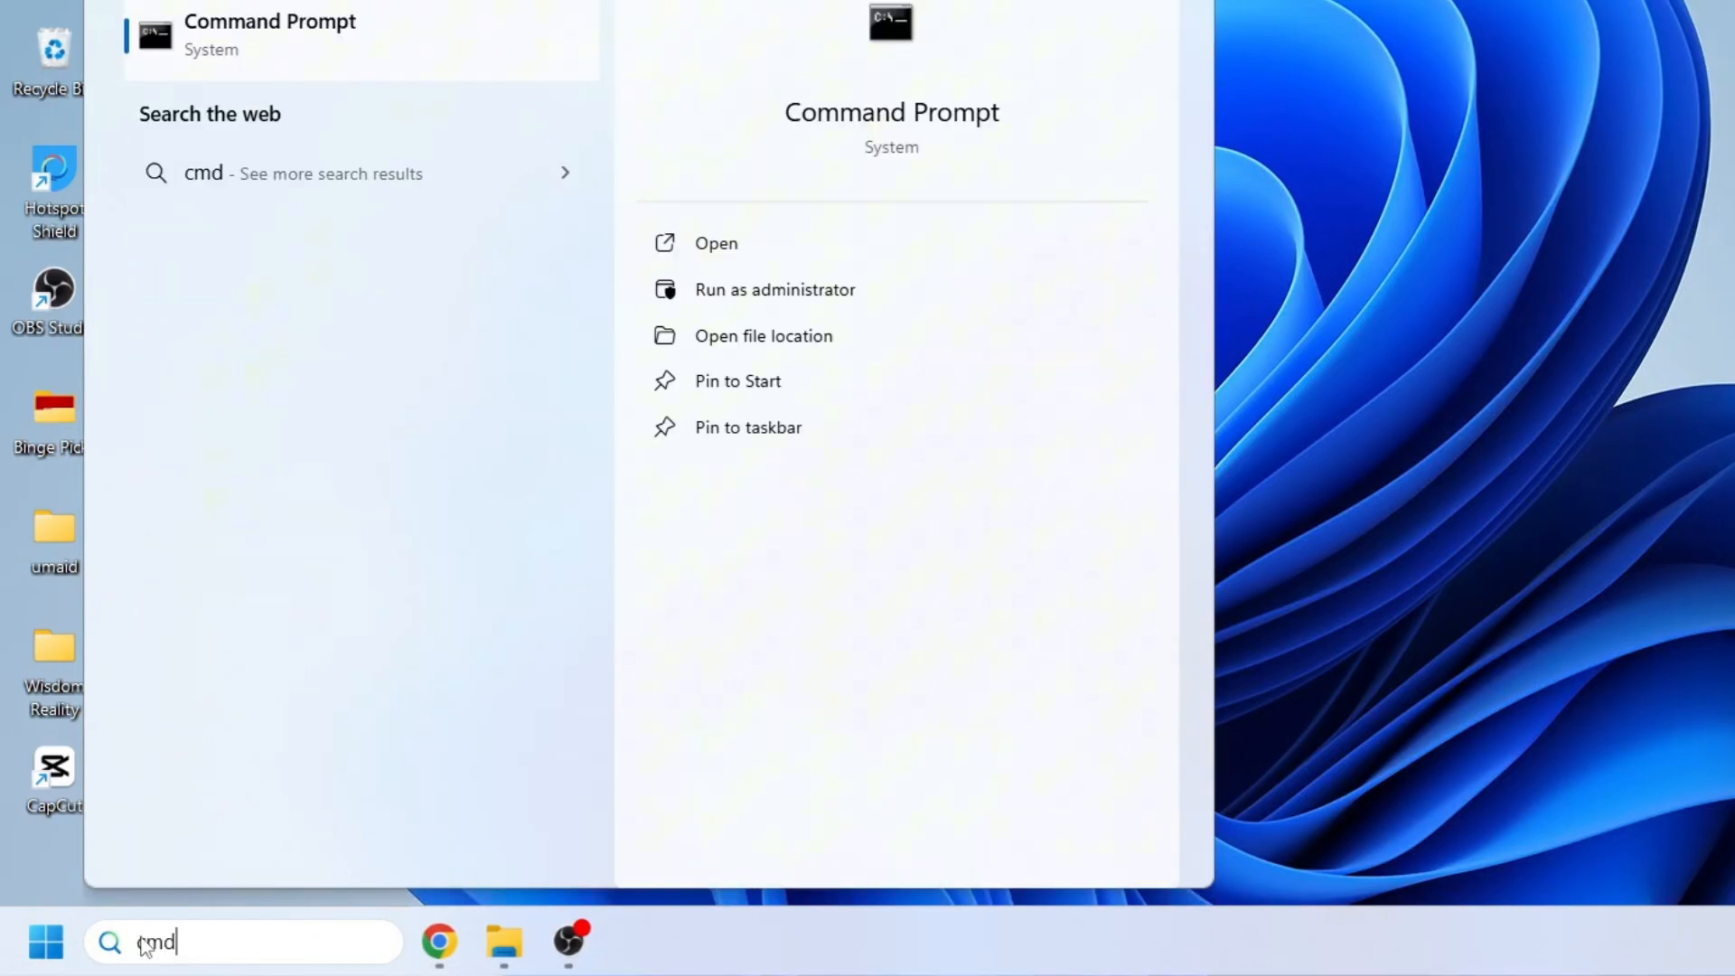
mouse_move(354, 173)
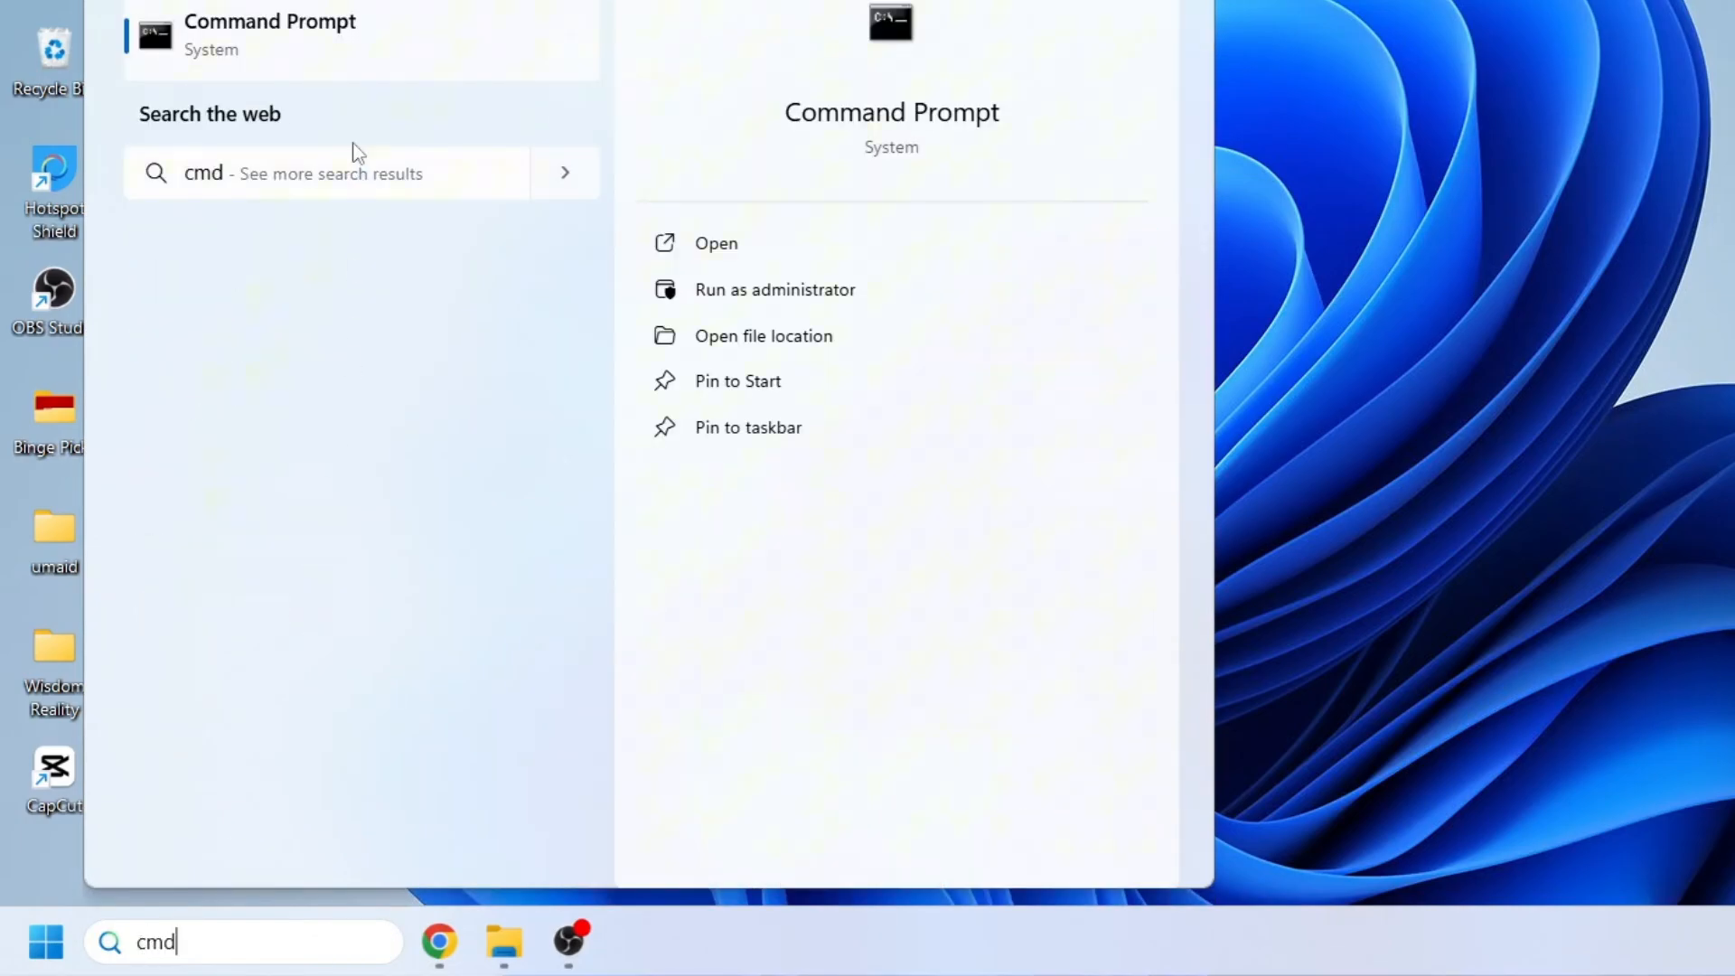
click(776, 289)
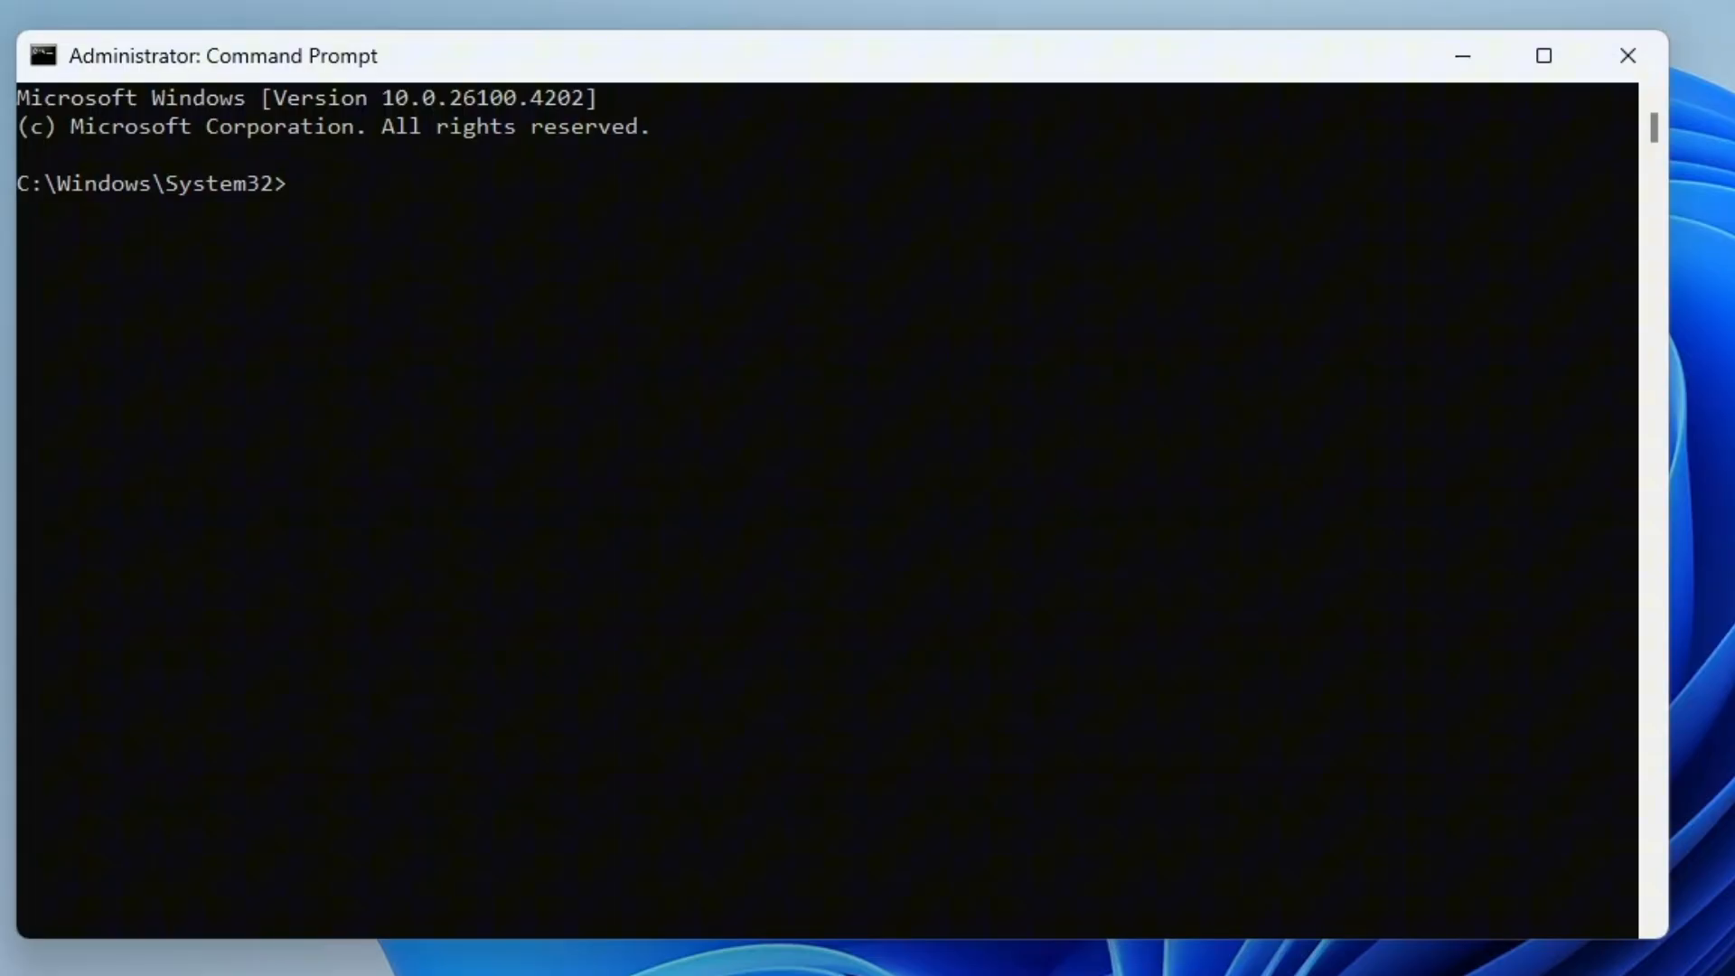
- Run ping 127.0.0.1 in the admin console to test the network stack
text(ping)
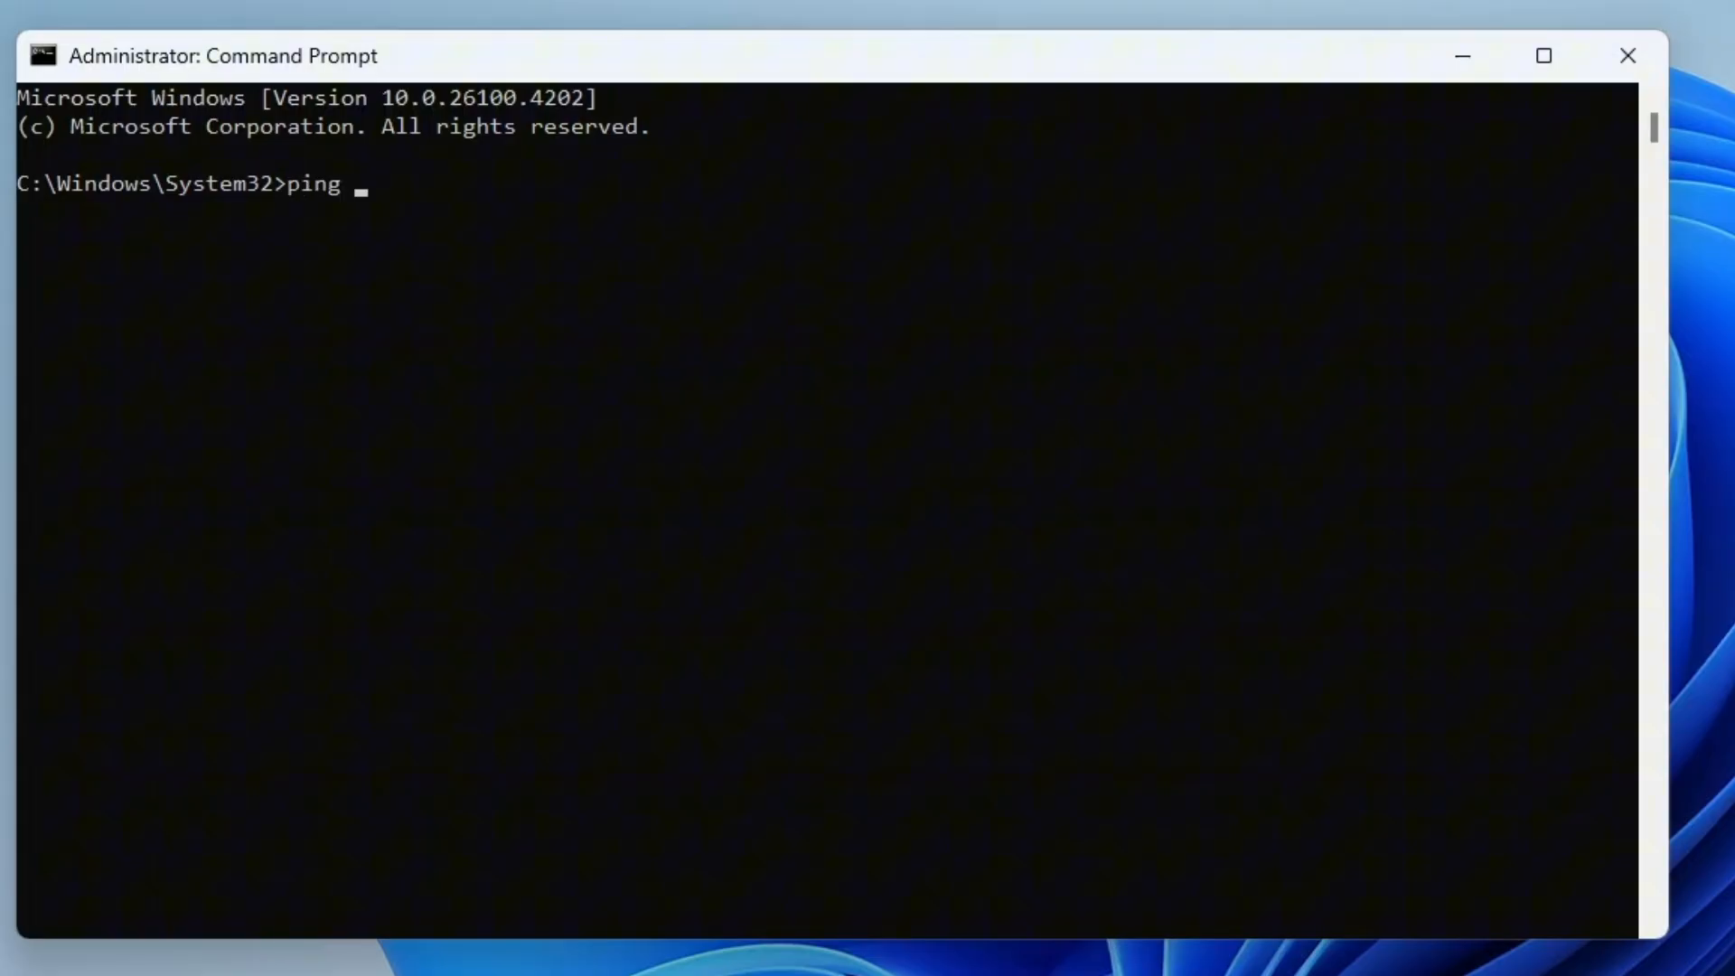
text(127.0.0.1)
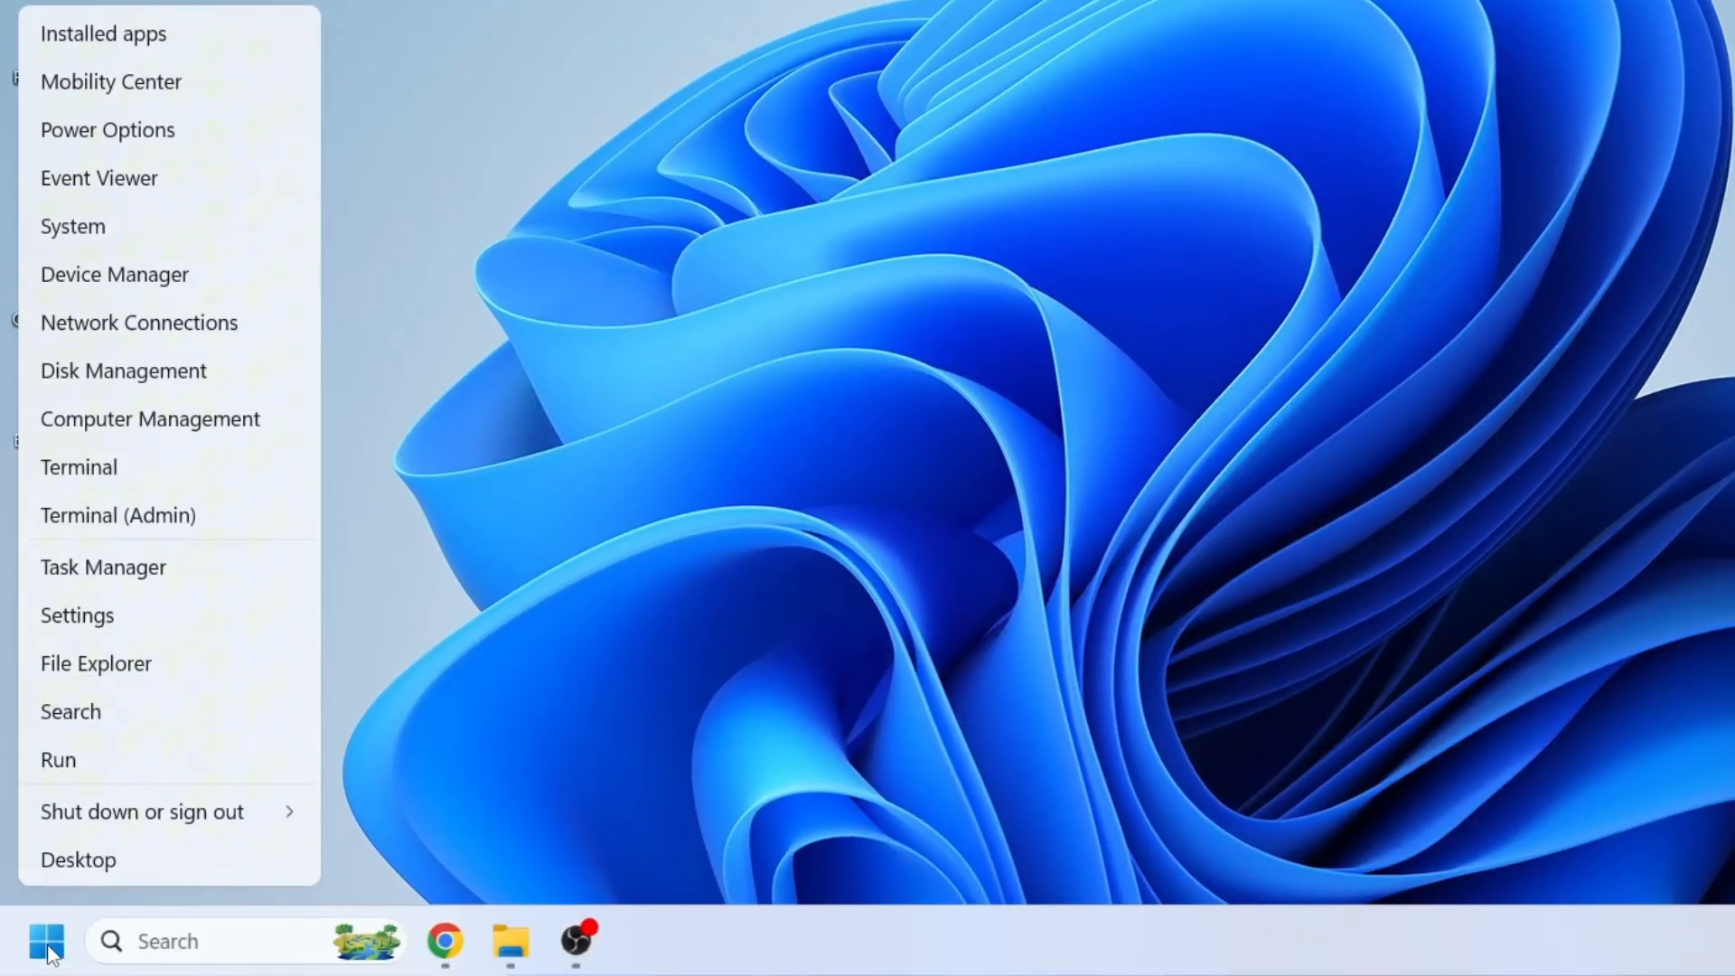
- Open the Services console via Run with the services command
click(58, 759)
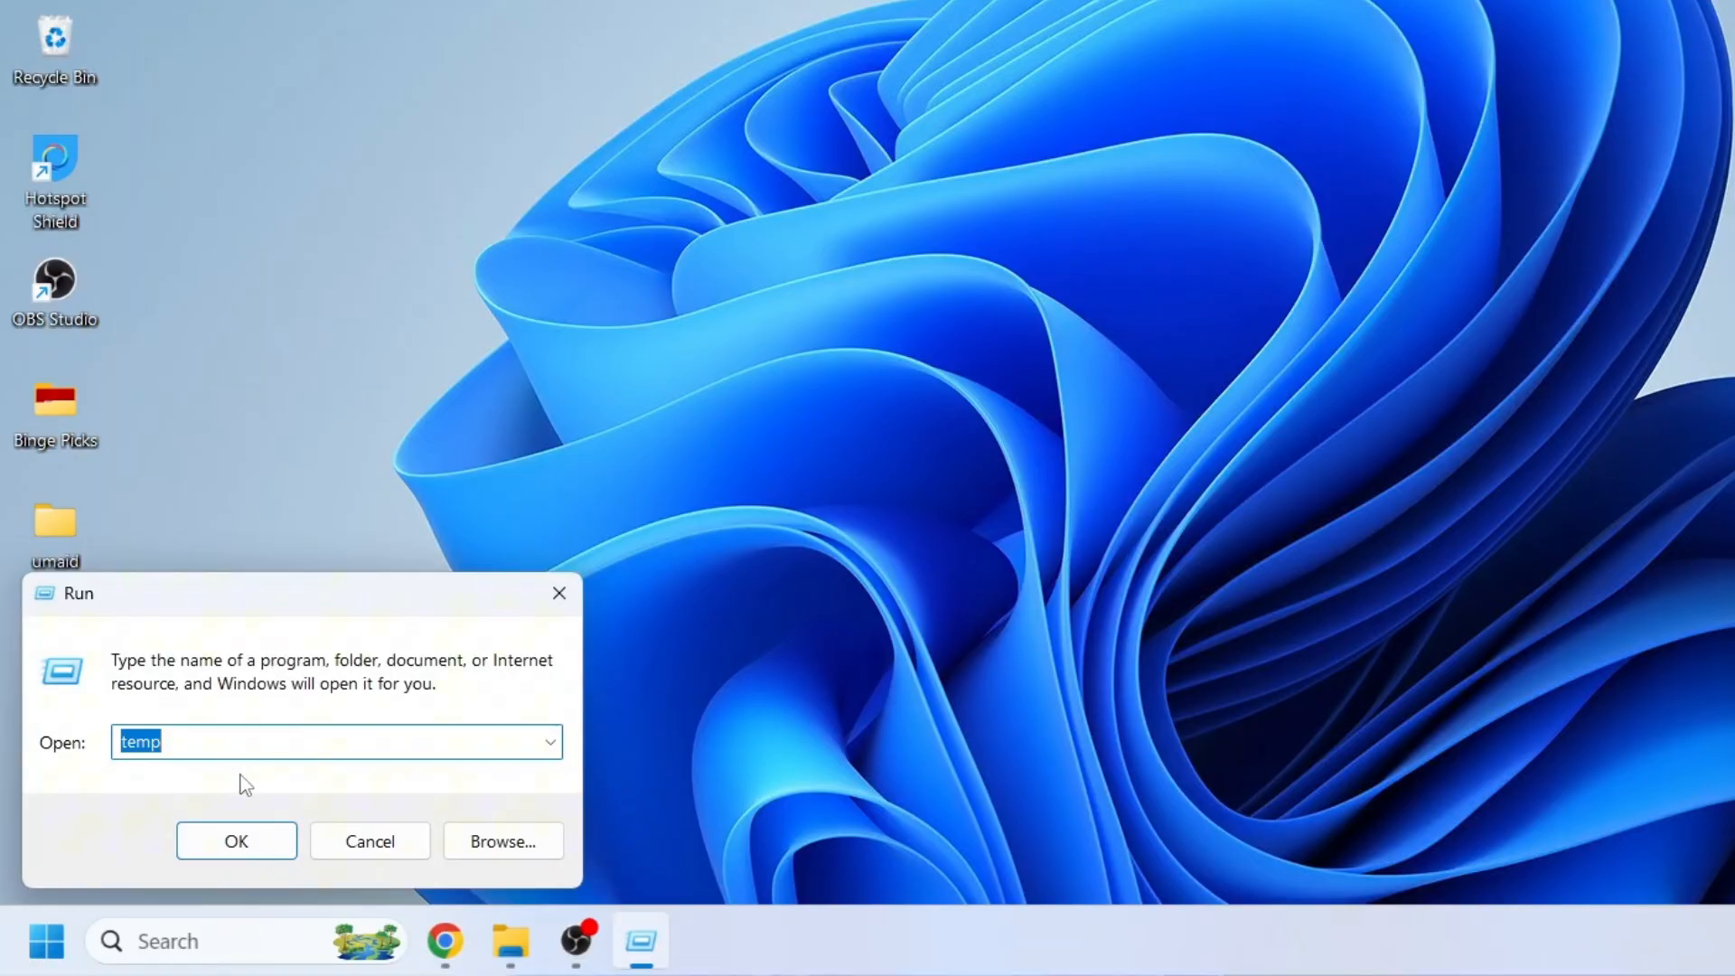
text(services)
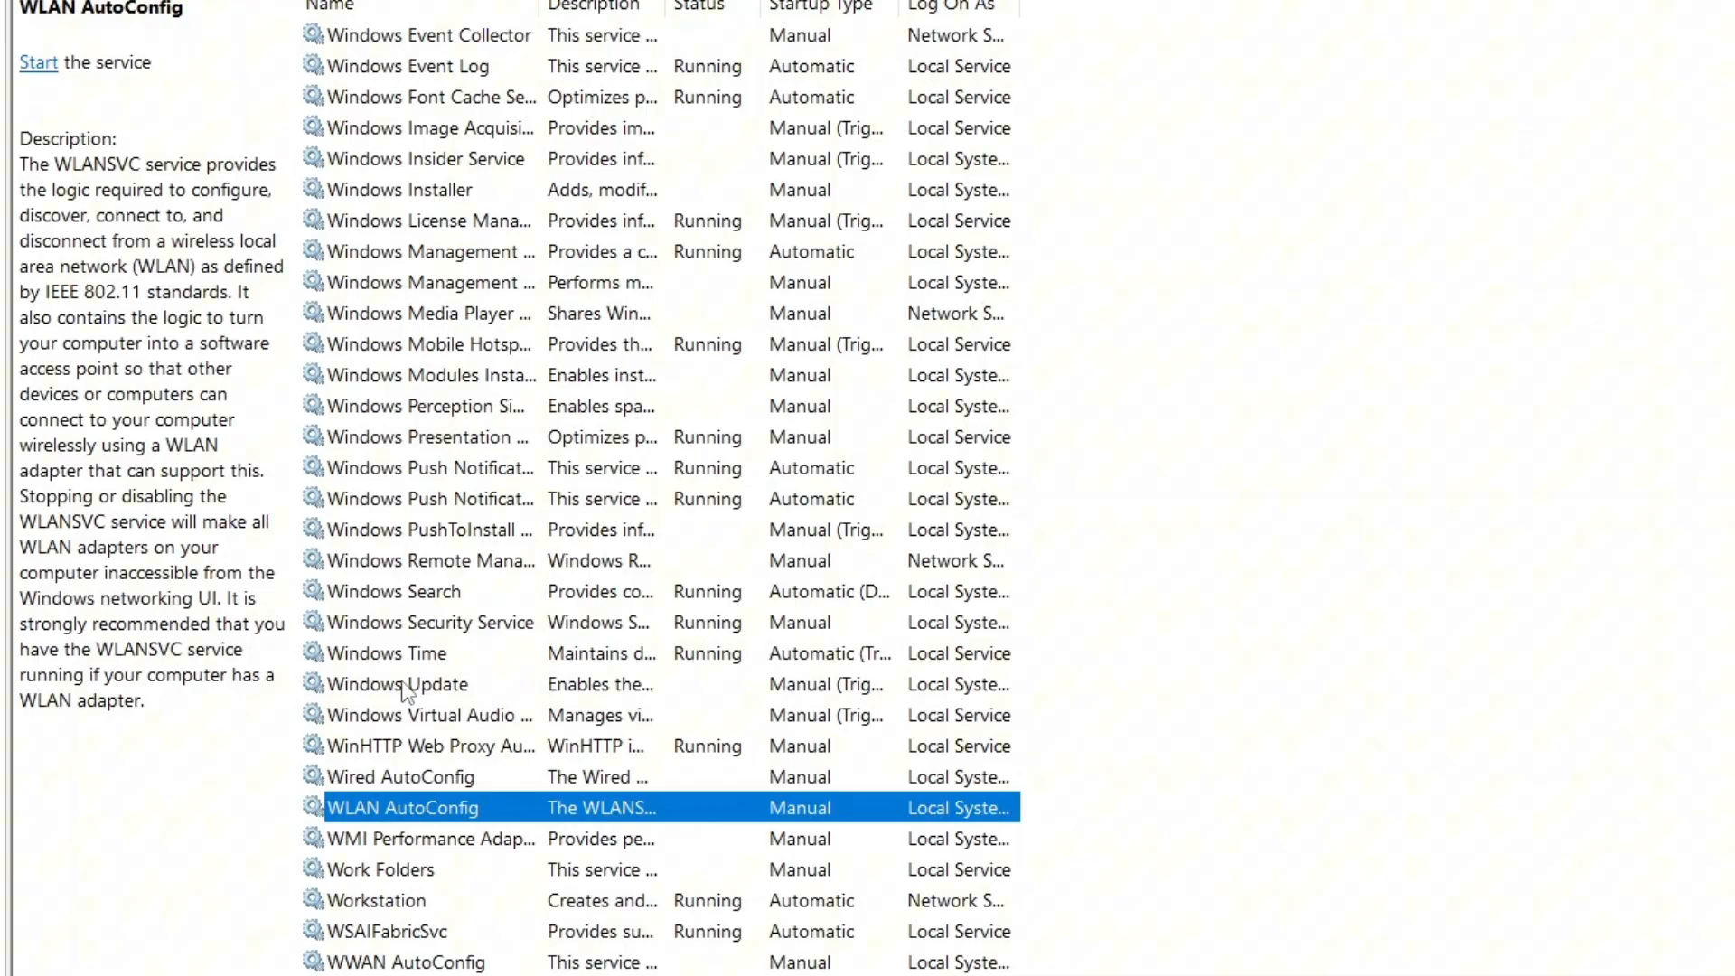
mouse_move(532, 706)
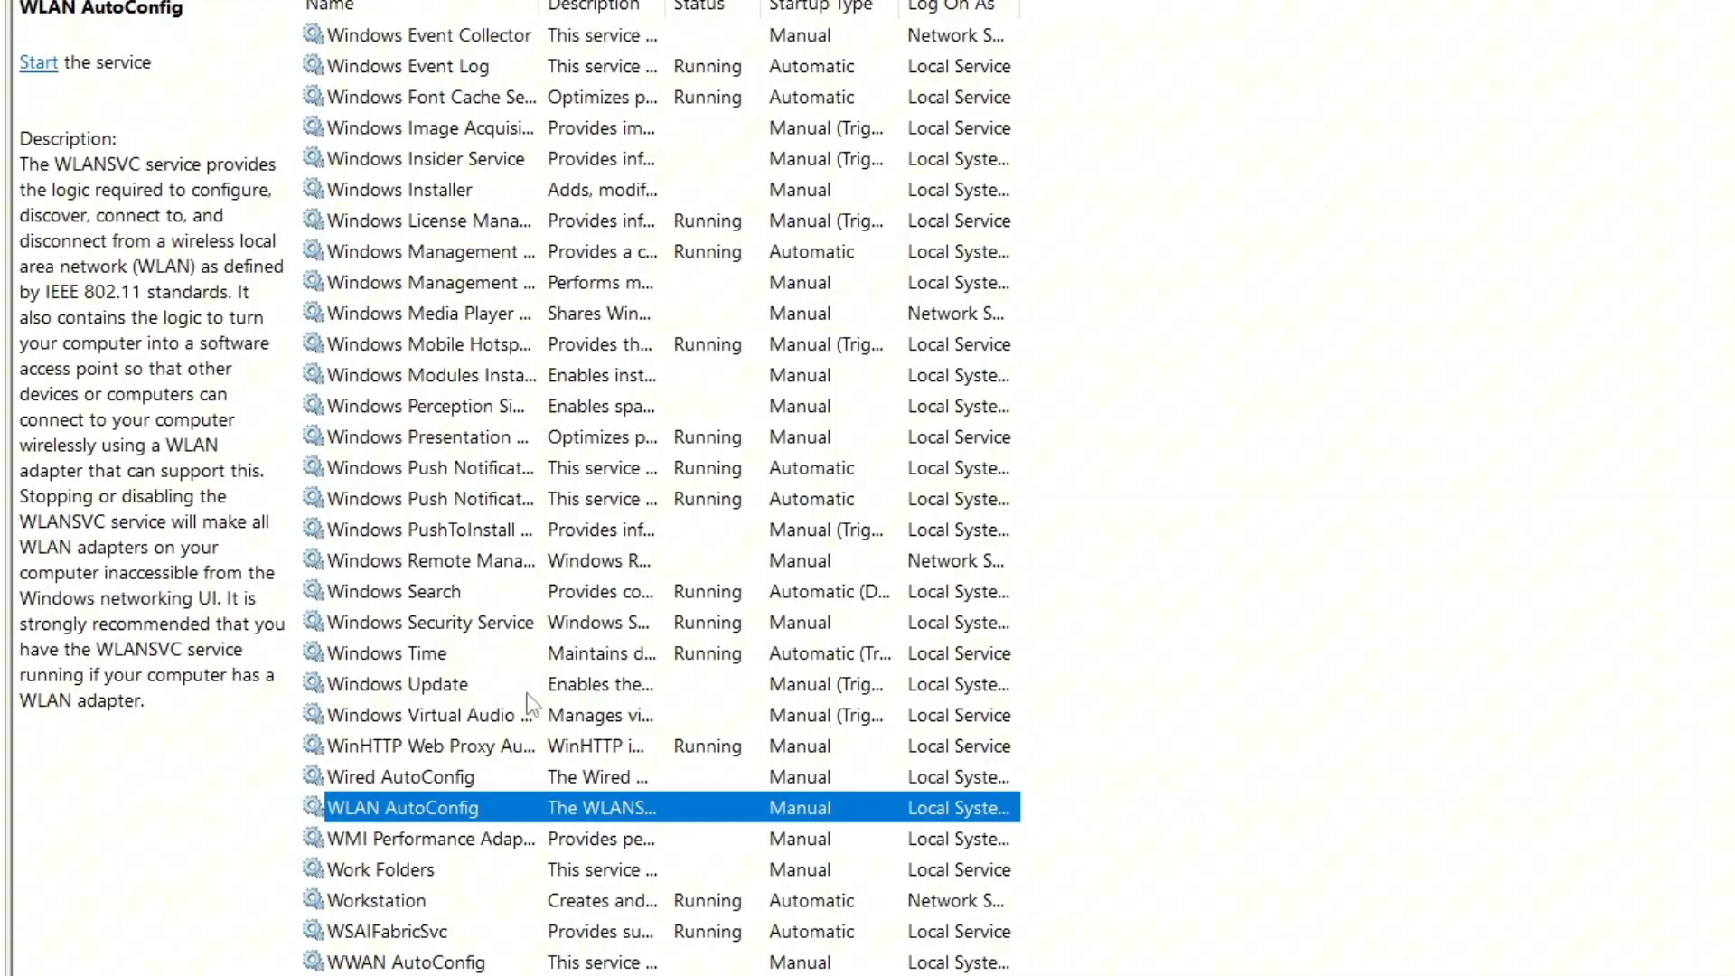
- Set WLAN AutoConfig to Automatic startup, start it and confirm the settings
double_click(403, 806)
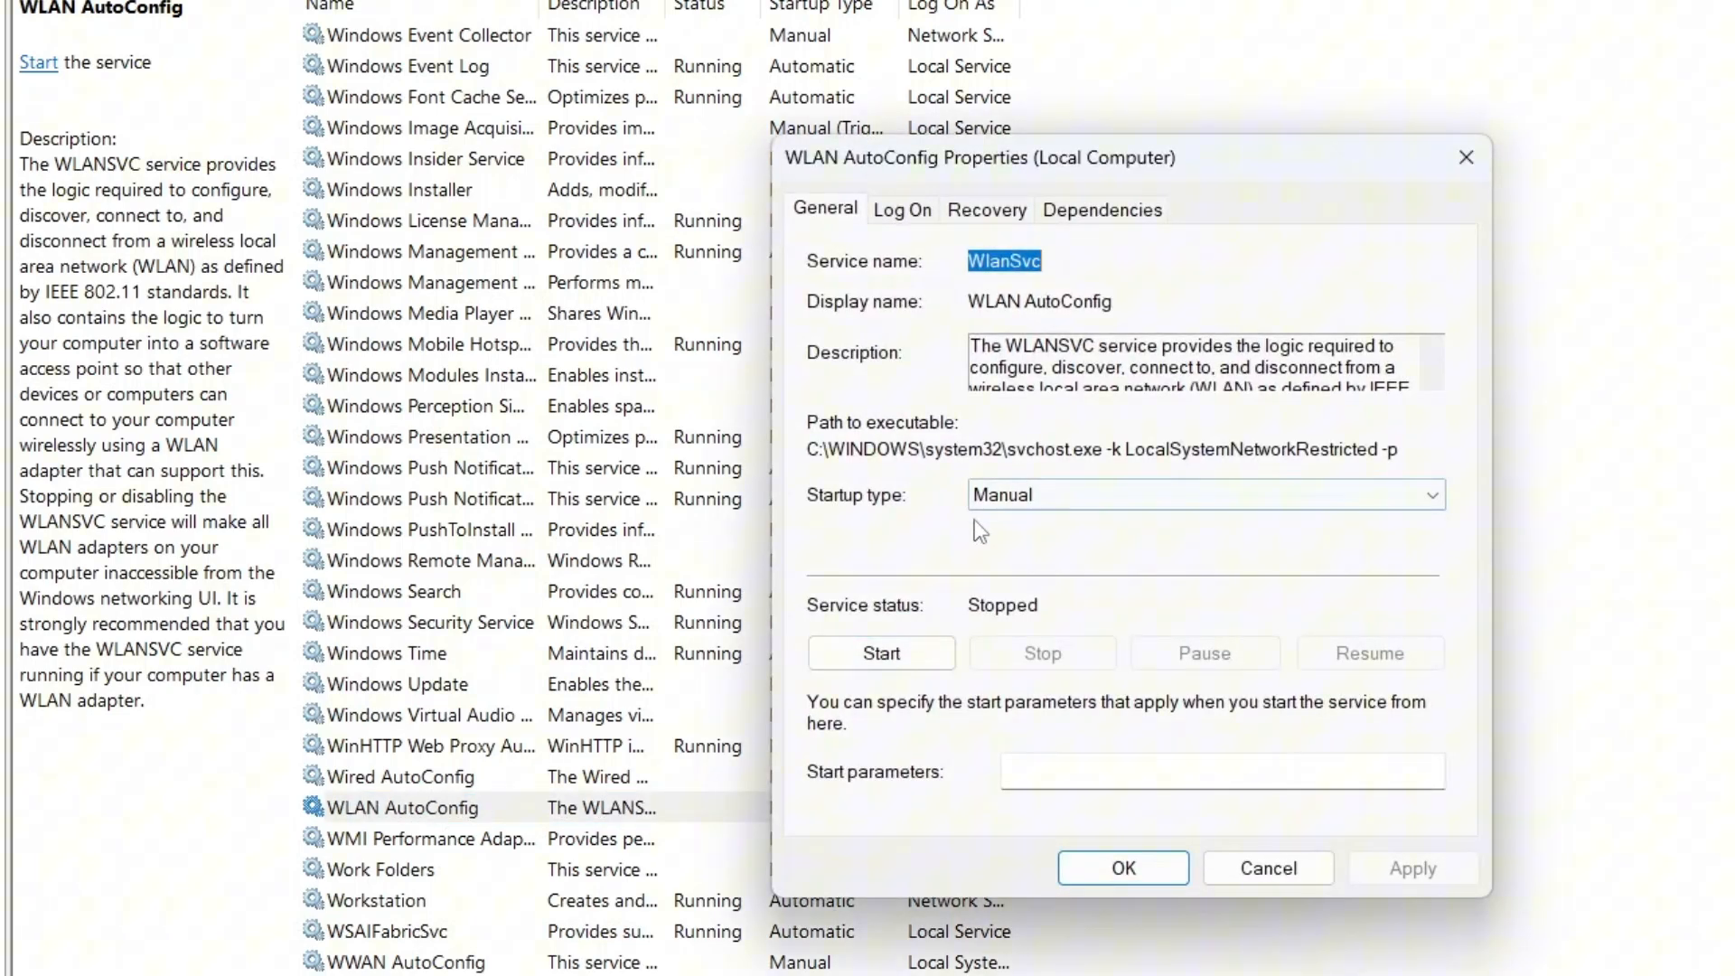
click(1206, 496)
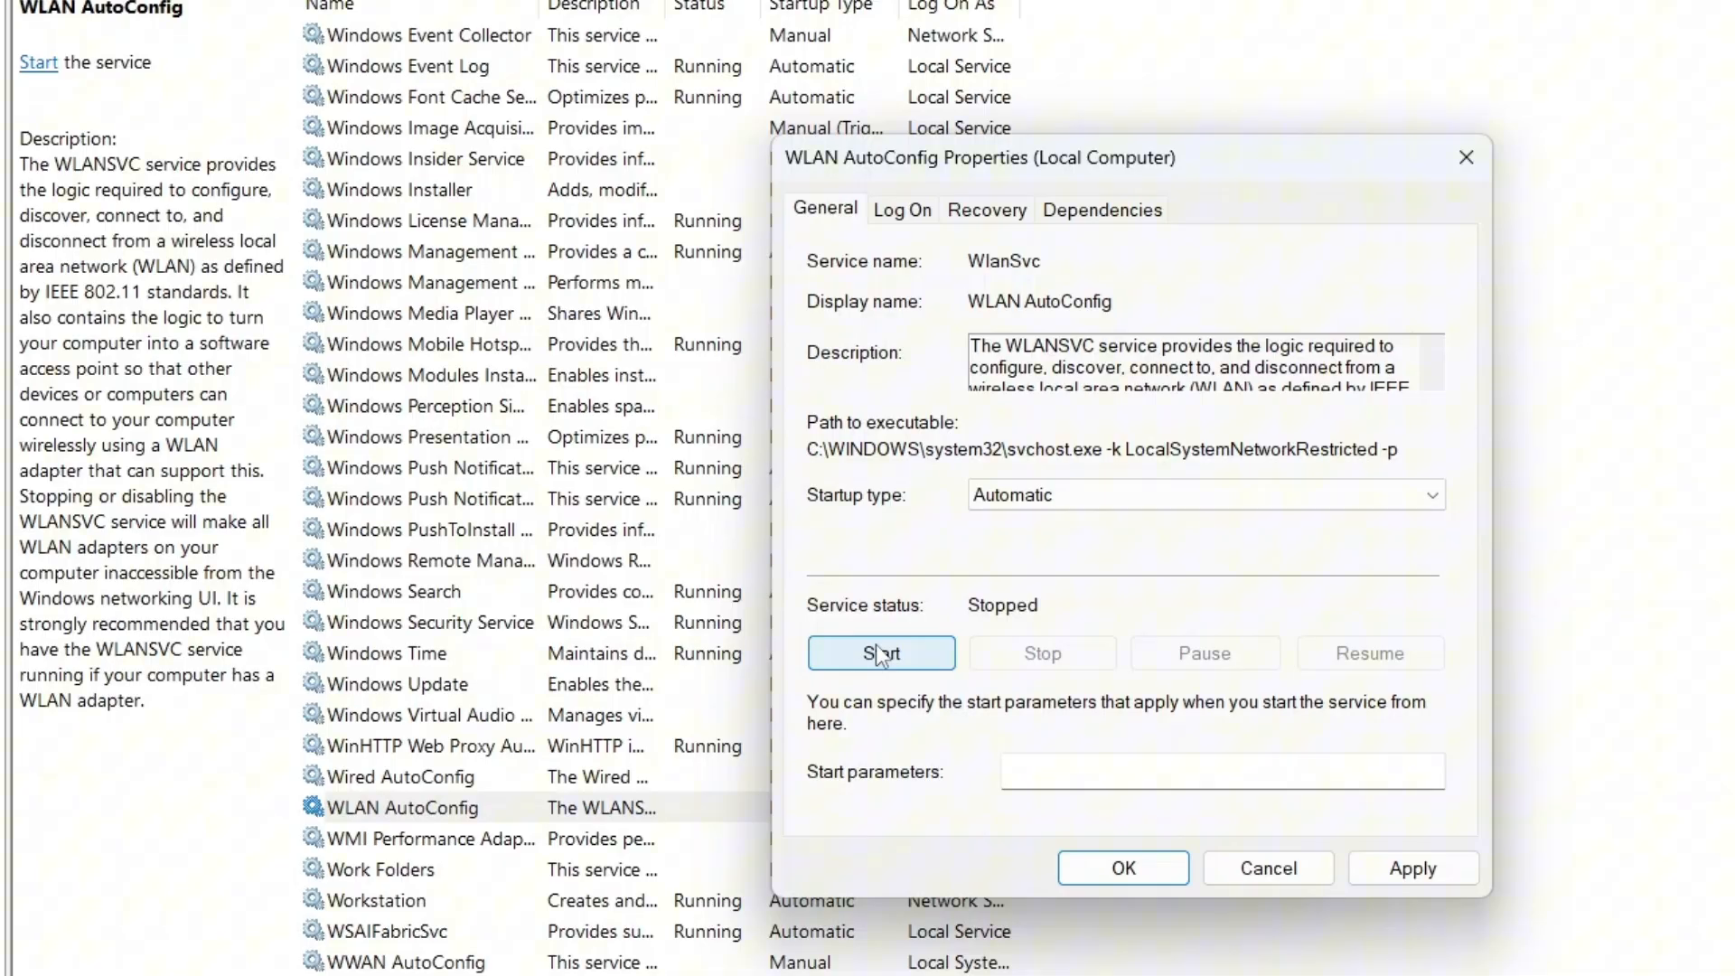
click(881, 653)
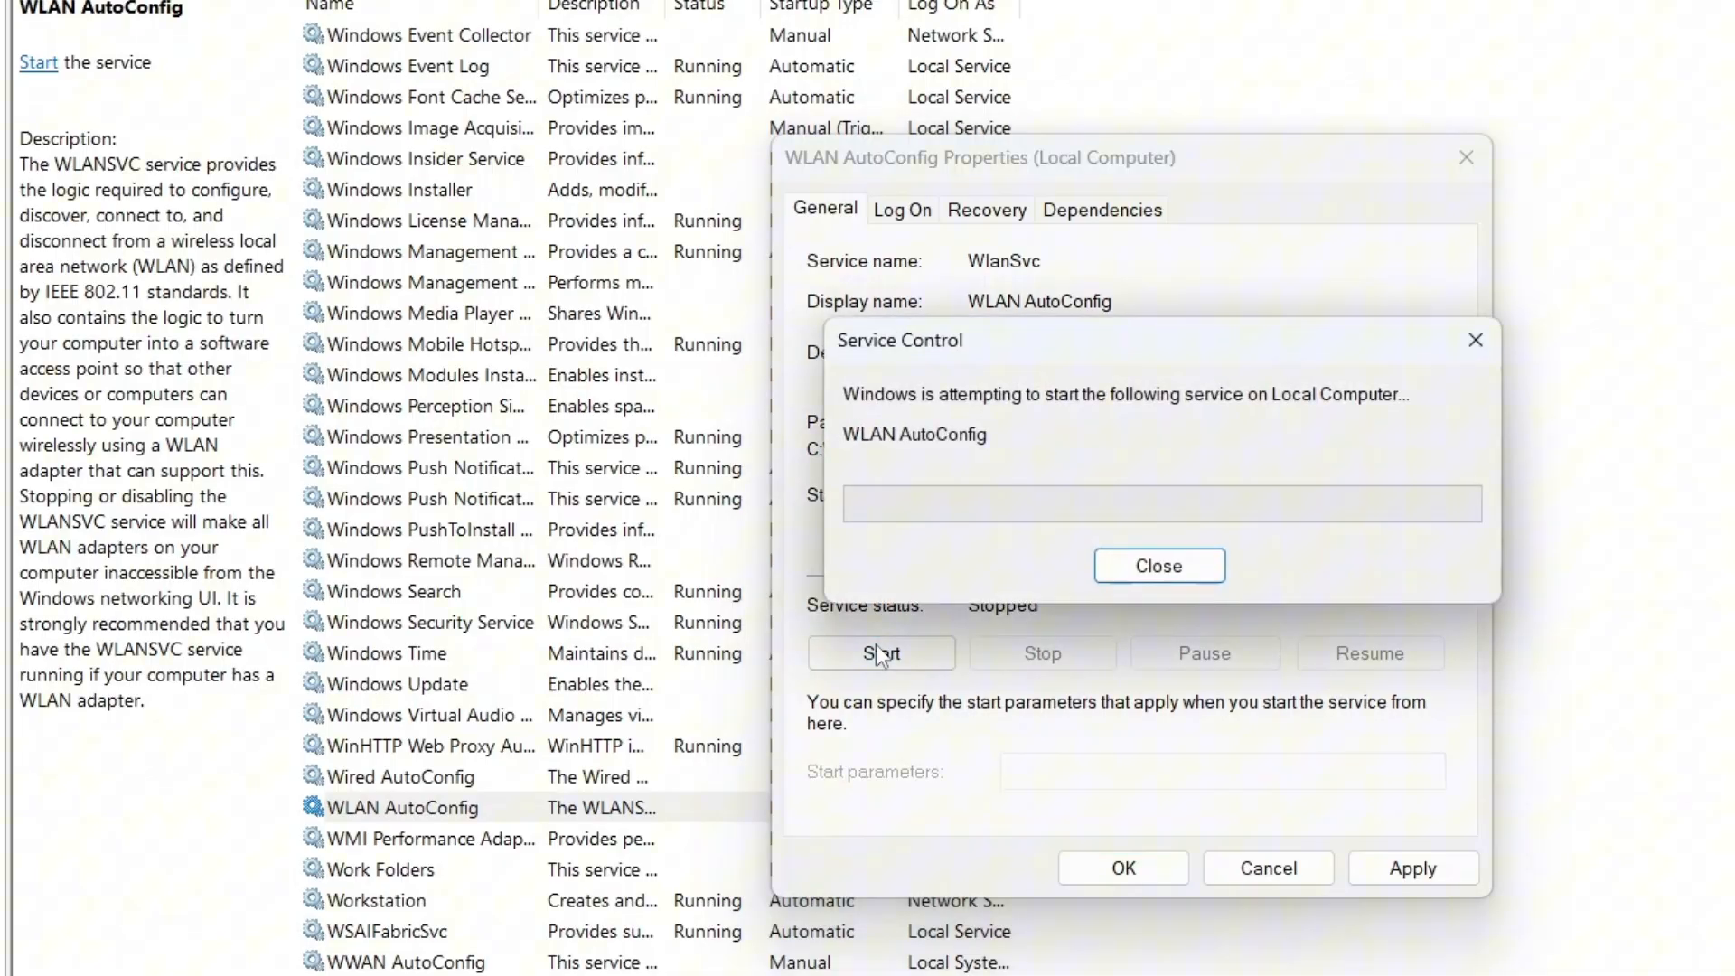
click(1158, 566)
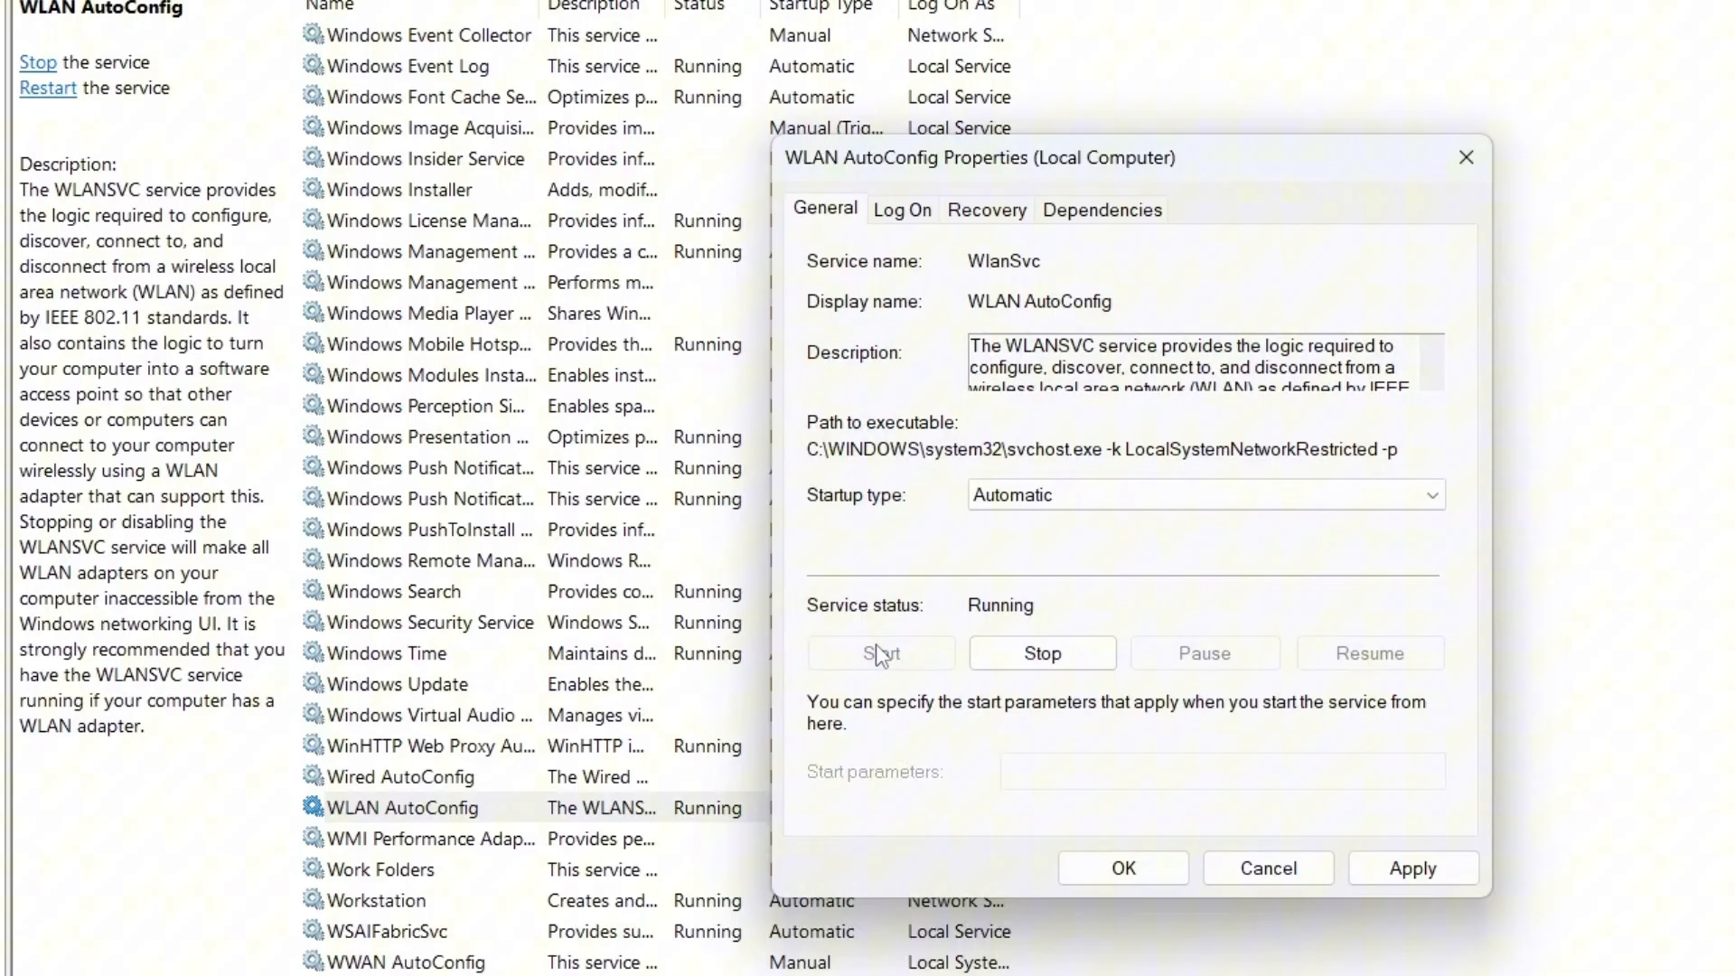
click(1122, 868)
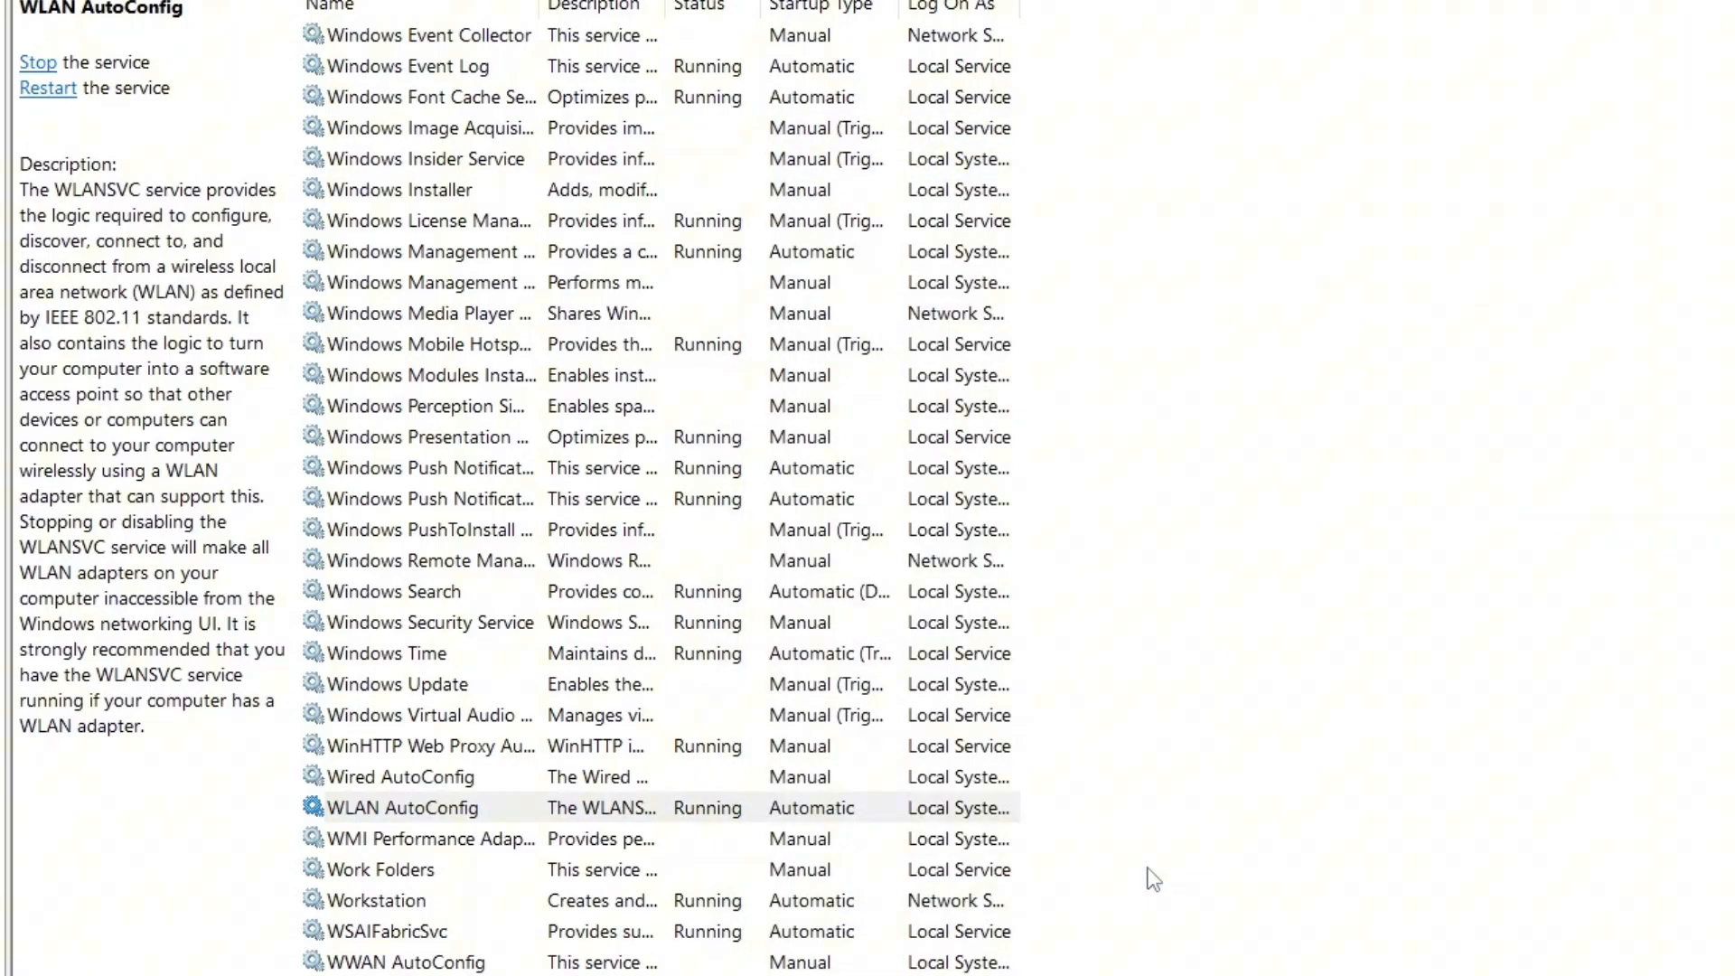
click(396, 591)
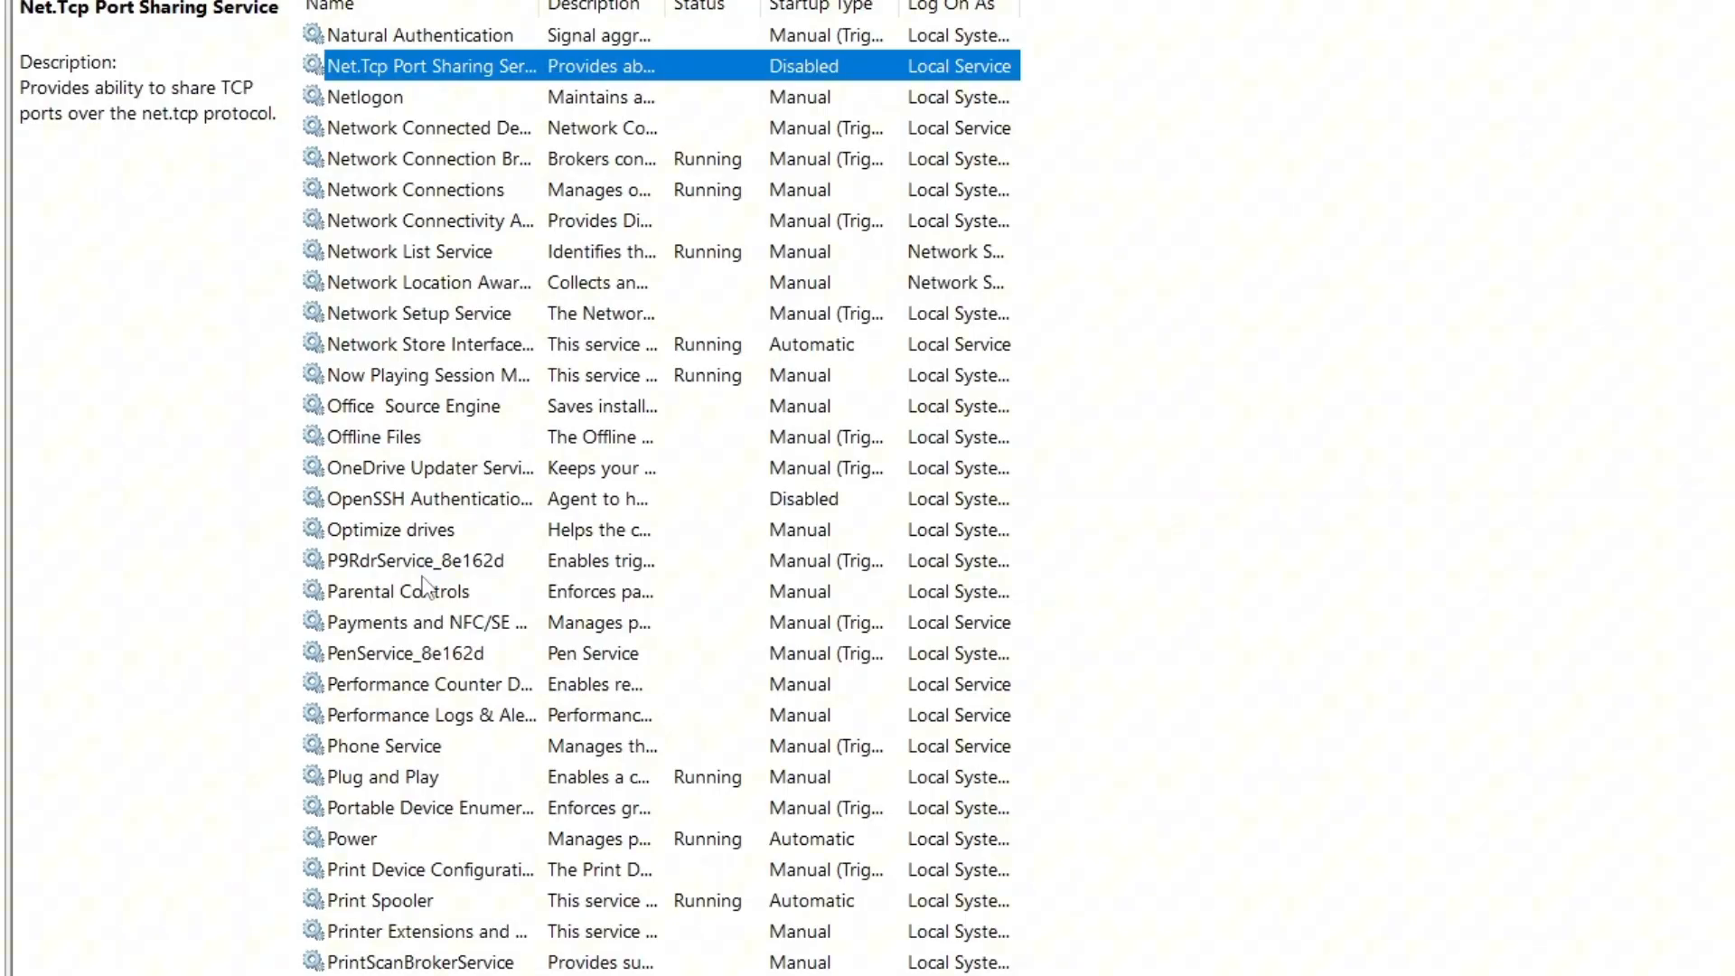
- Set Network Connections to Automatic startup, then stop and restart the service
click(416, 190)
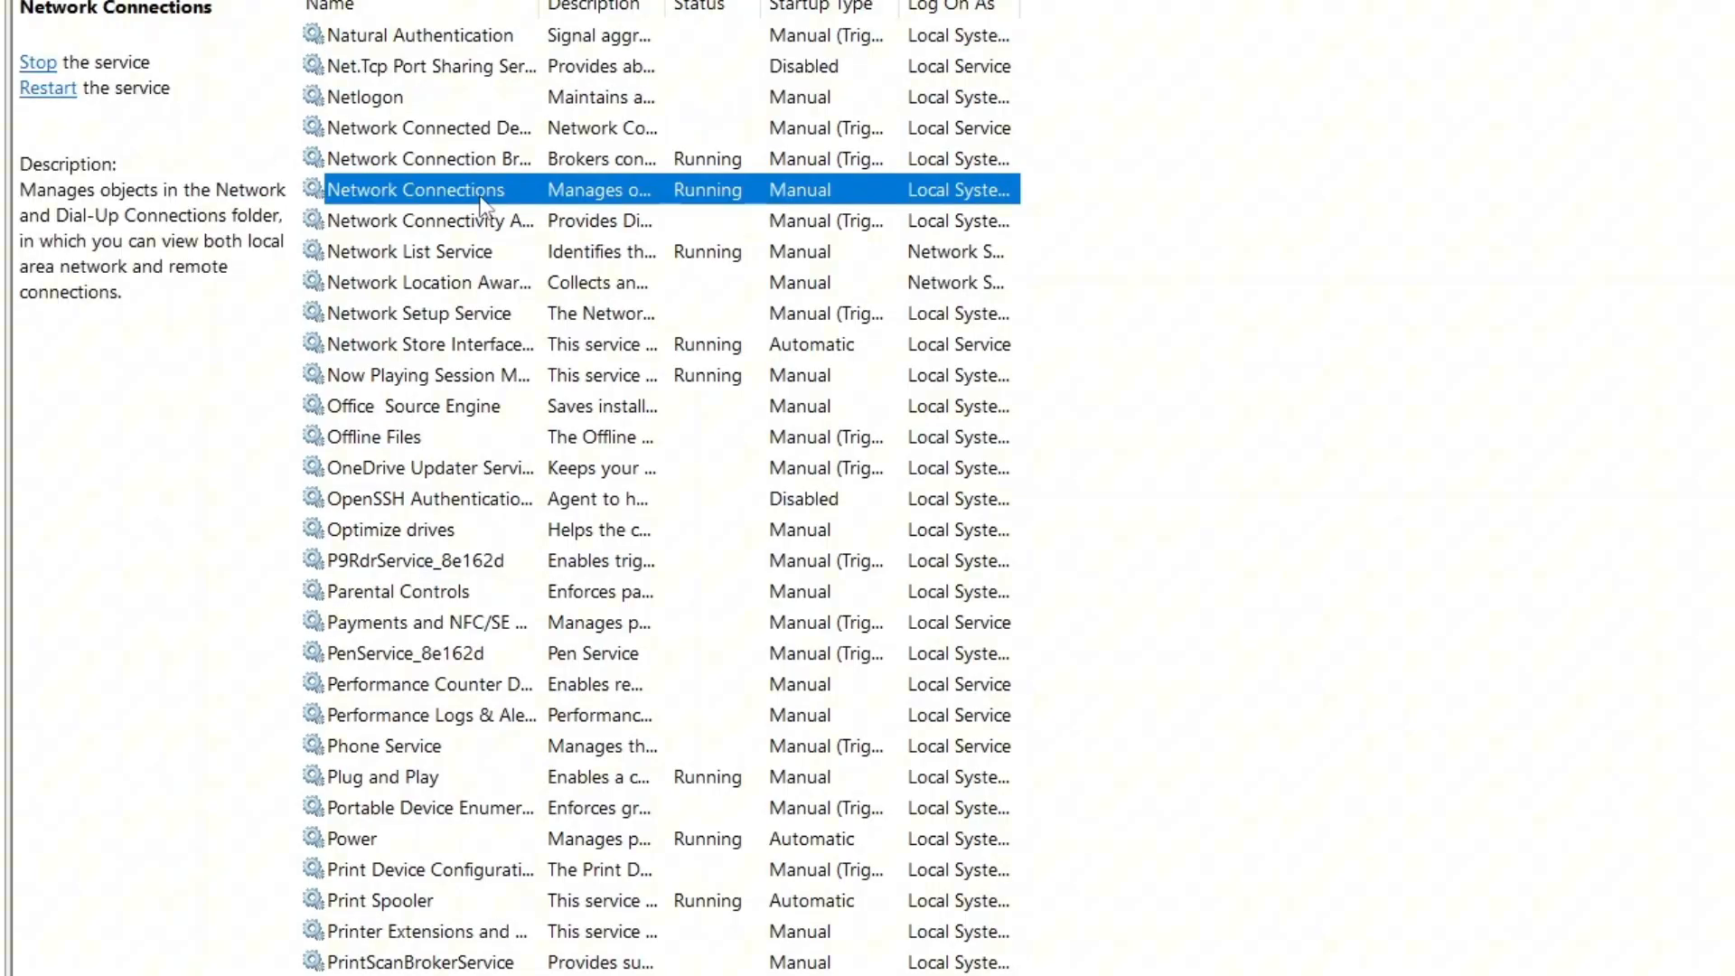
double_click(415, 190)
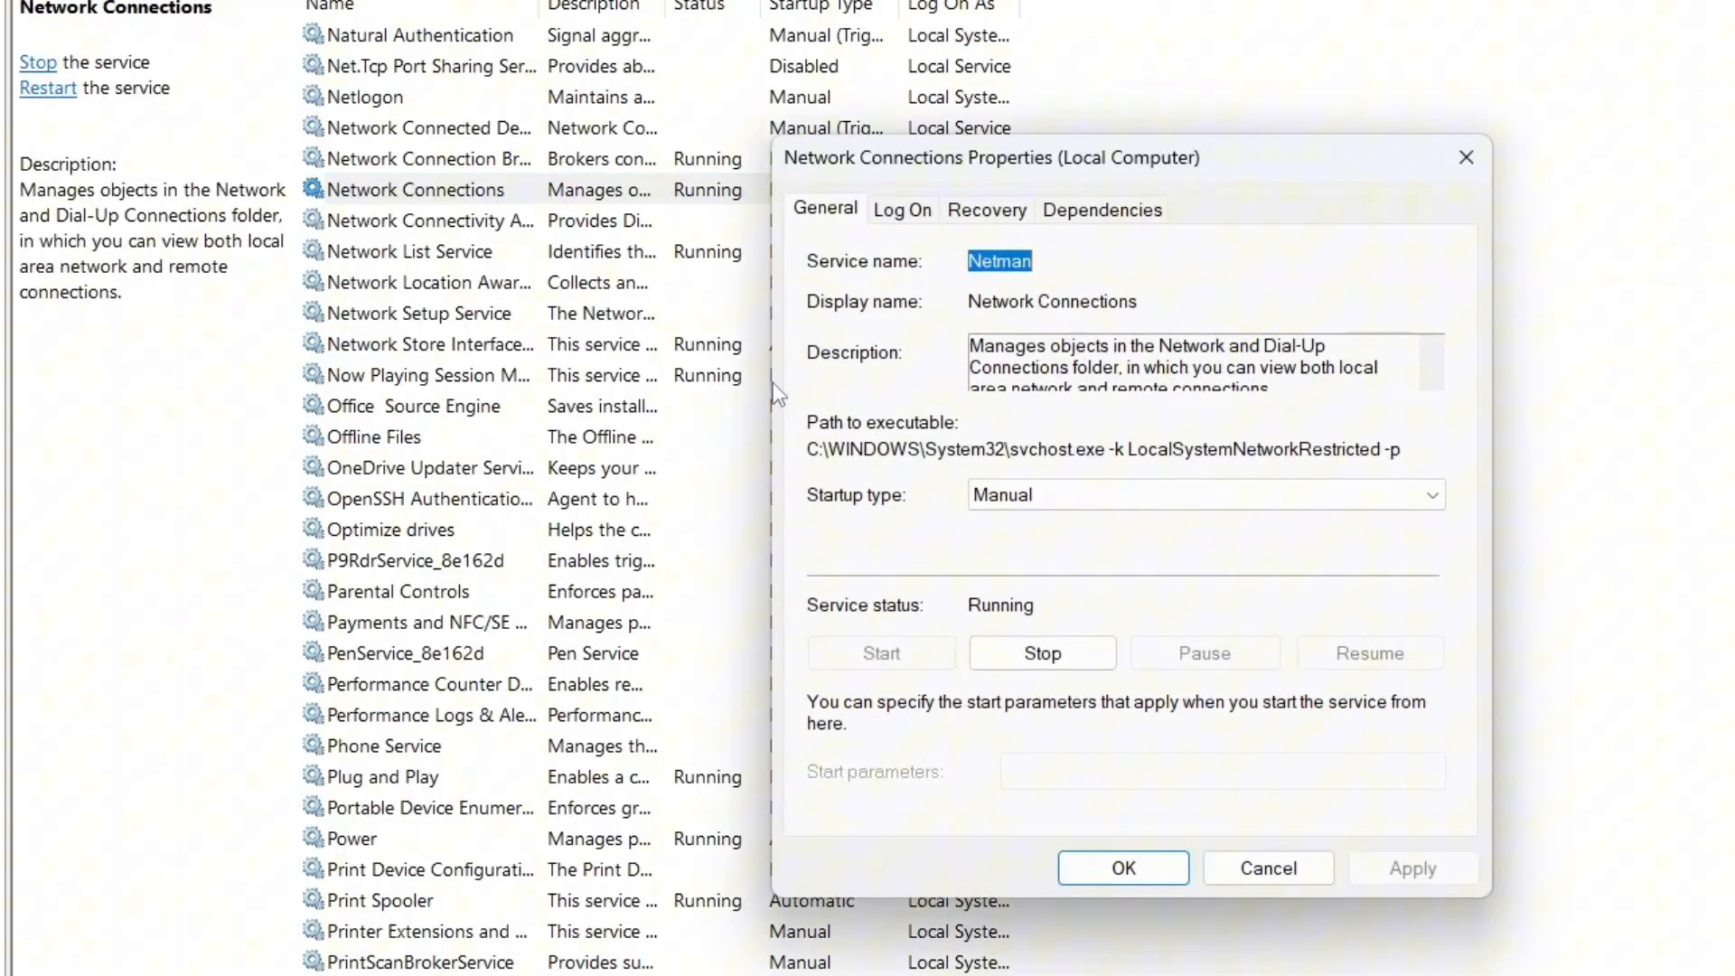
click(1203, 495)
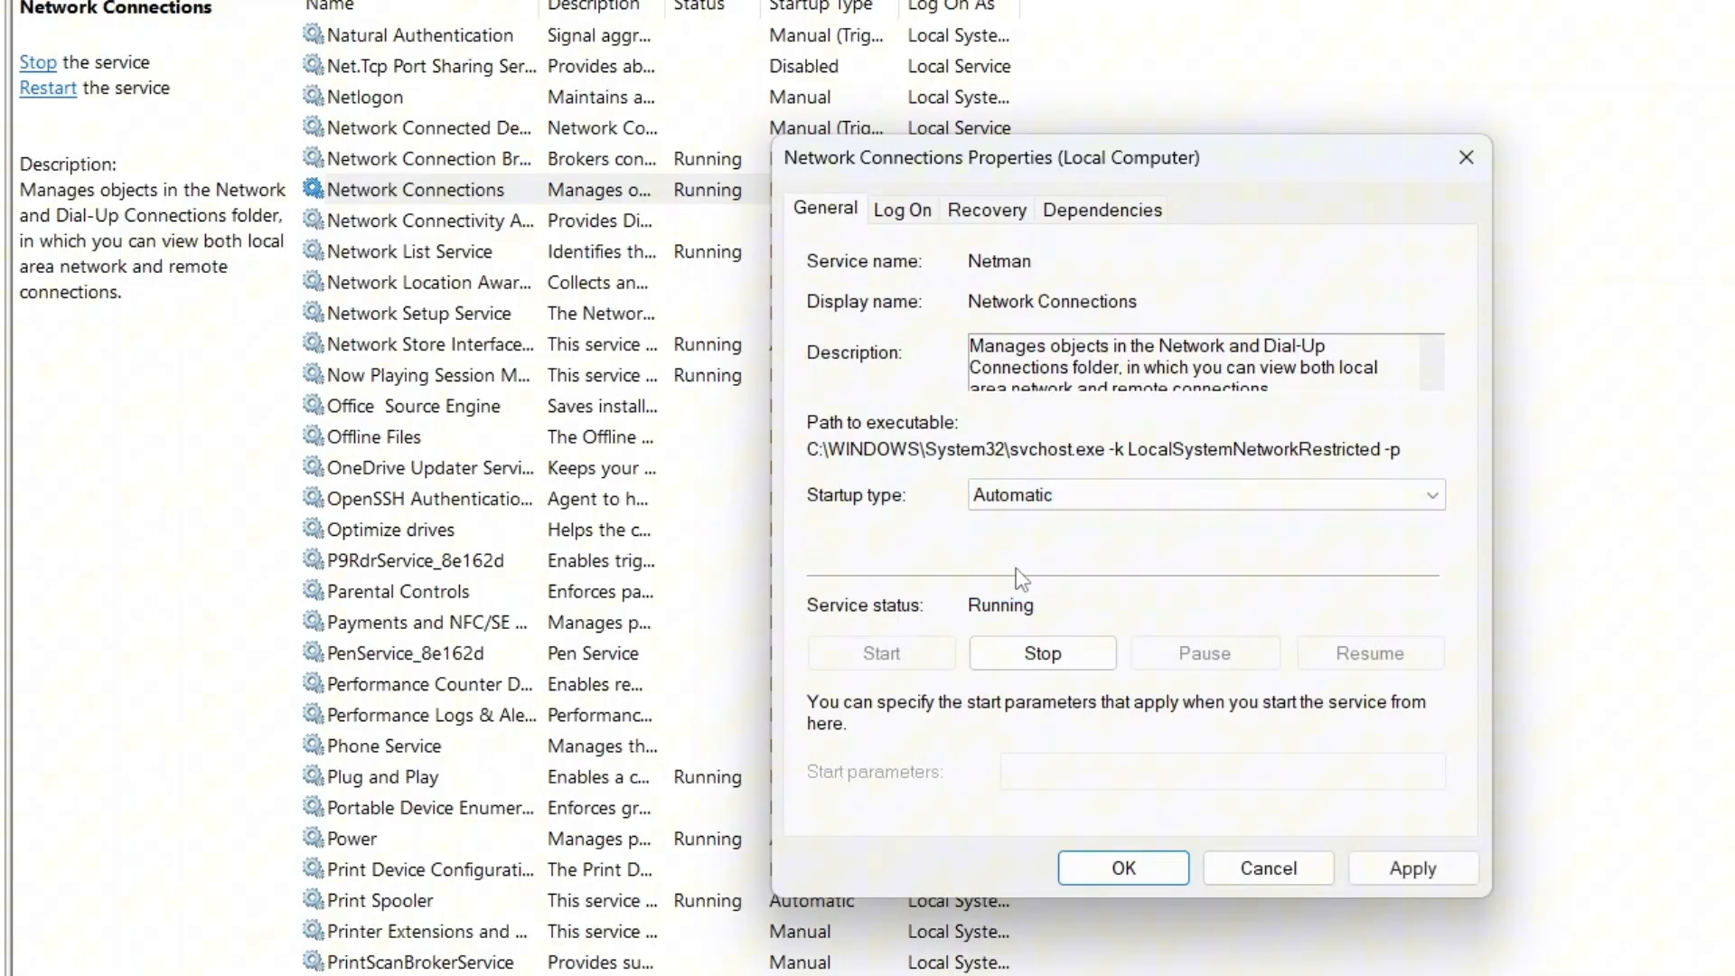
click(1041, 653)
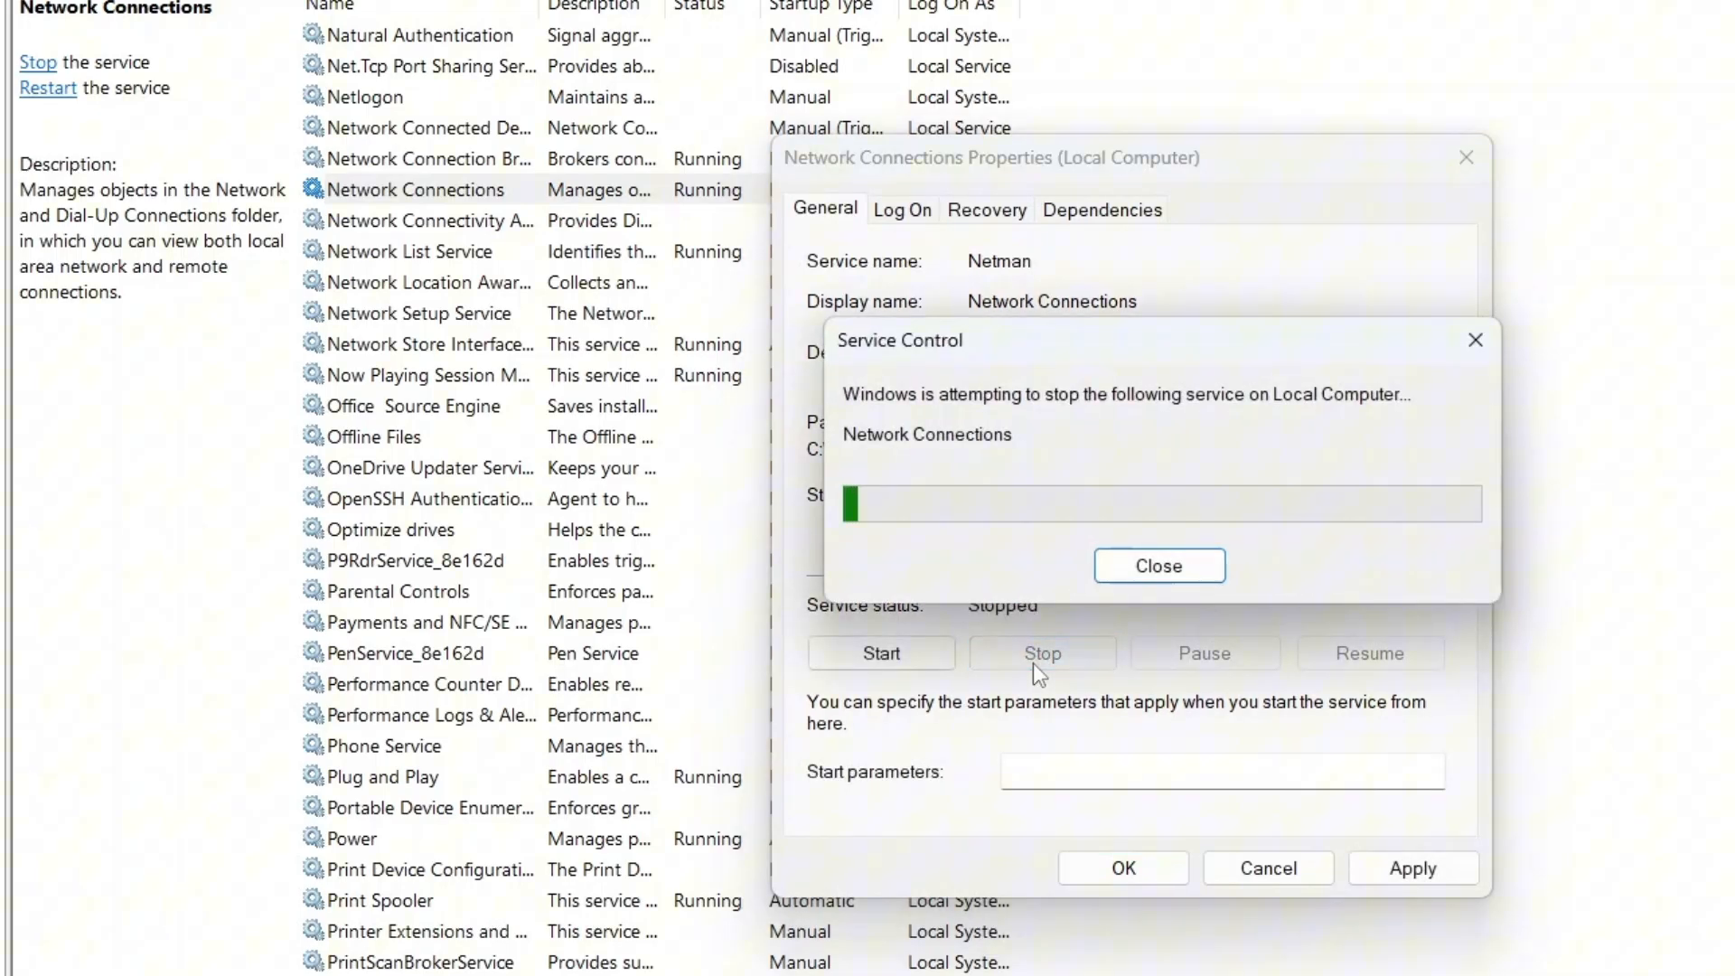
click(881, 653)
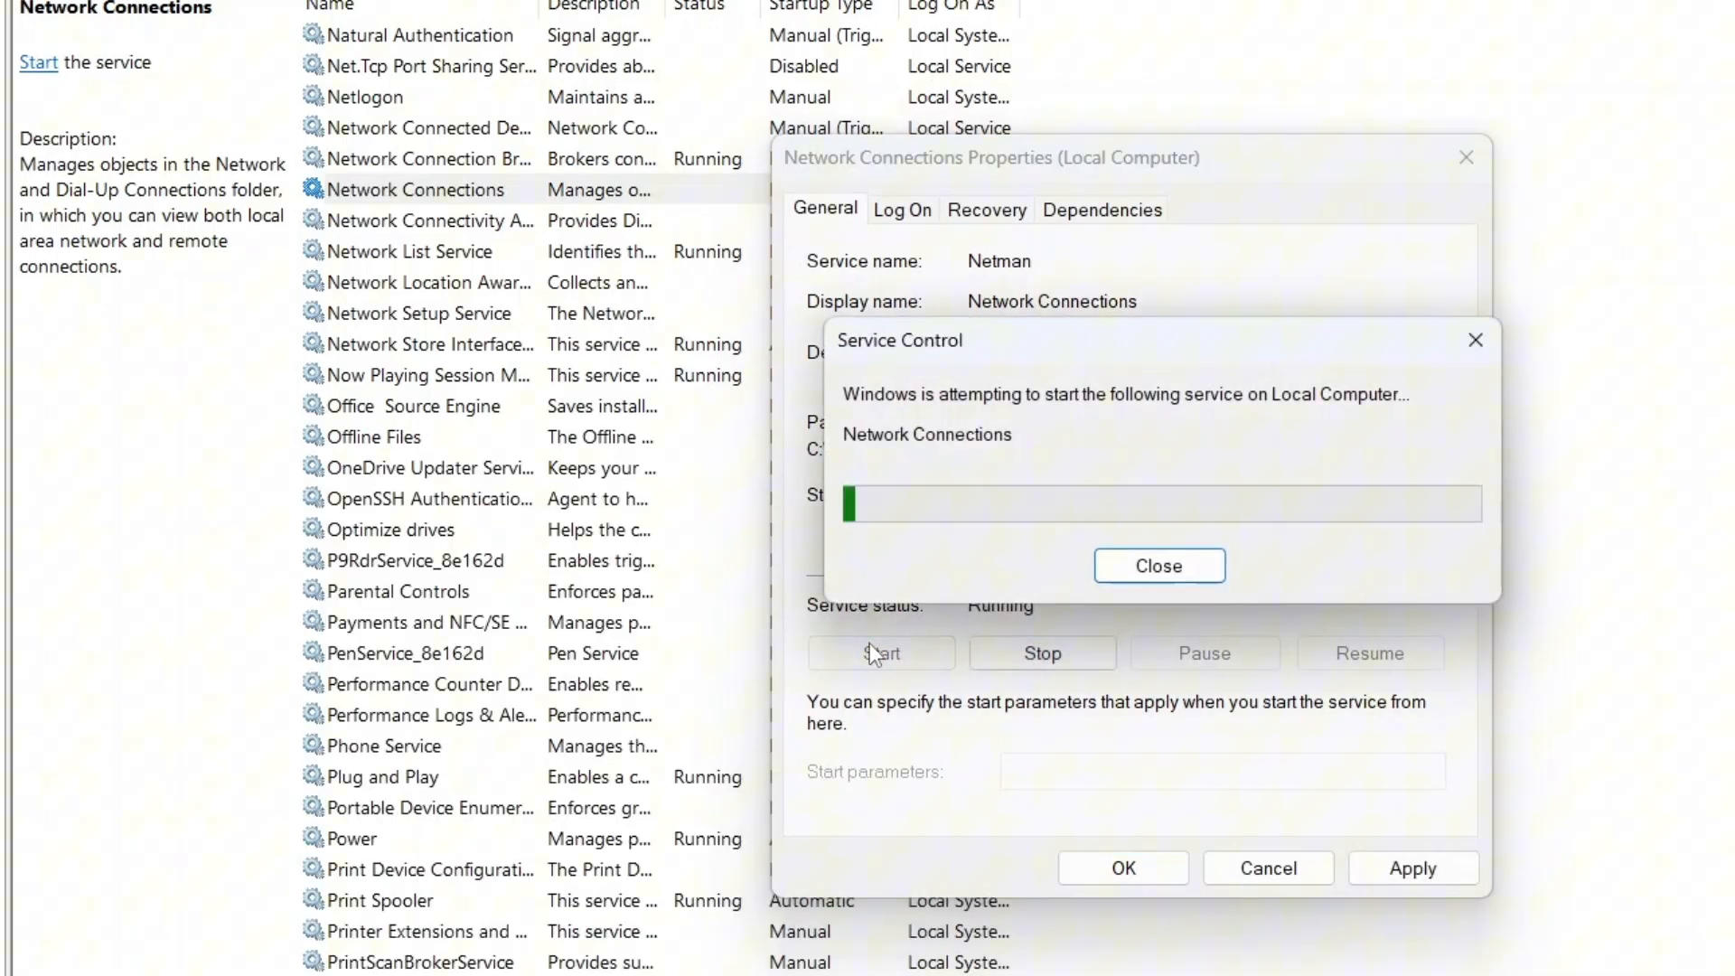
click(1157, 566)
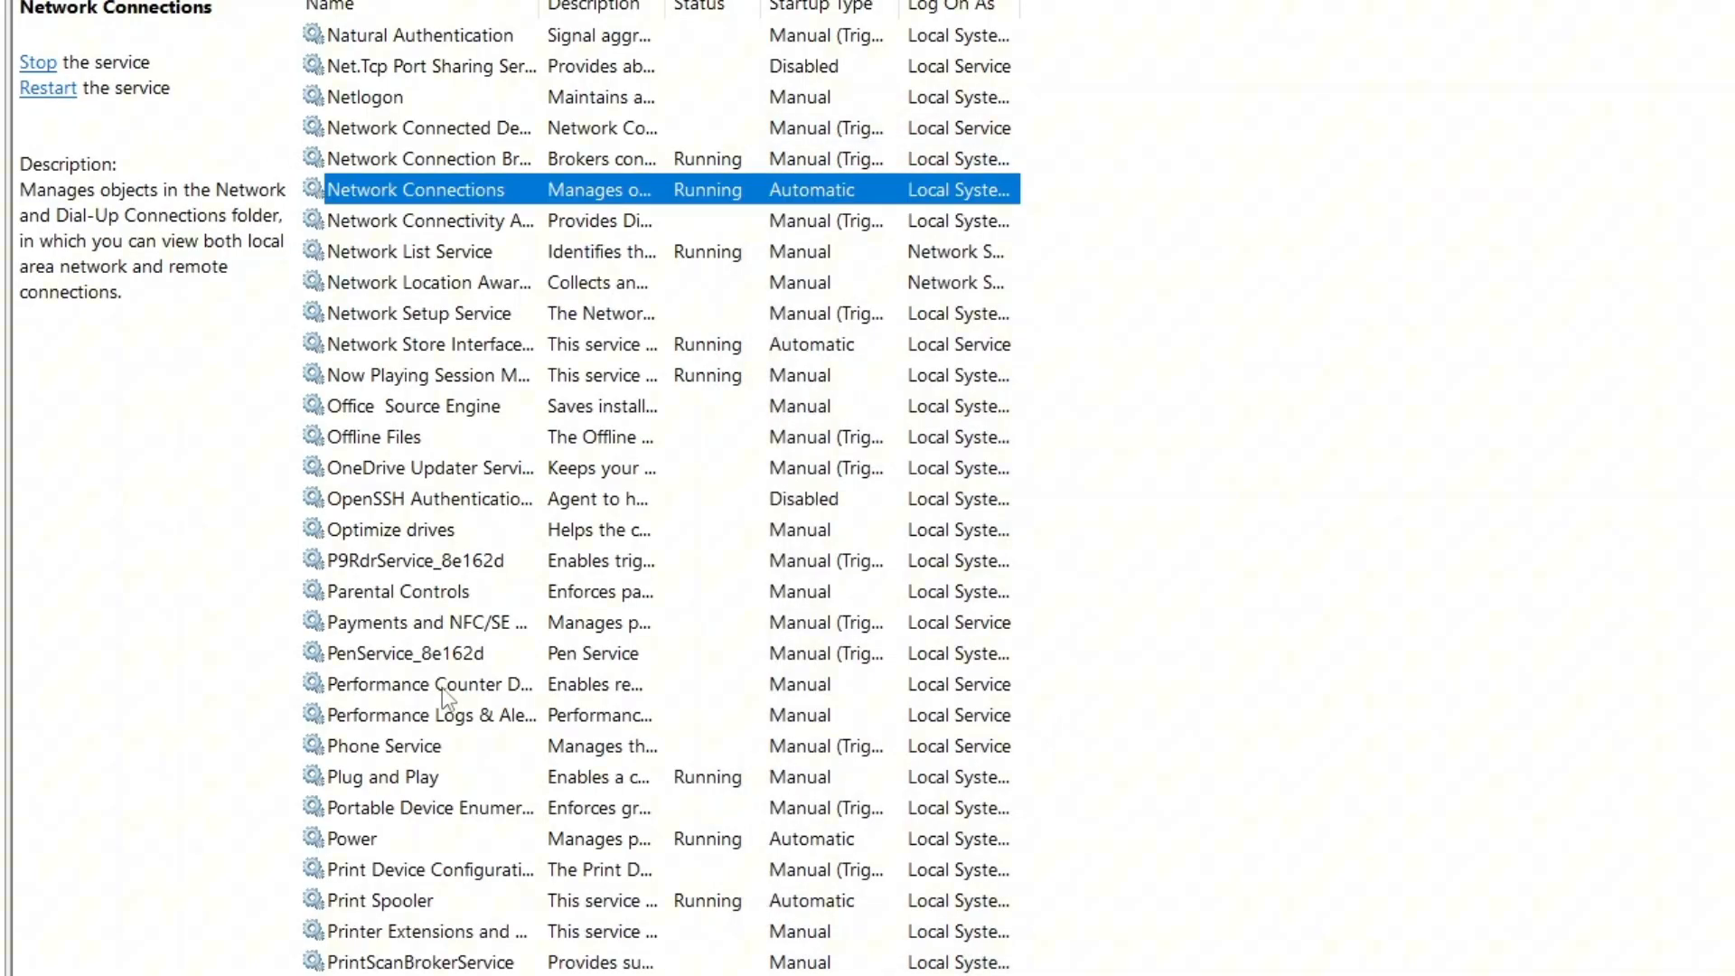
- Review the Network List Service startup type in its properties
click(415, 251)
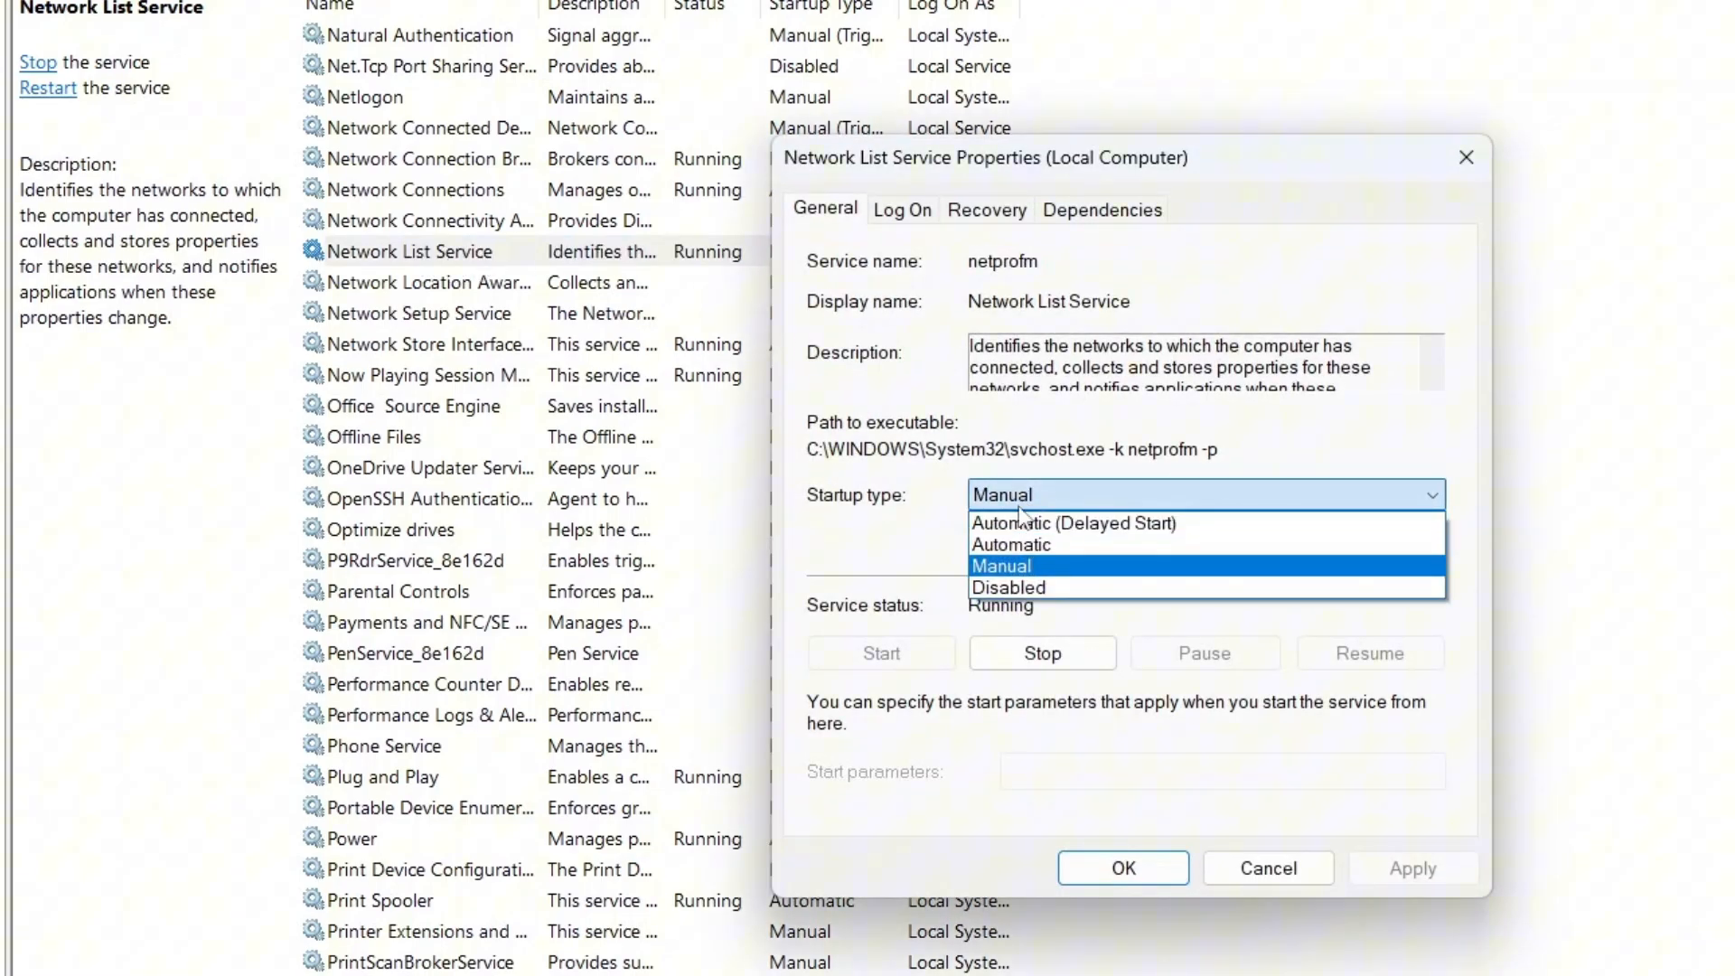
click(1008, 544)
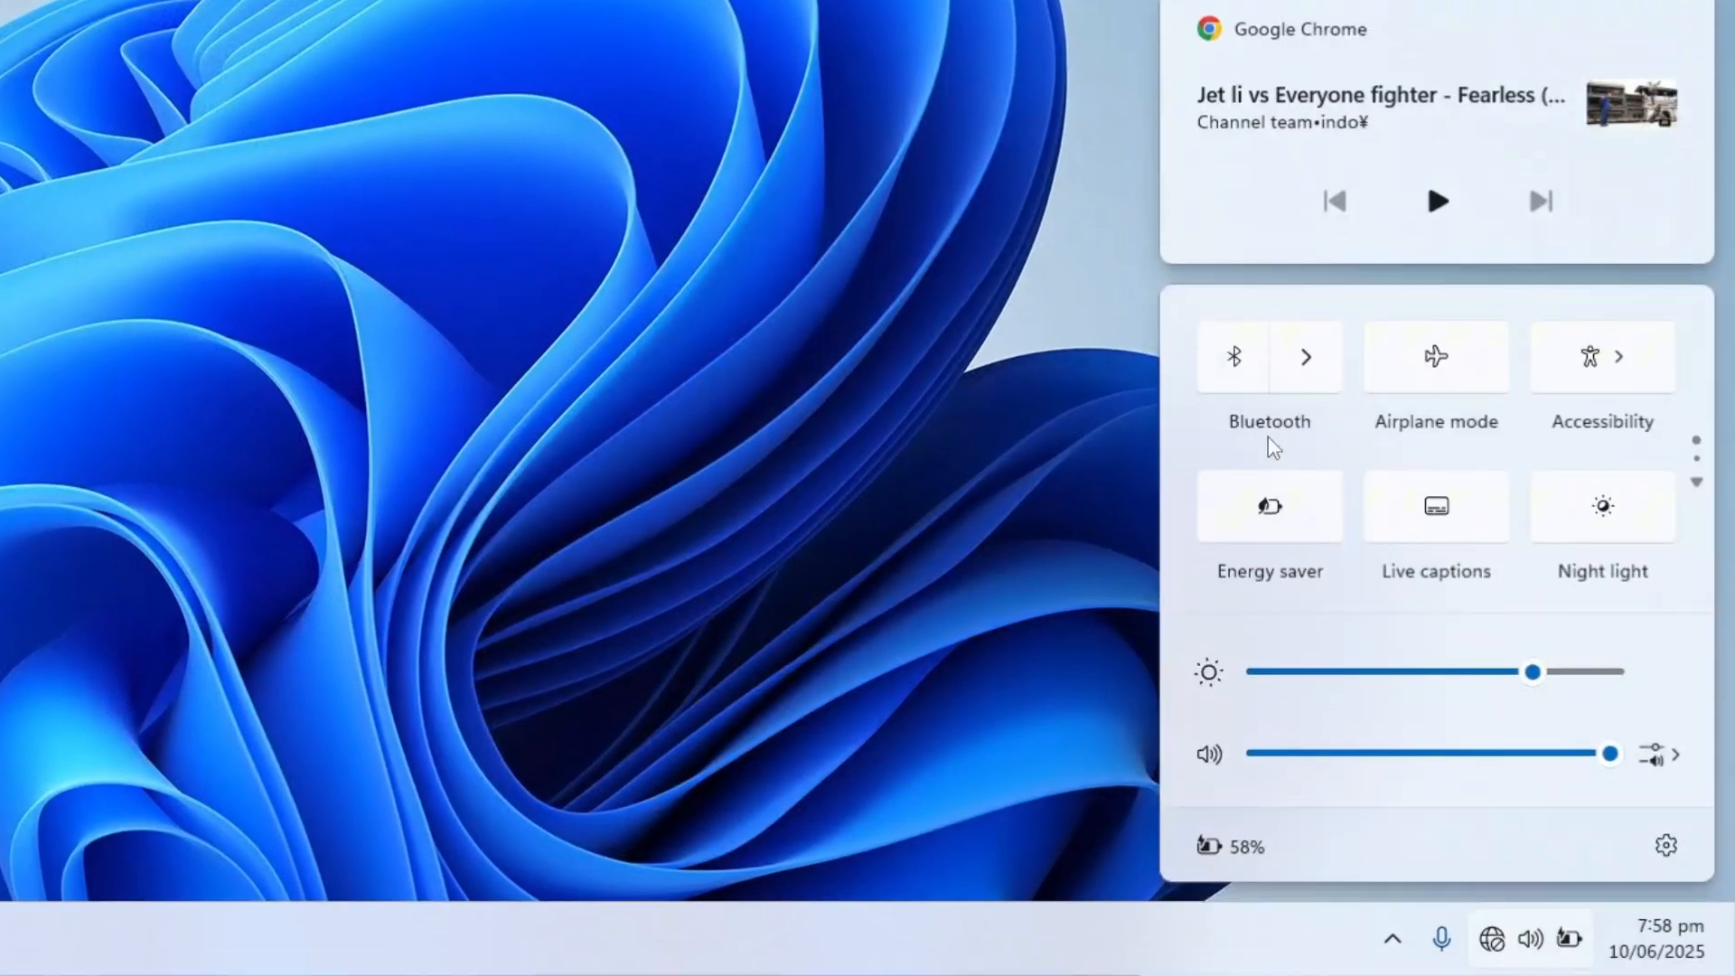
mouse_move(1359, 442)
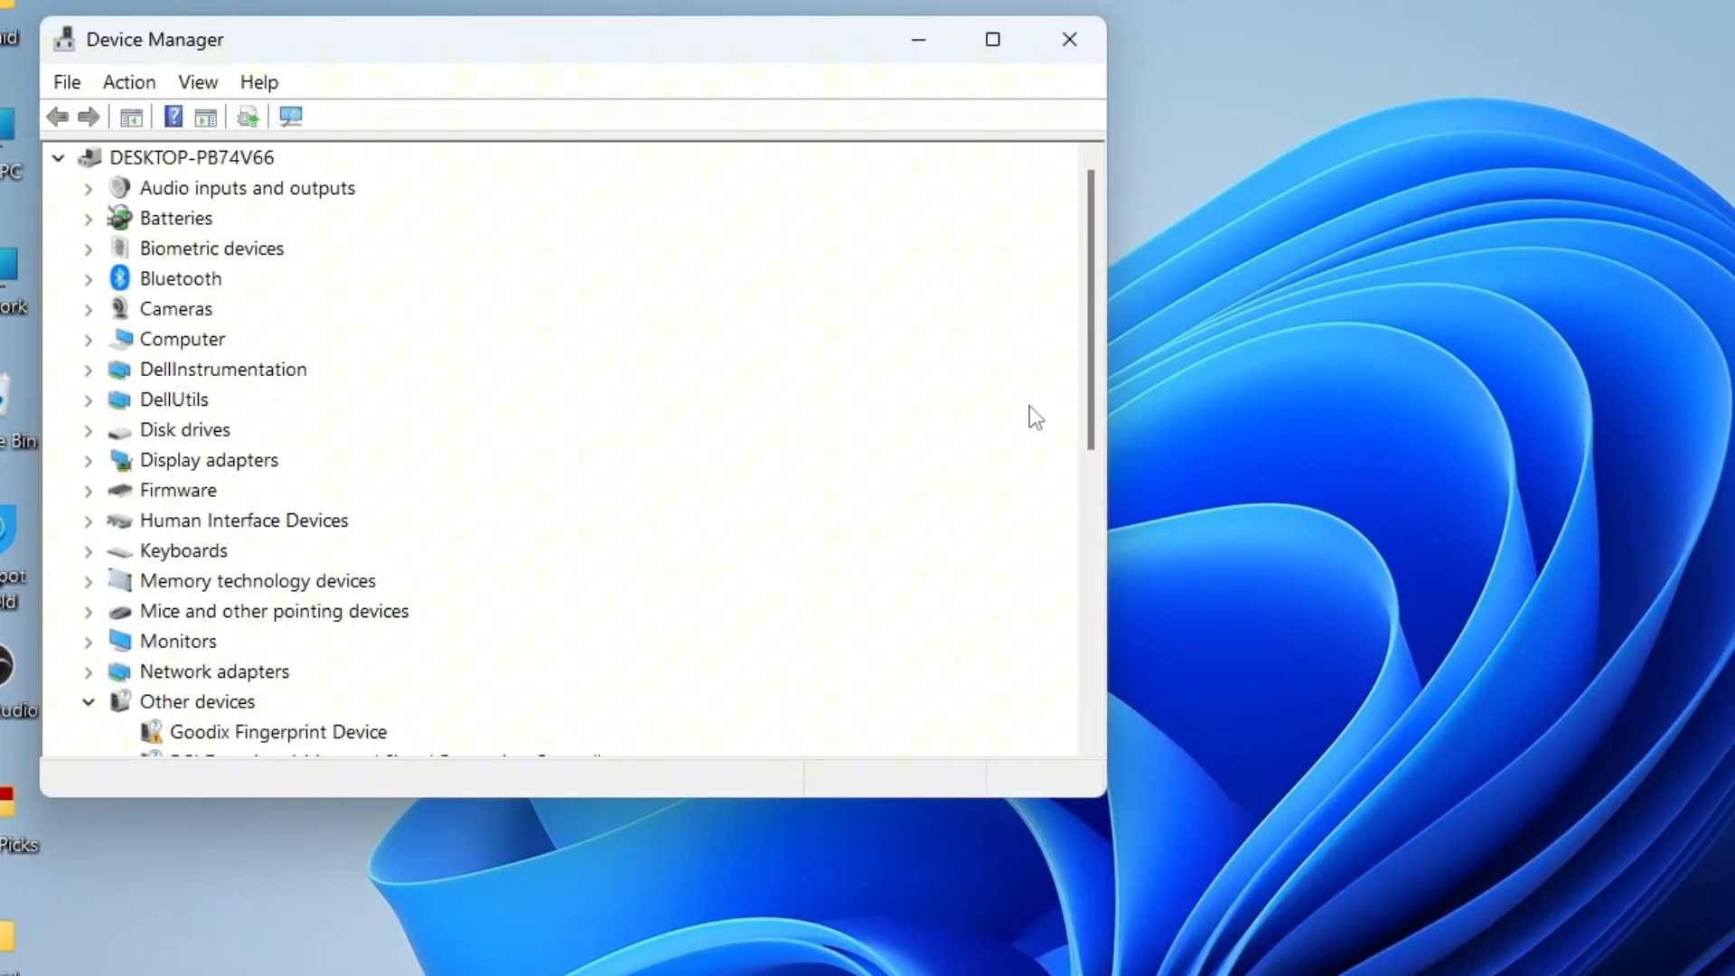
- Enable View > Show hidden devices so greyed adapters like Wintun Tunnel appear
scroll(down, 3)
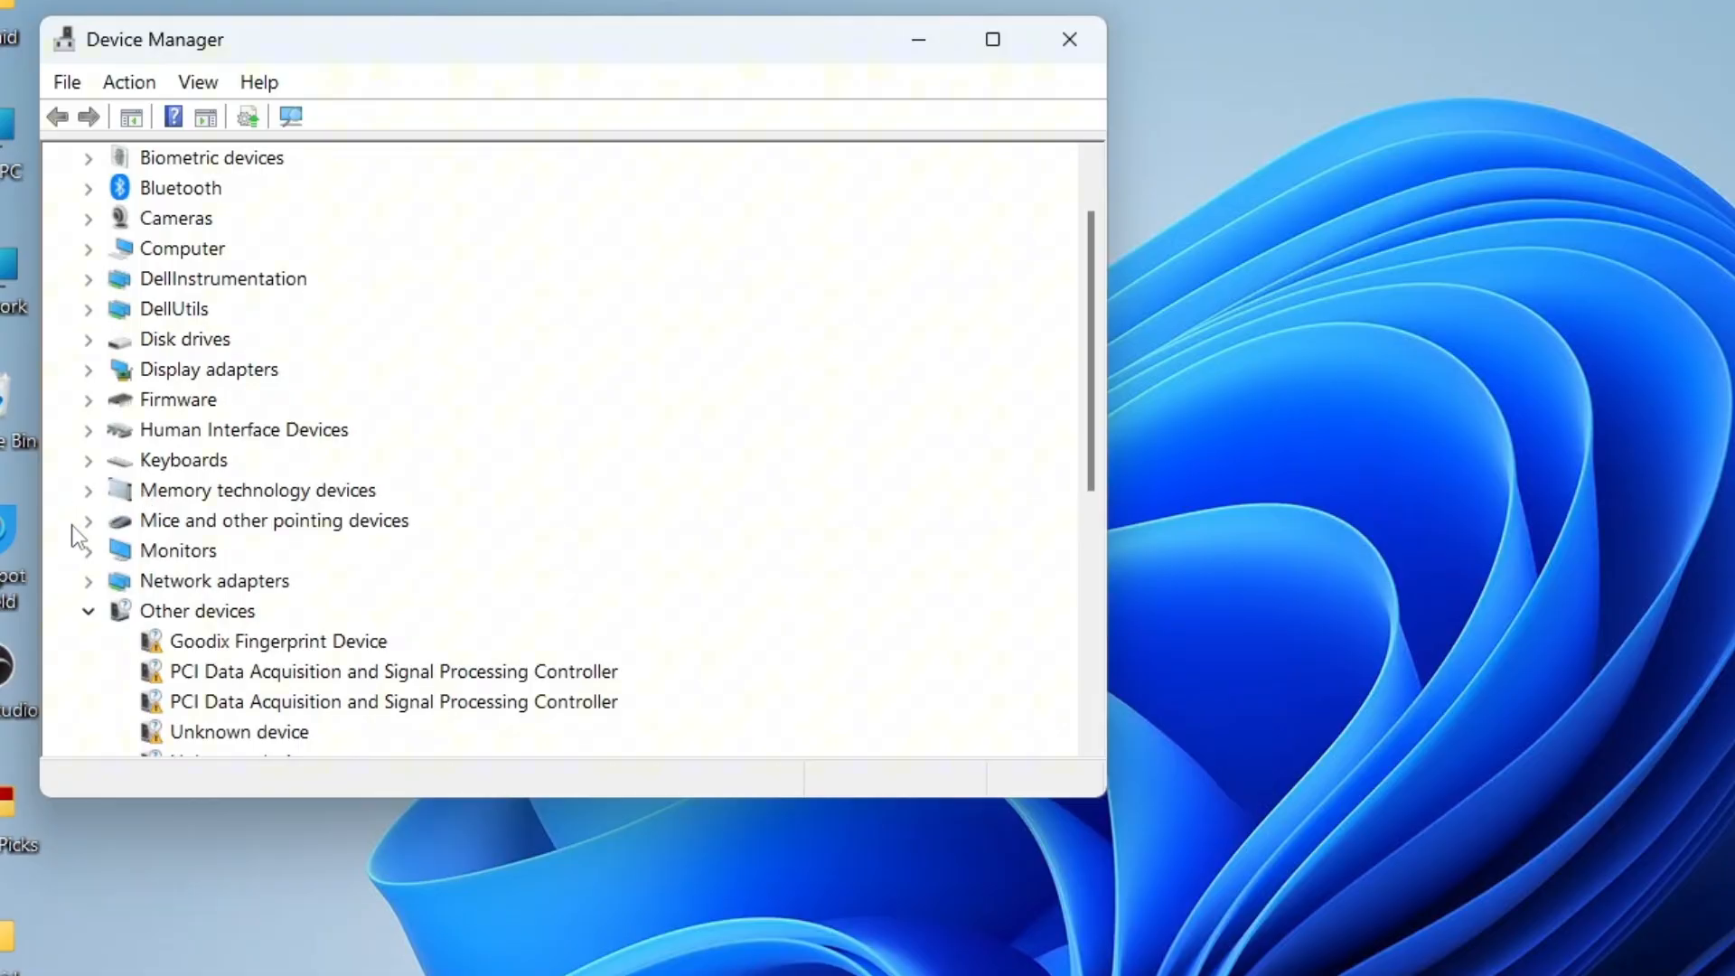
scroll(down, 3)
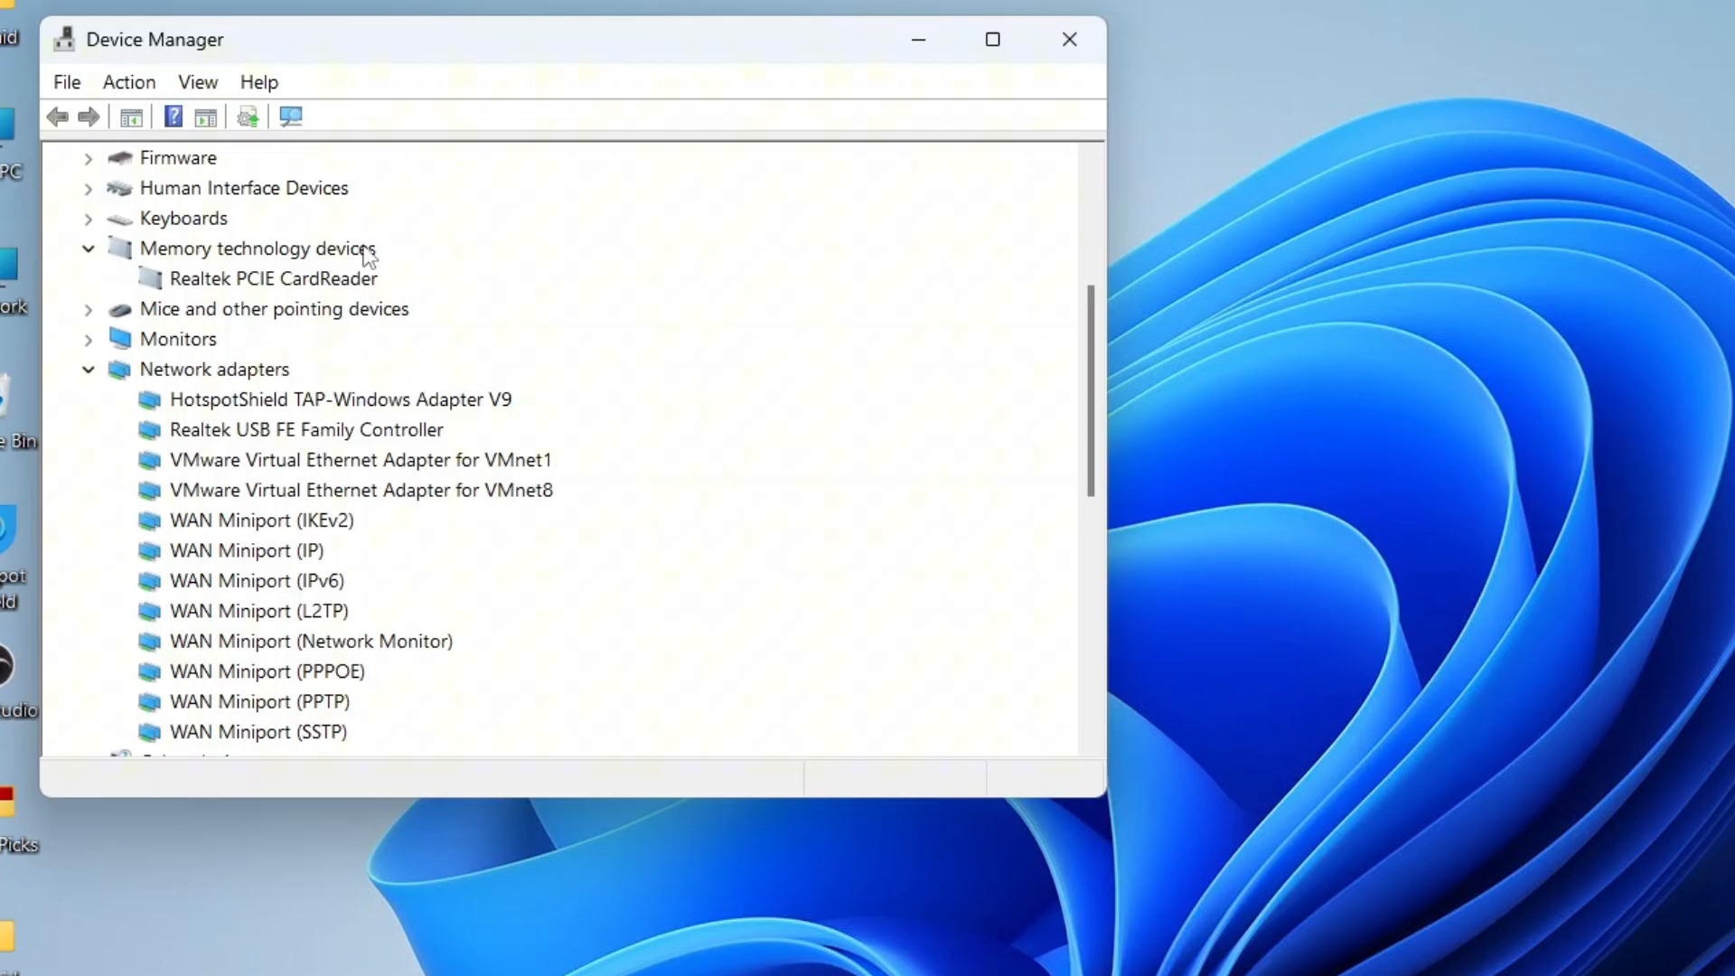
click(197, 82)
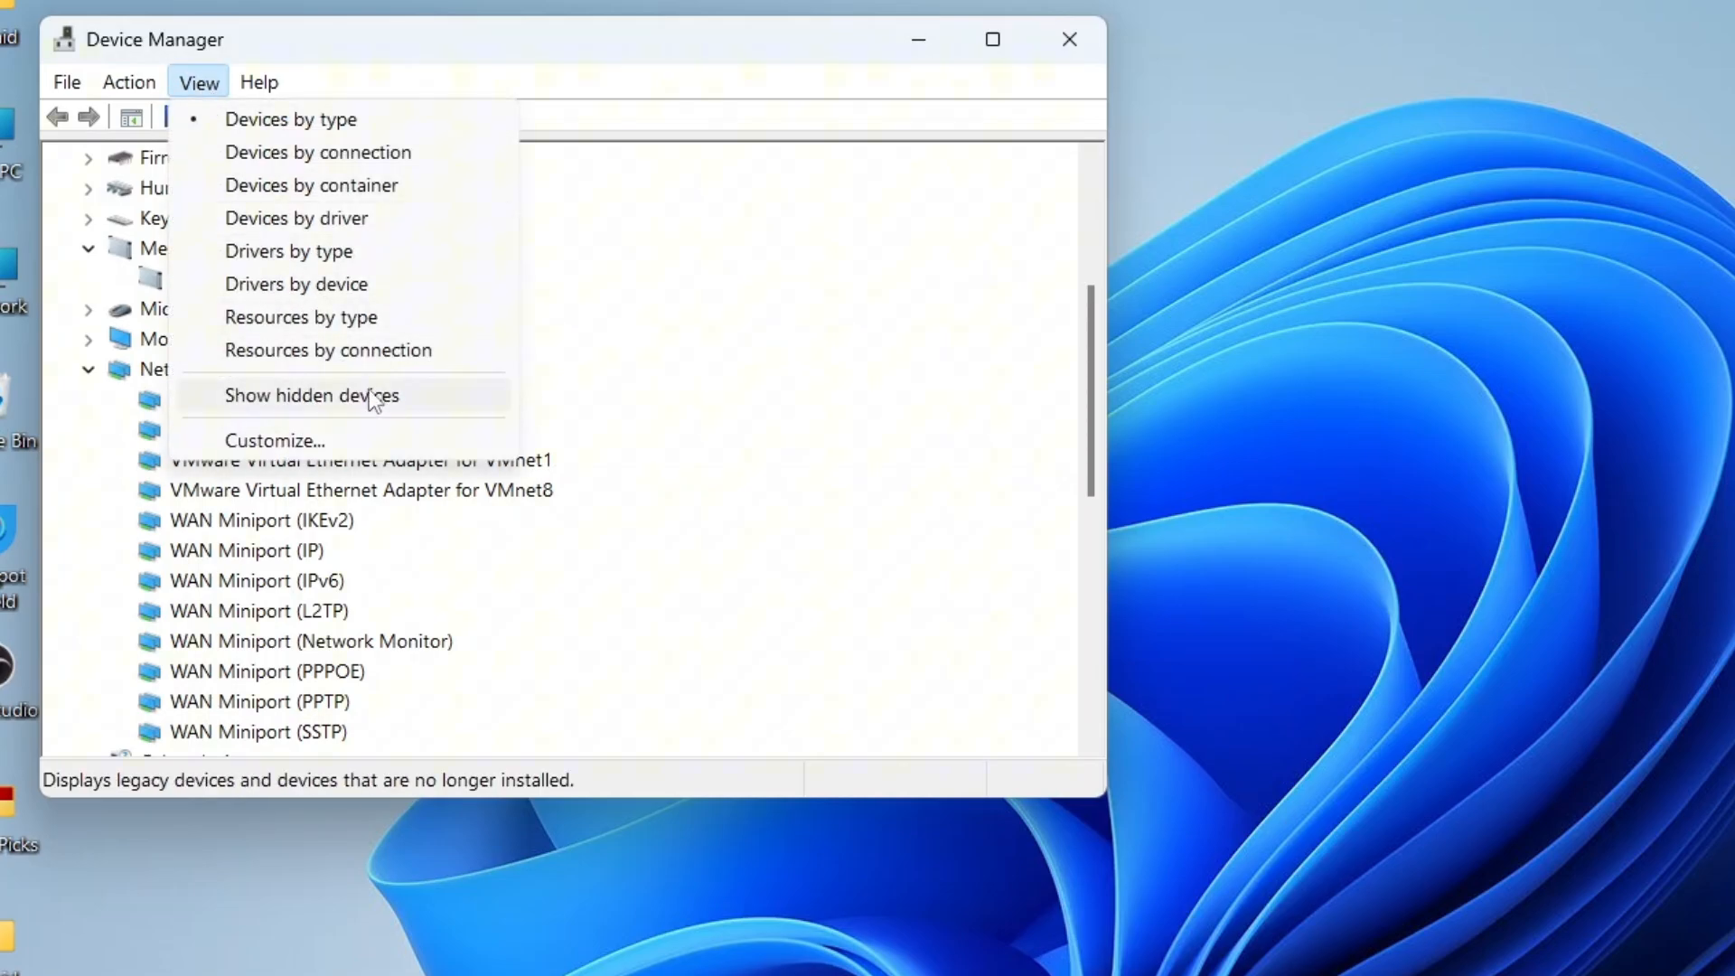
click(311, 396)
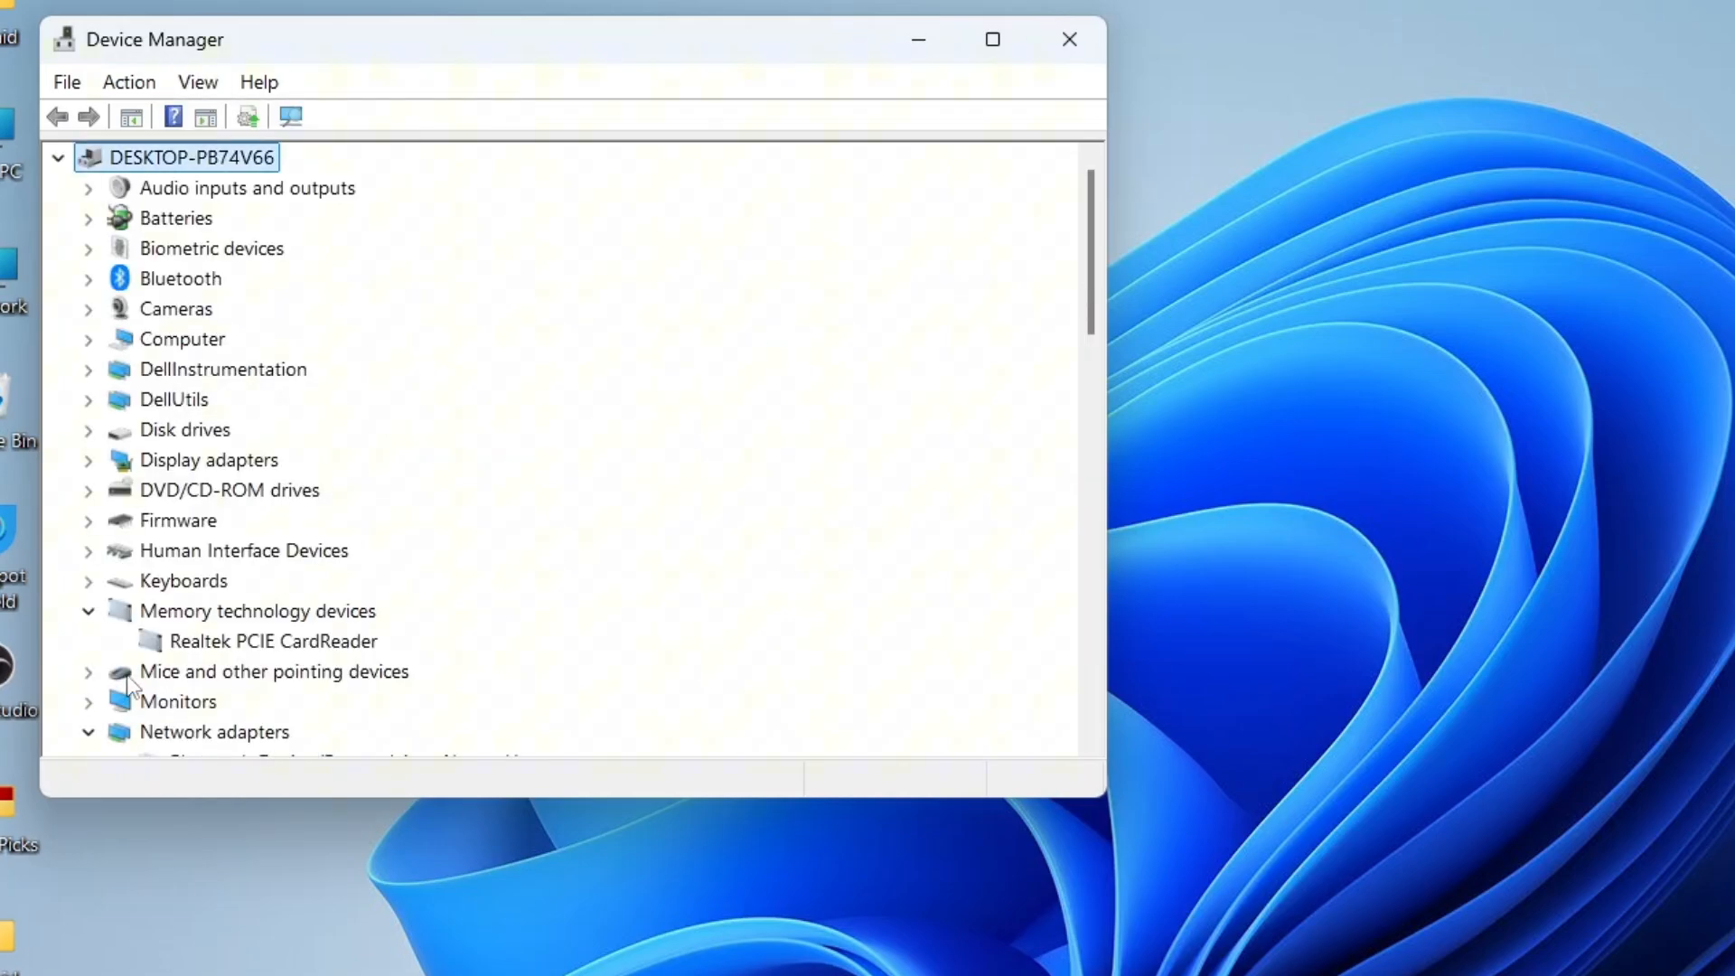
scroll(down, 3)
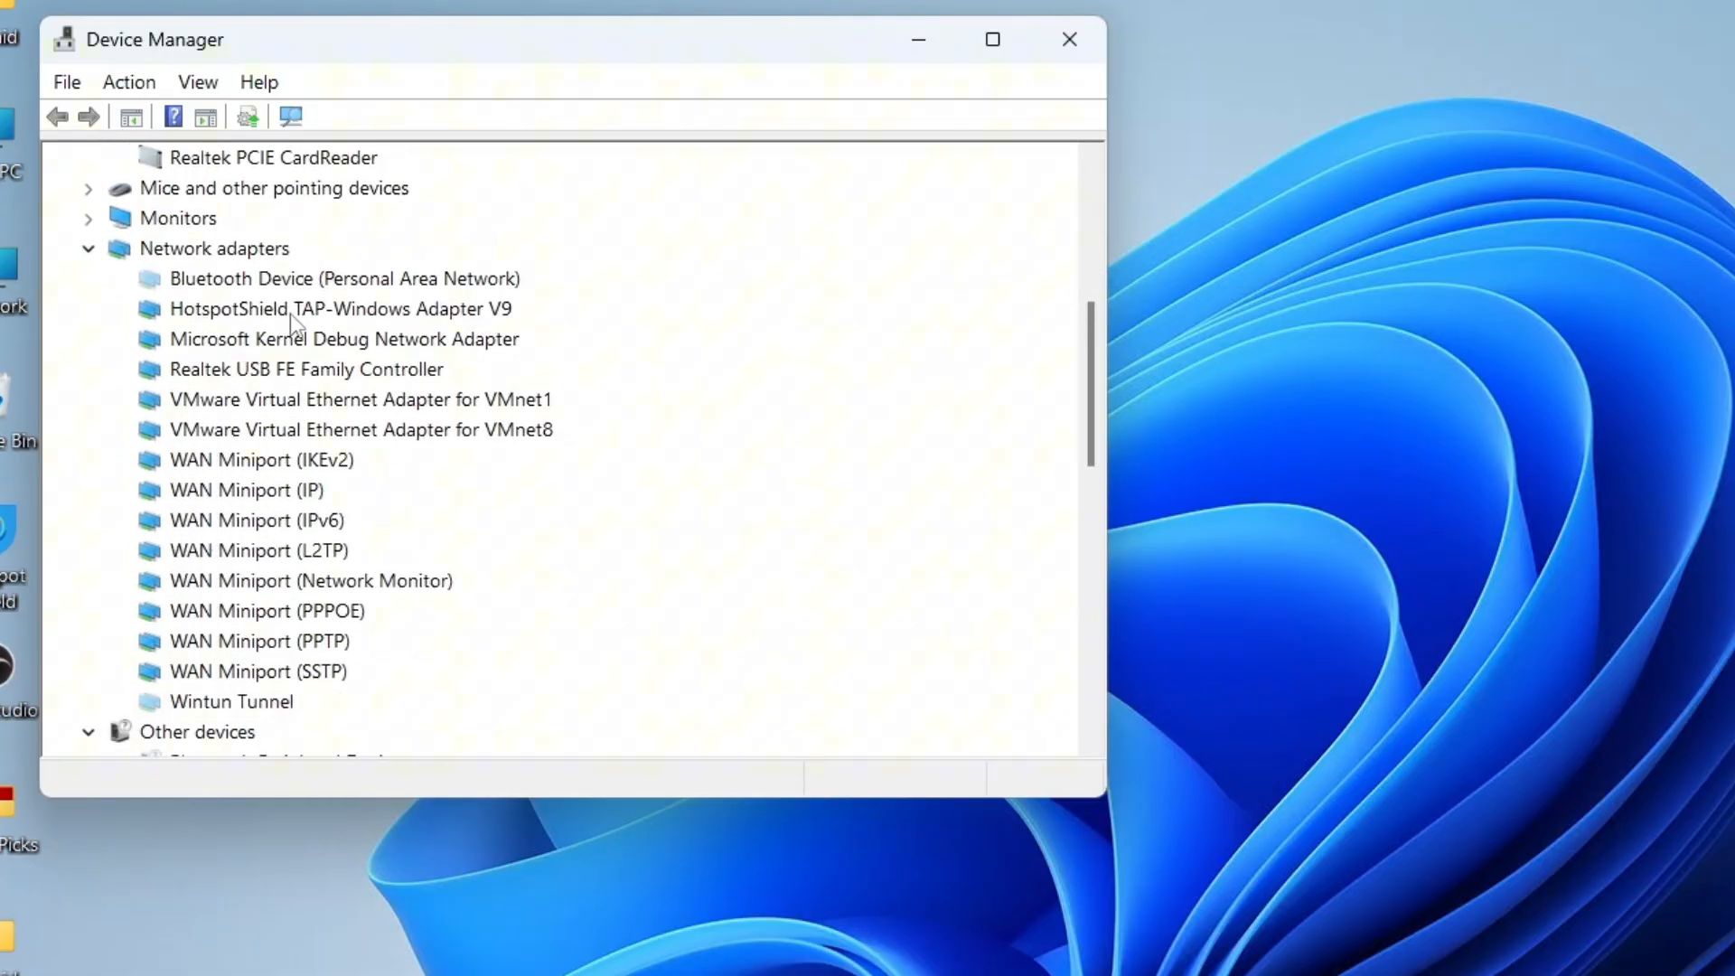
click(129, 81)
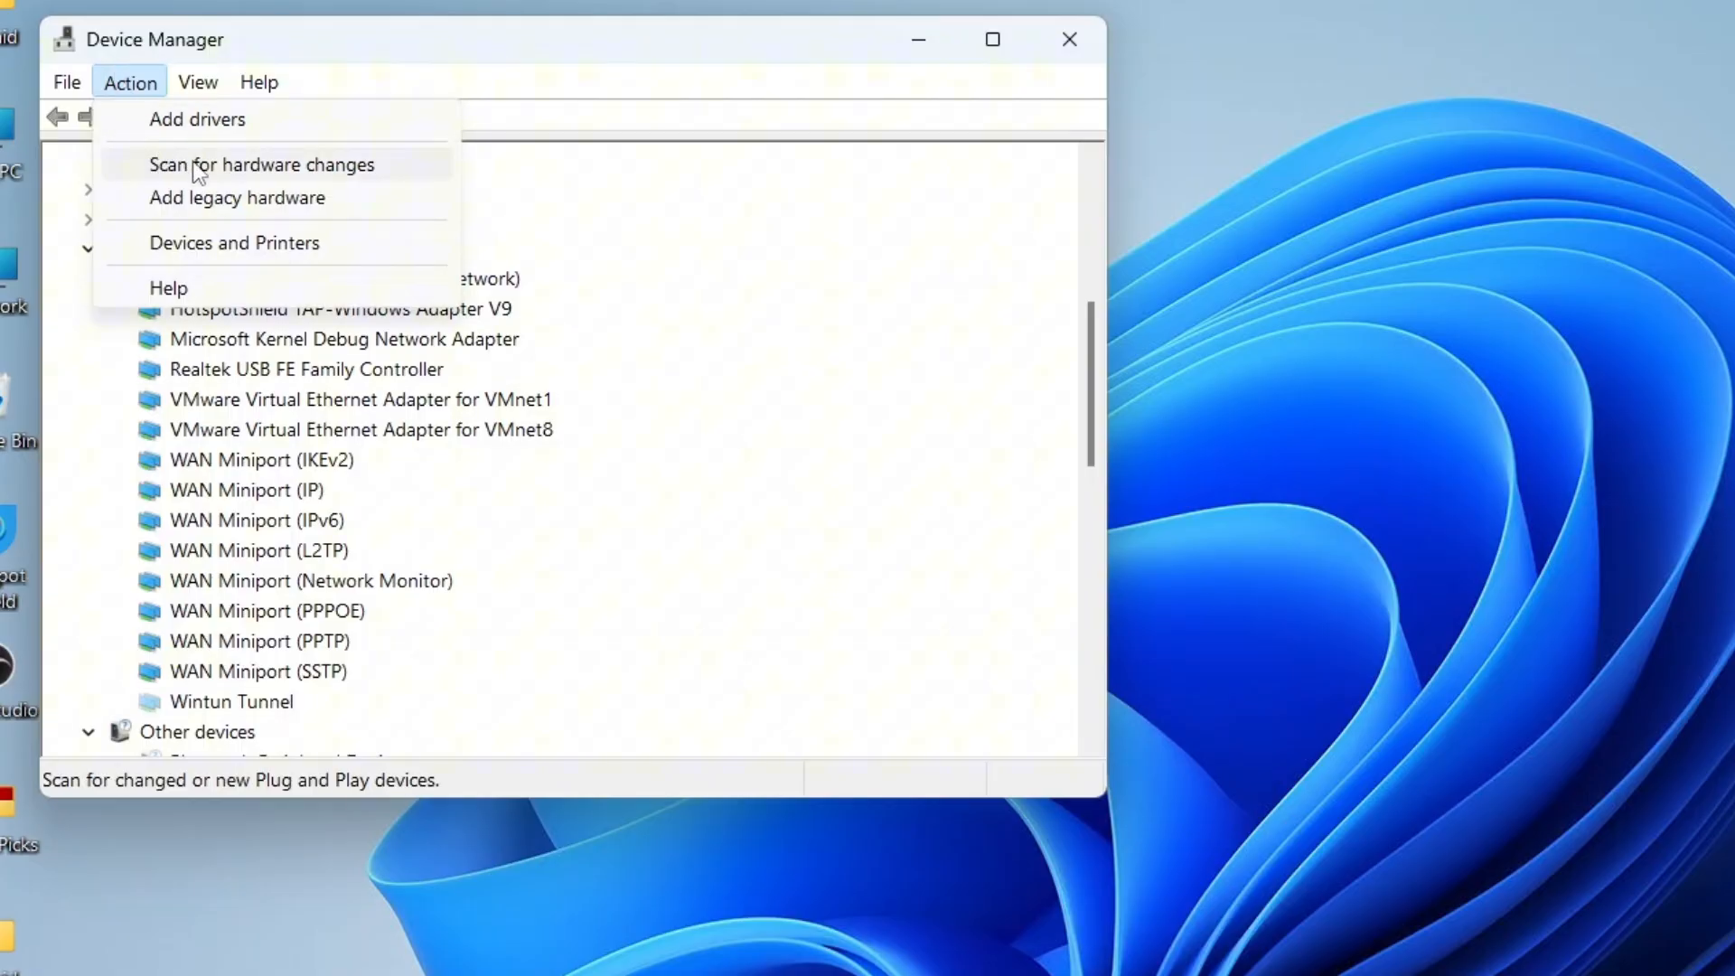
- Scan for hardware changes so the Intel Dual Band Wireless-AC 8265 reappears under Network adapters
click(261, 165)
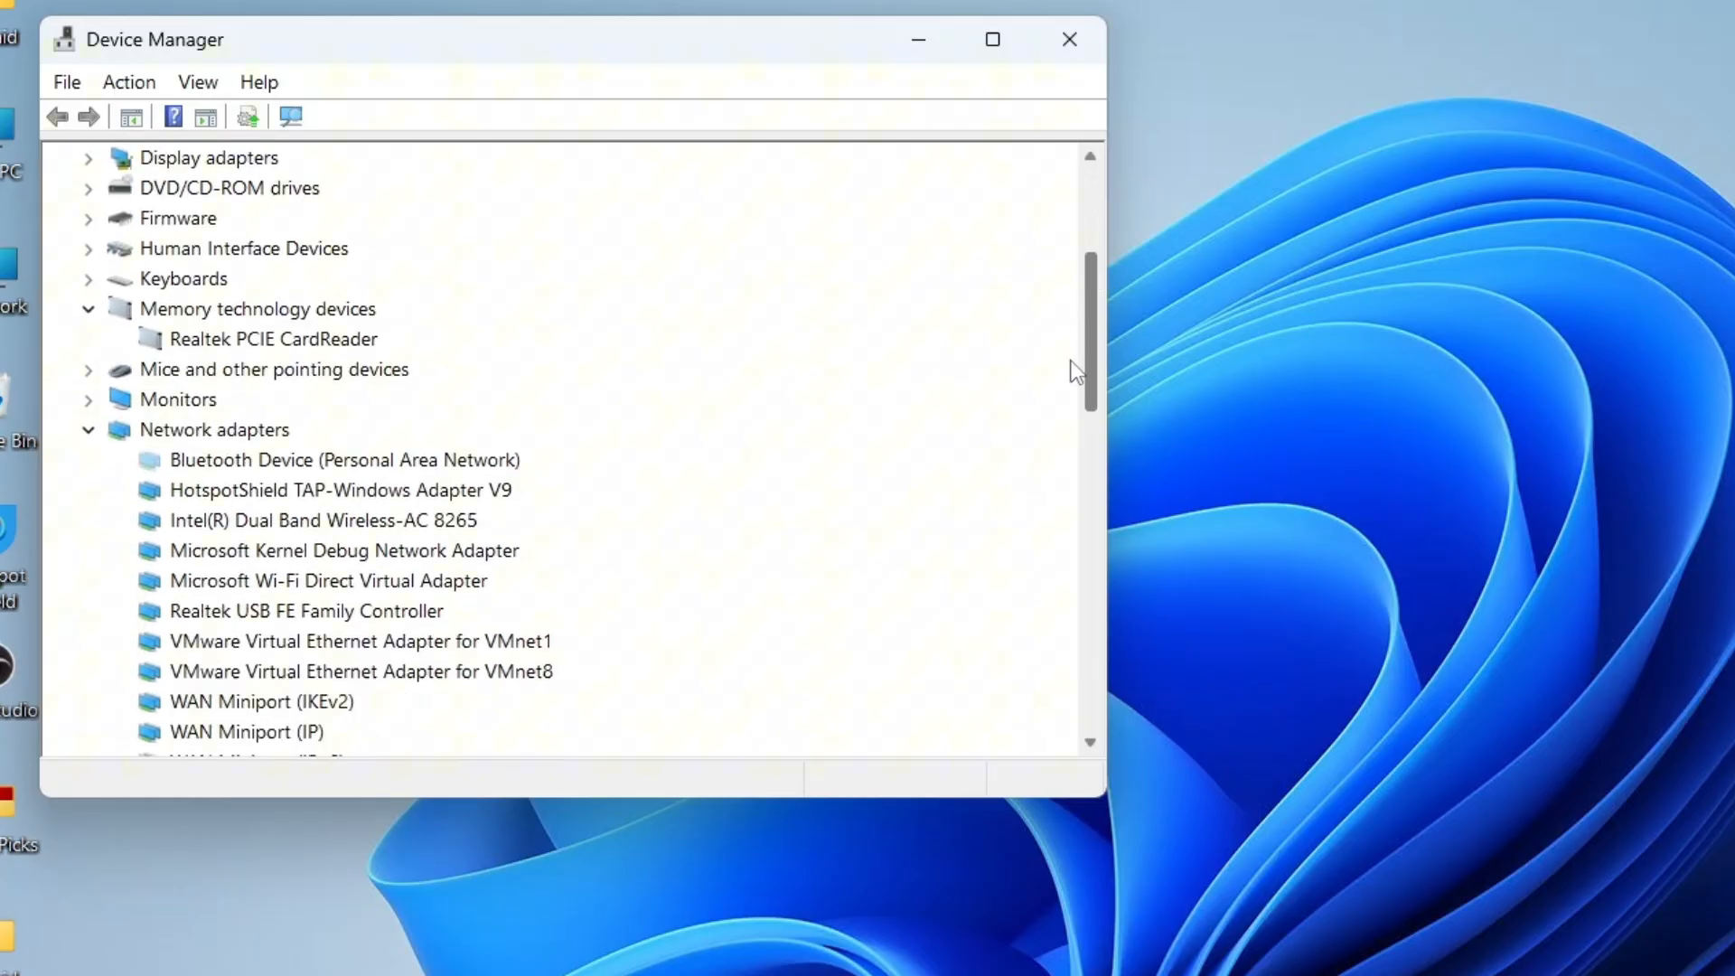
scroll(down, 3)
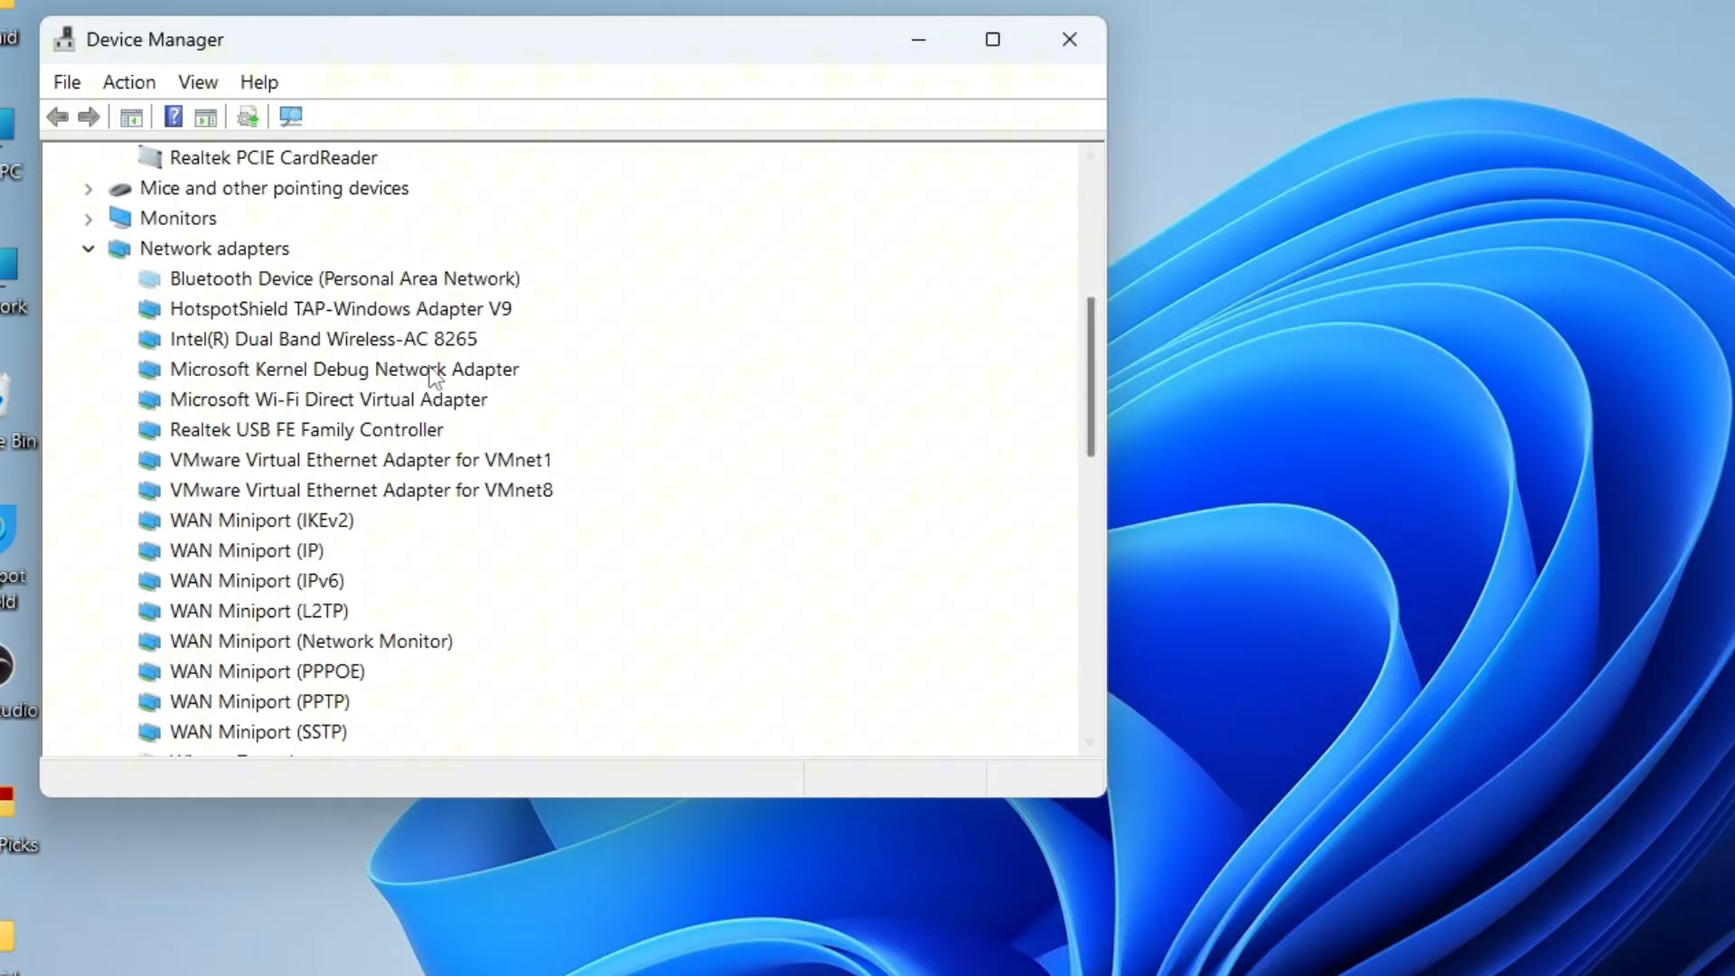
click(324, 338)
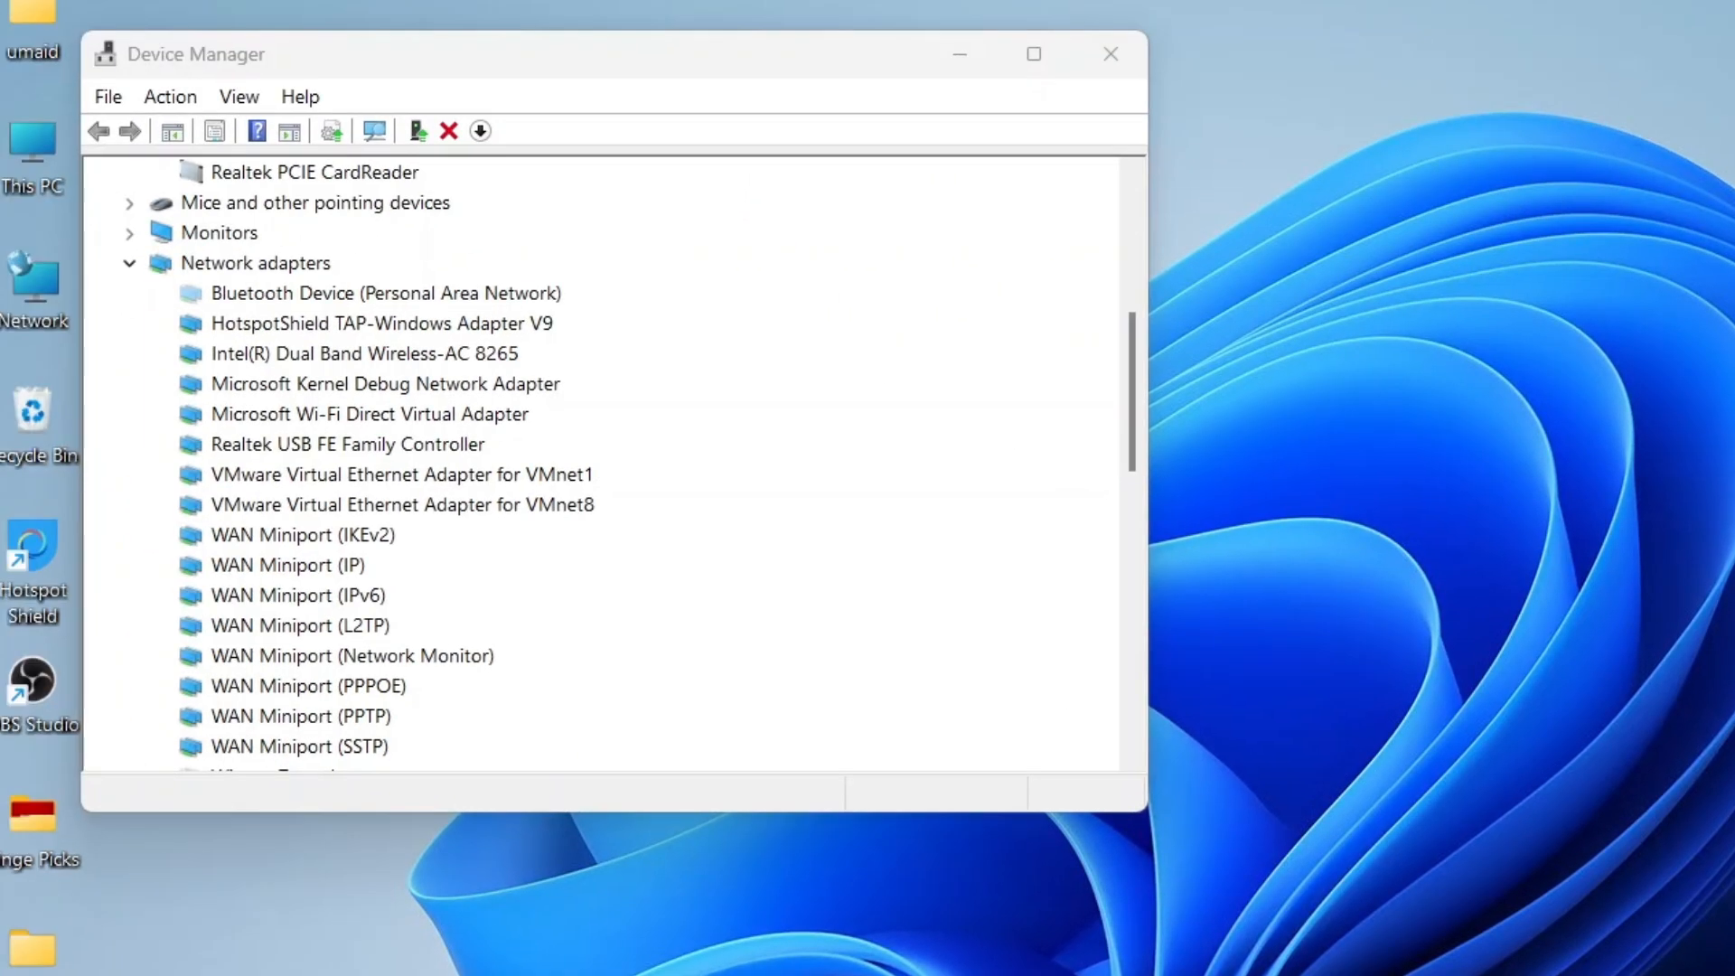
mouse_move(1700, 870)
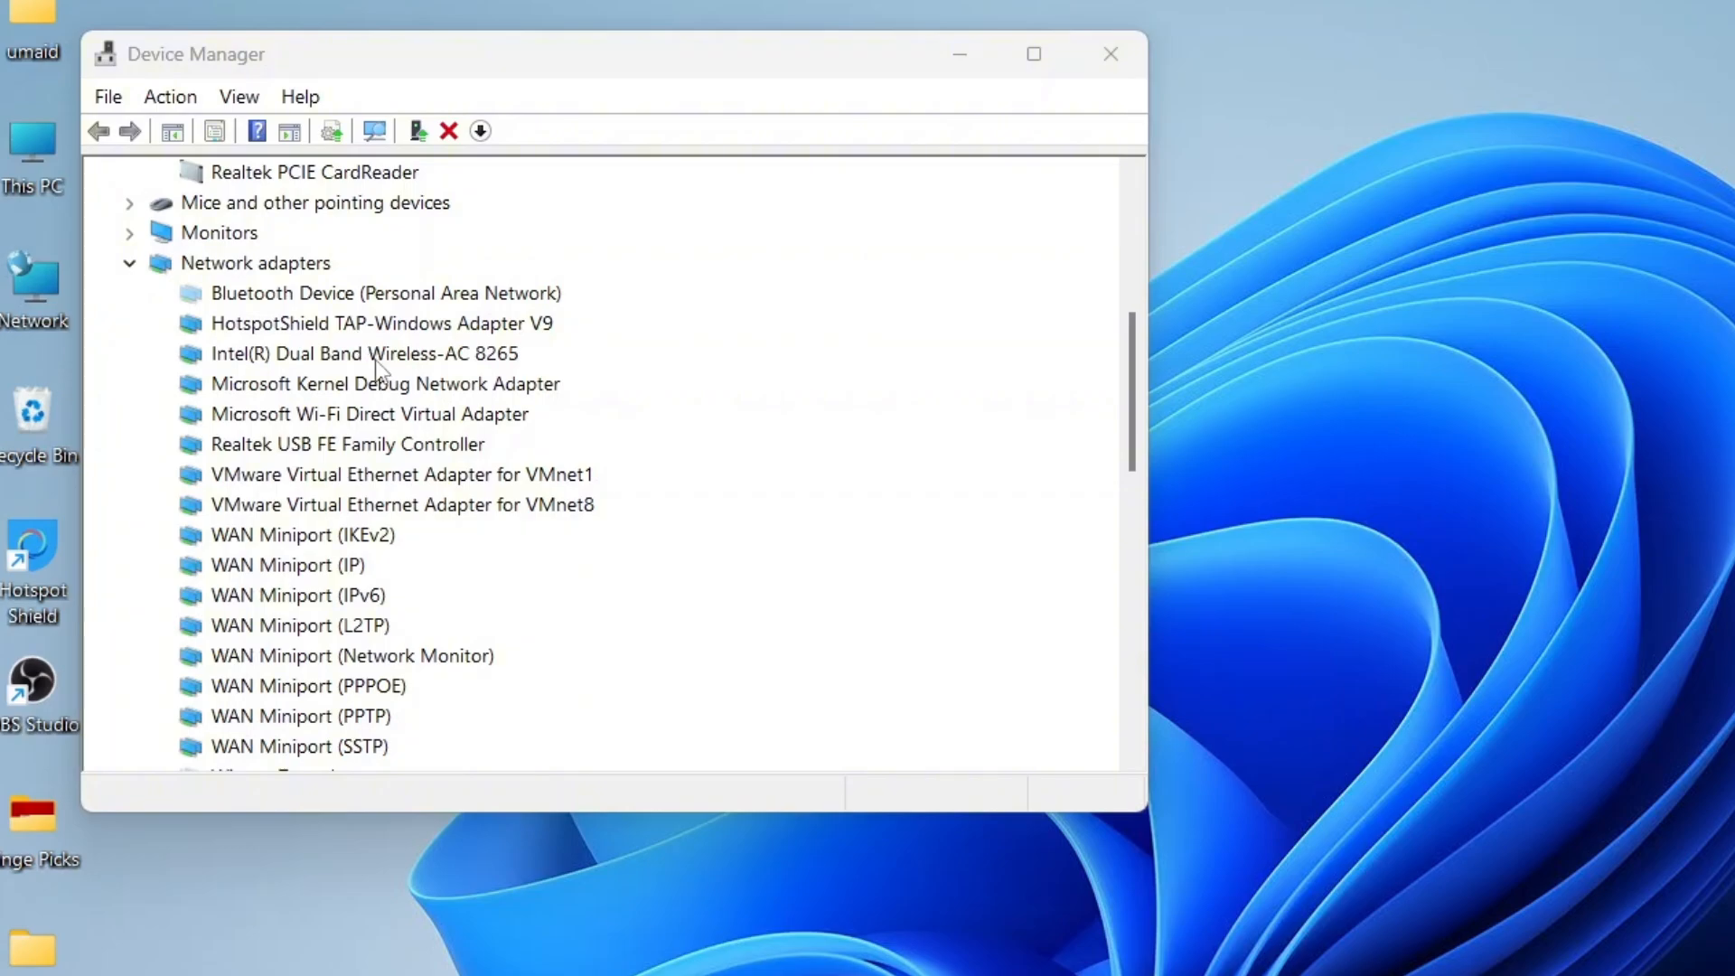
- Update the Intel Wireless-AC 8265 driver by manually picking the Microsoft-listed model
right_click(363, 353)
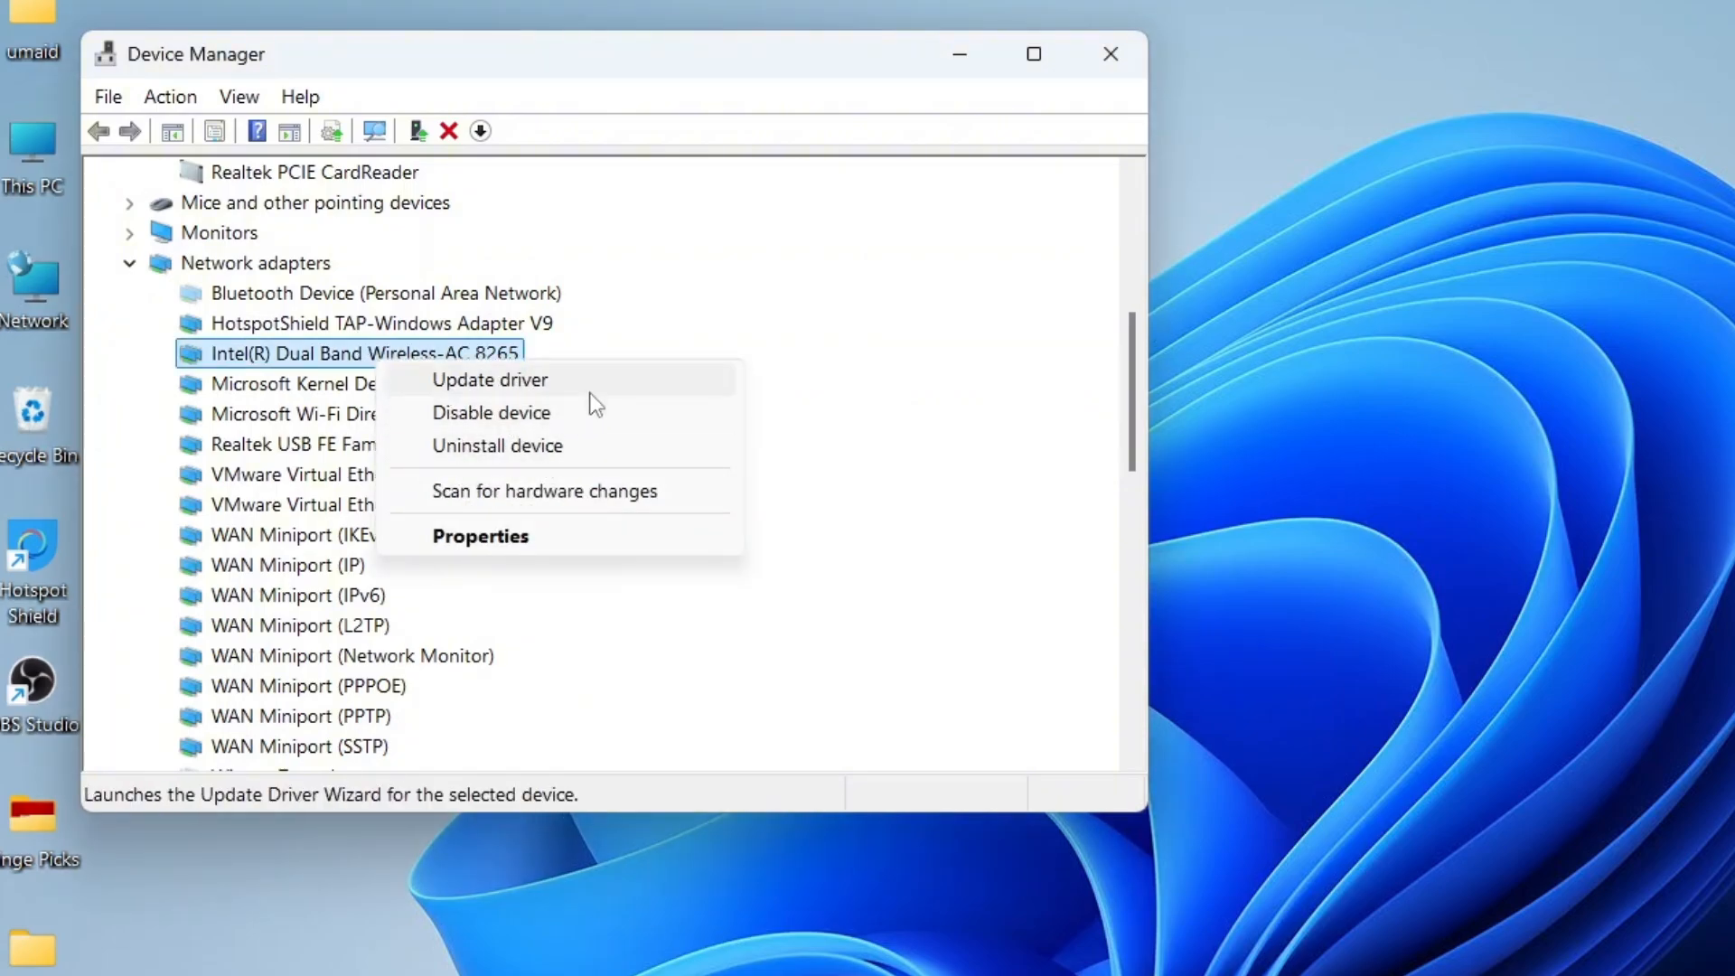
click(490, 380)
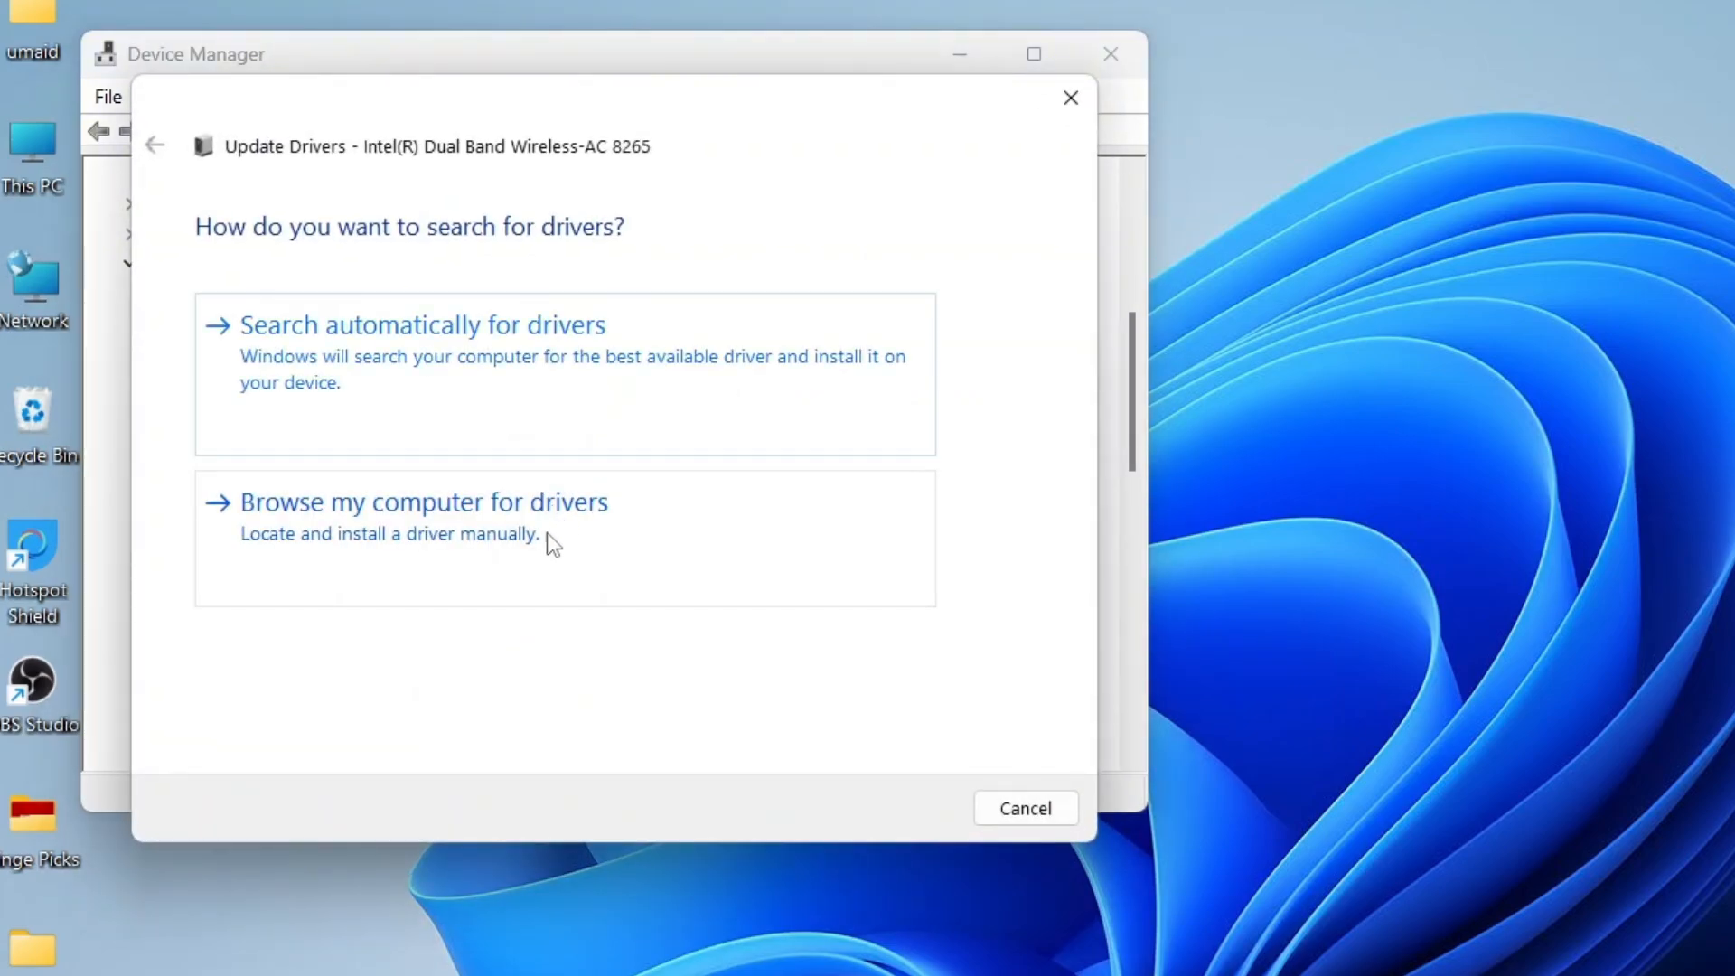
click(423, 501)
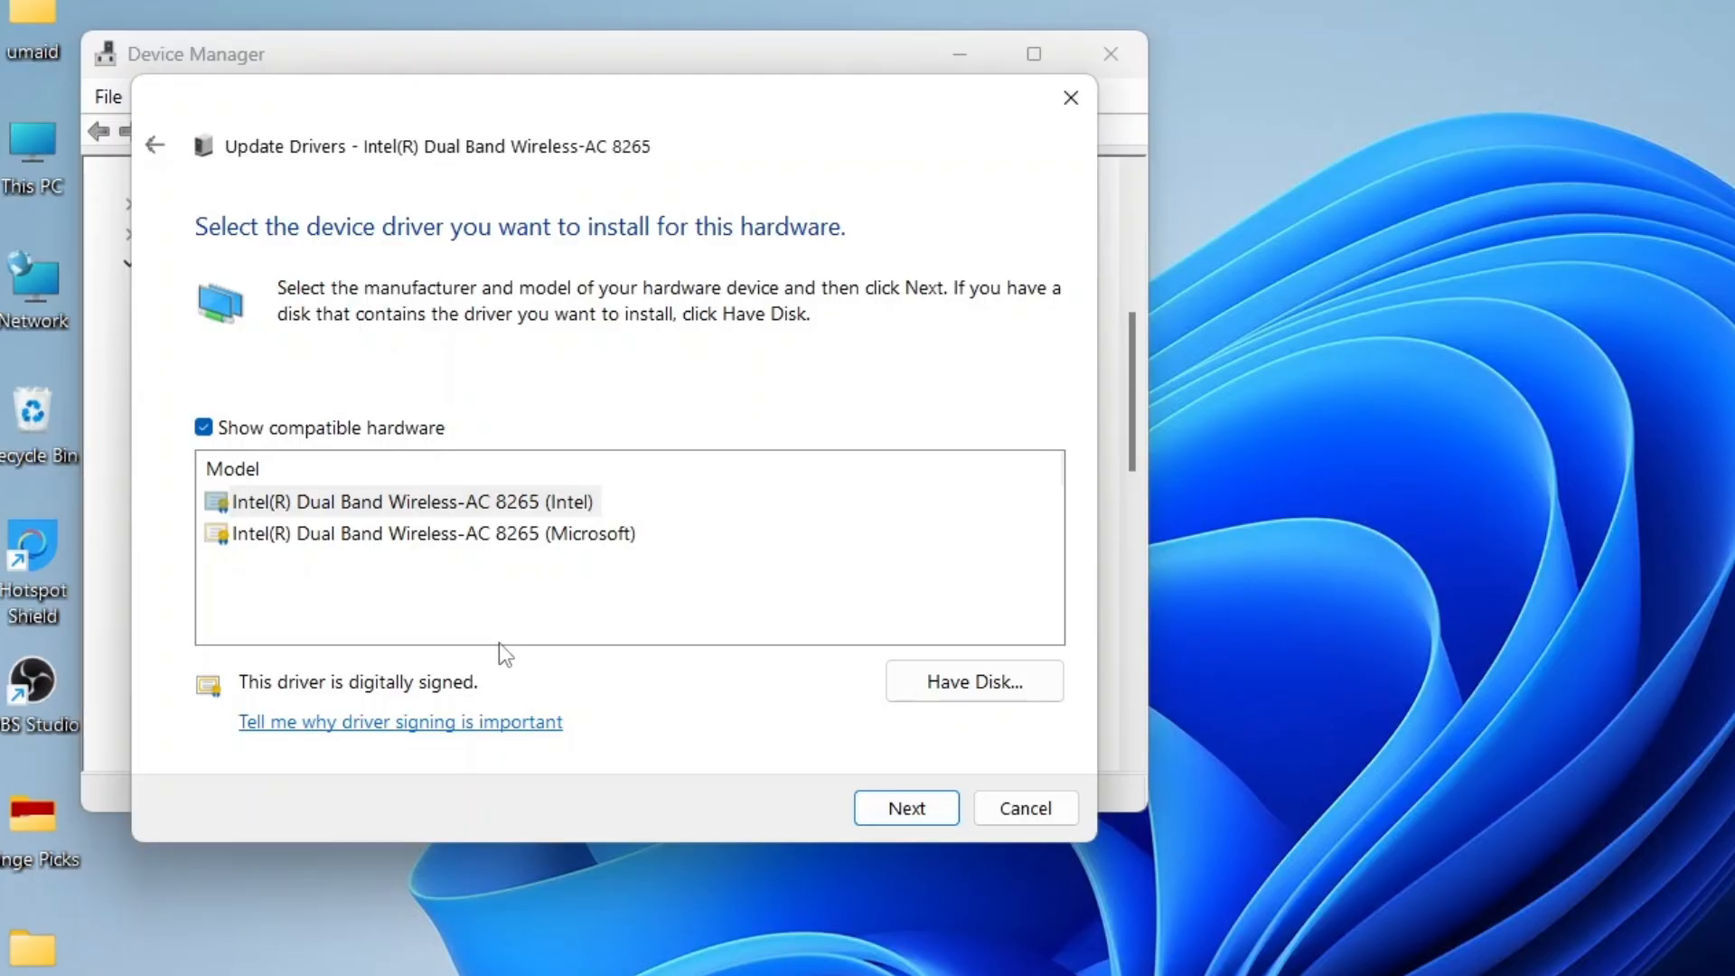
mouse_move(505, 566)
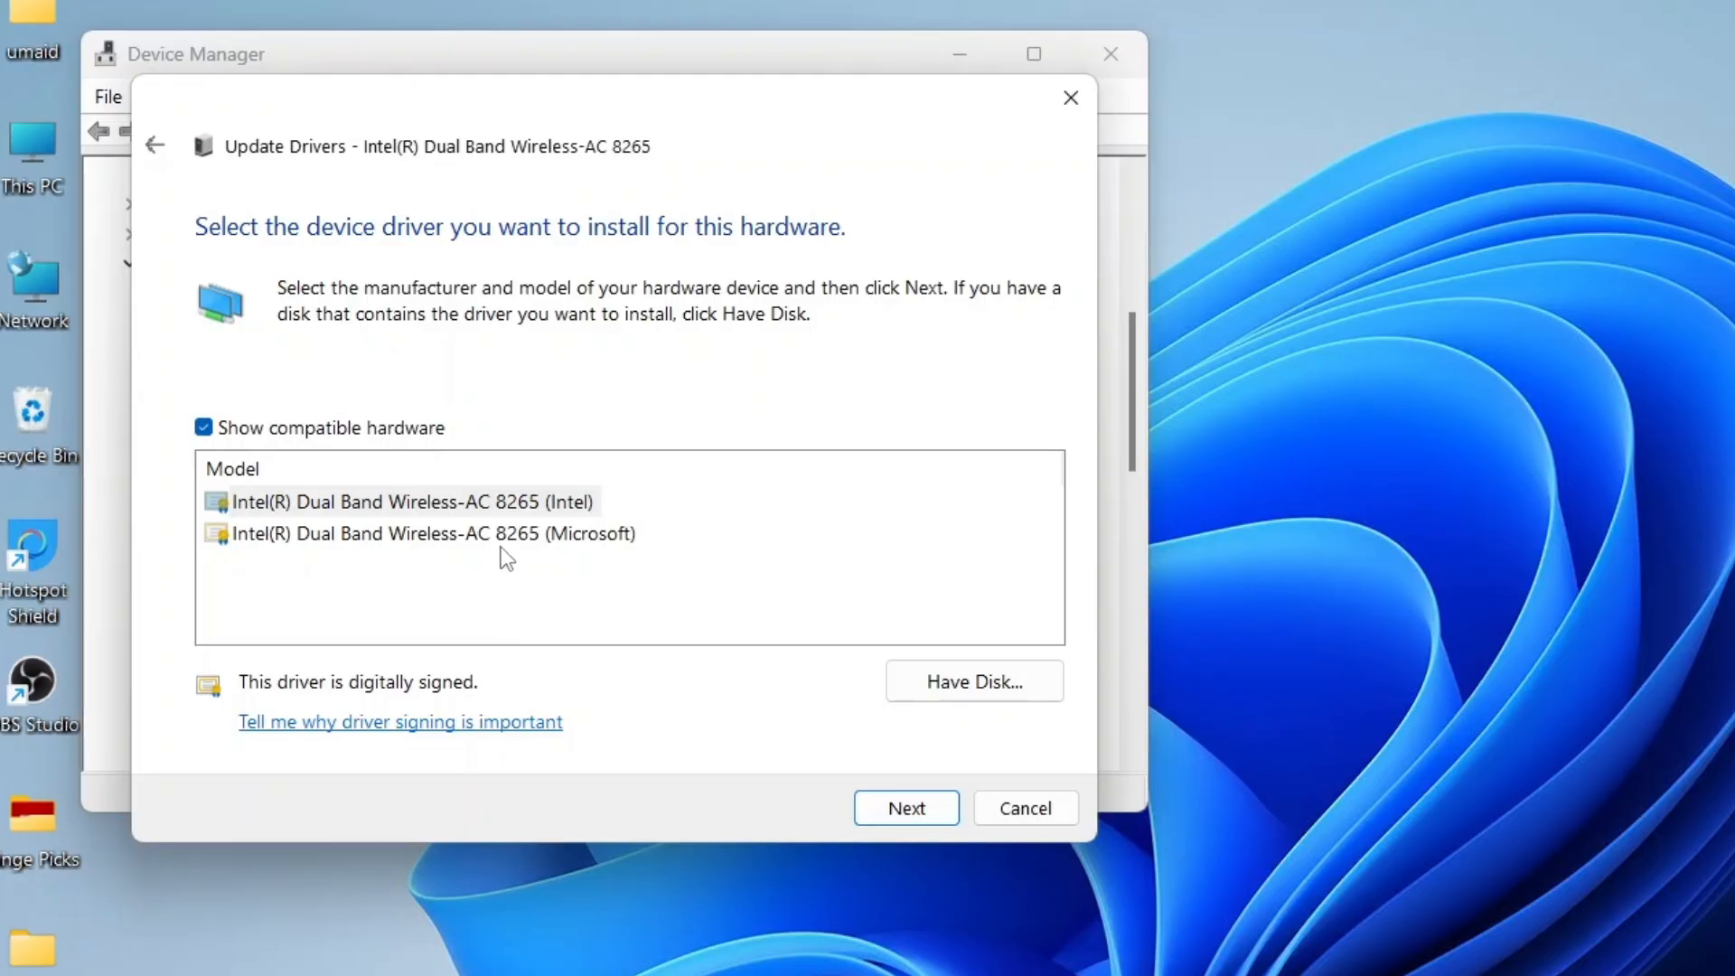
click(431, 532)
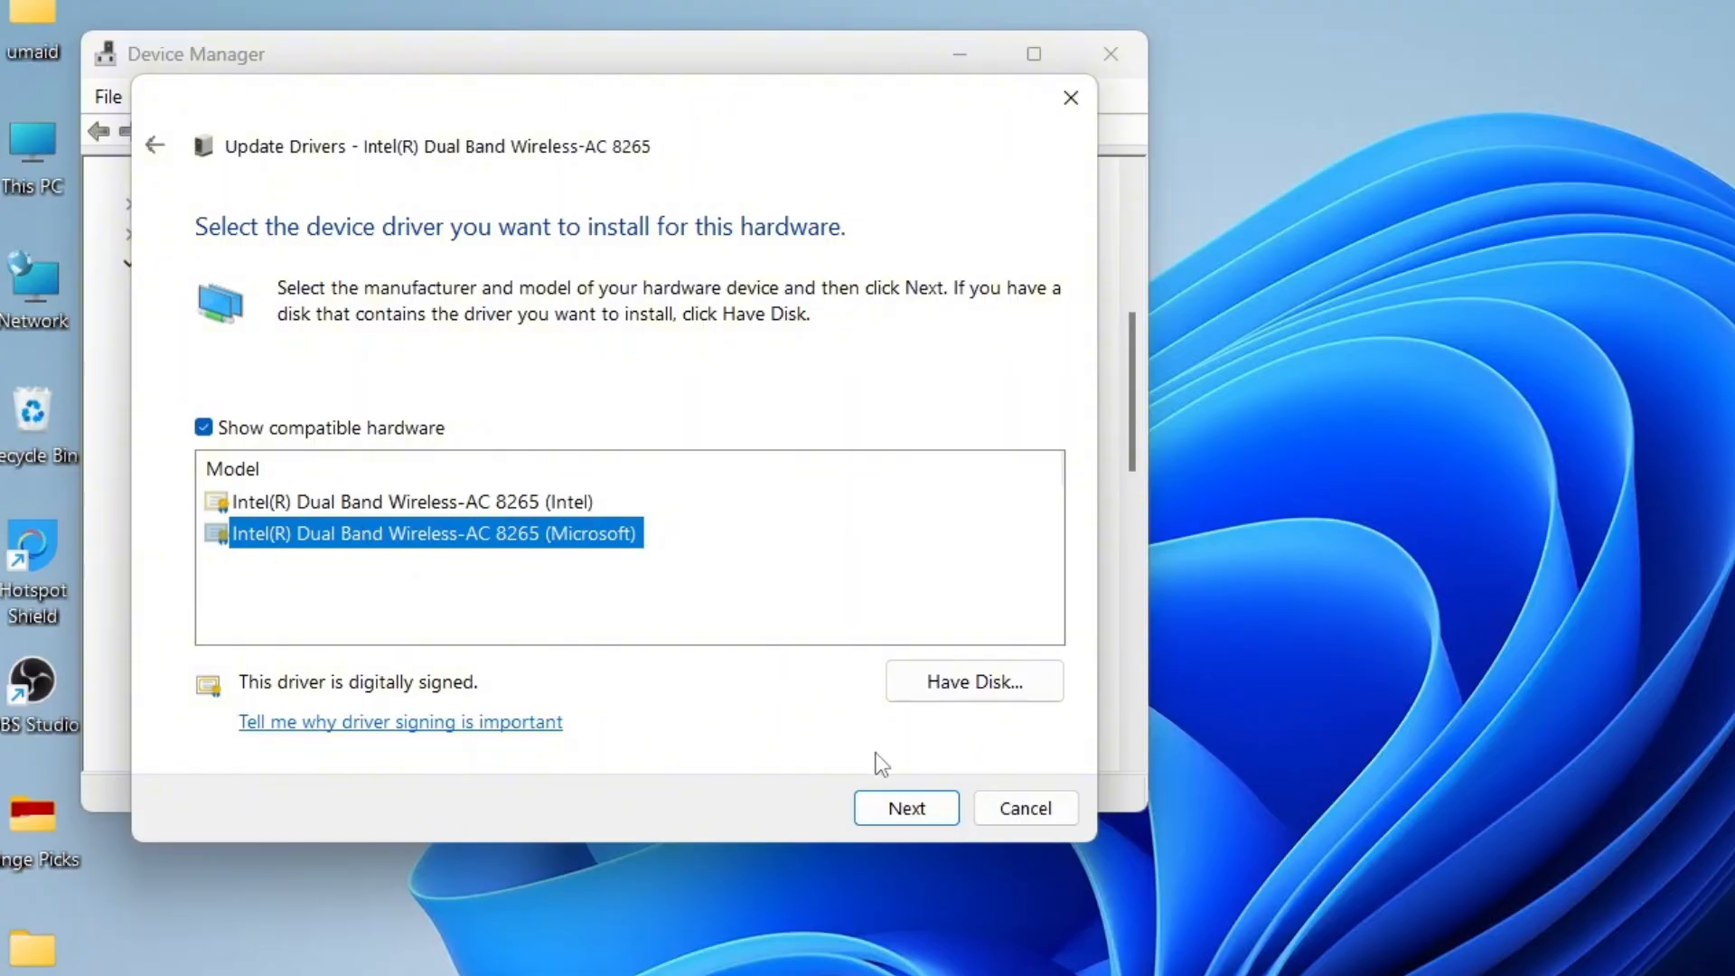
click(906, 808)
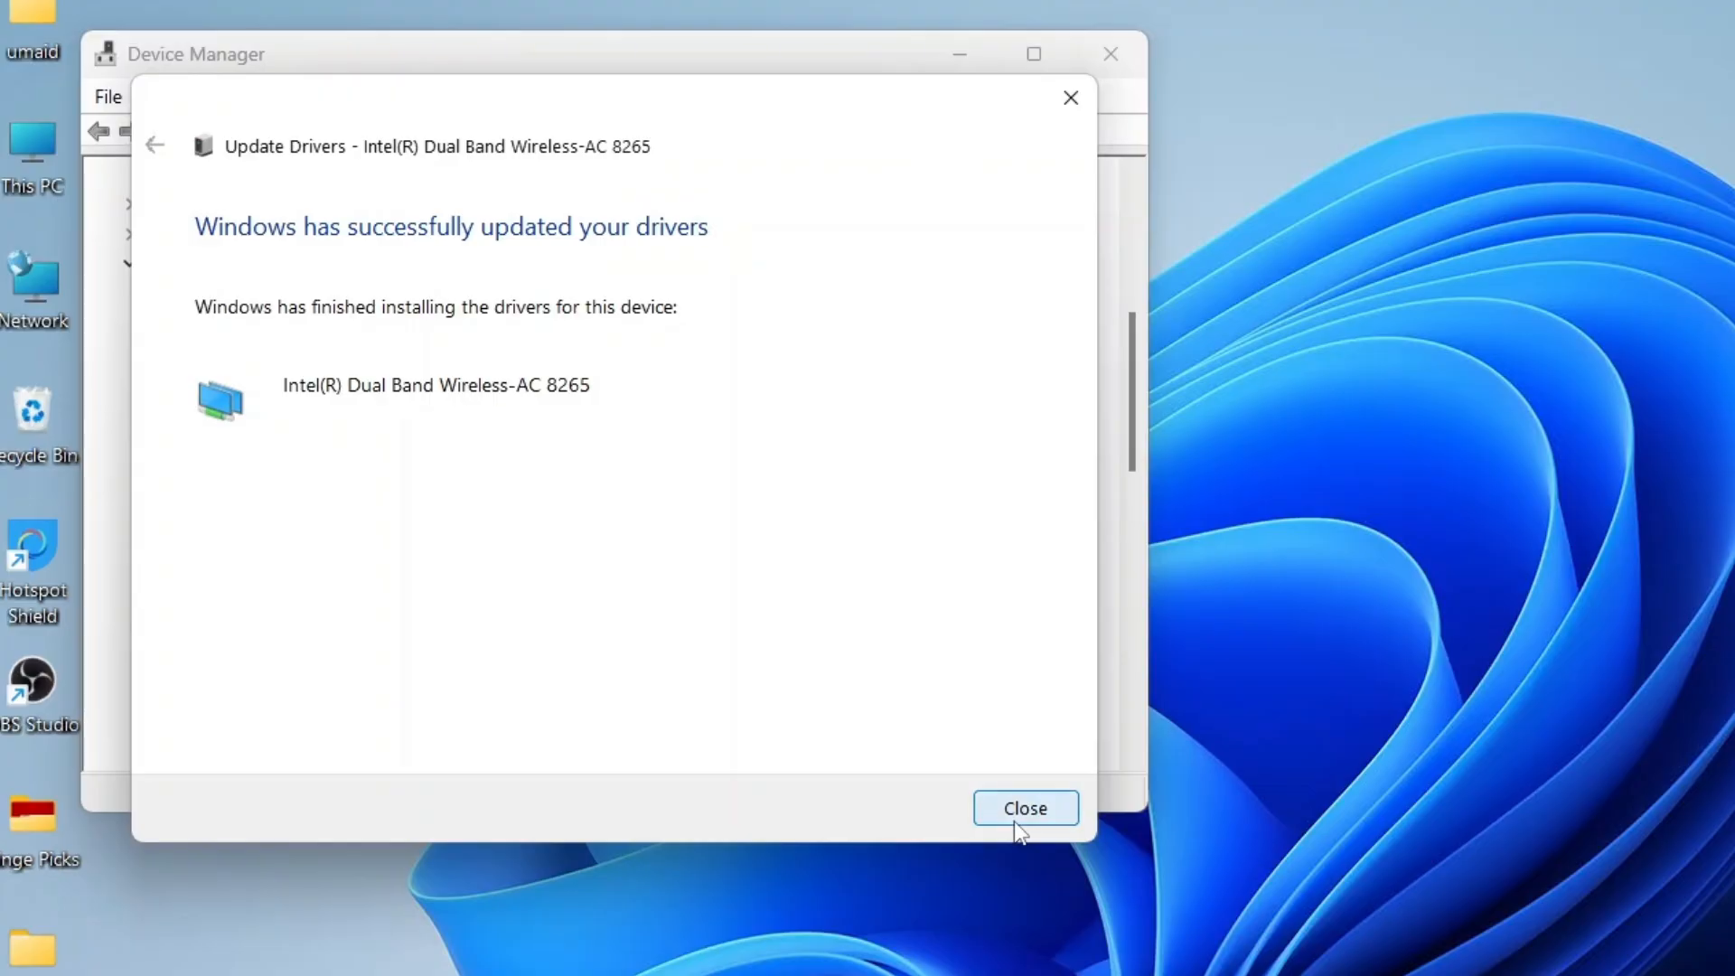
- Dismiss the driver success message and confirm Wi-Fi is available again in quick settings
click(1023, 808)
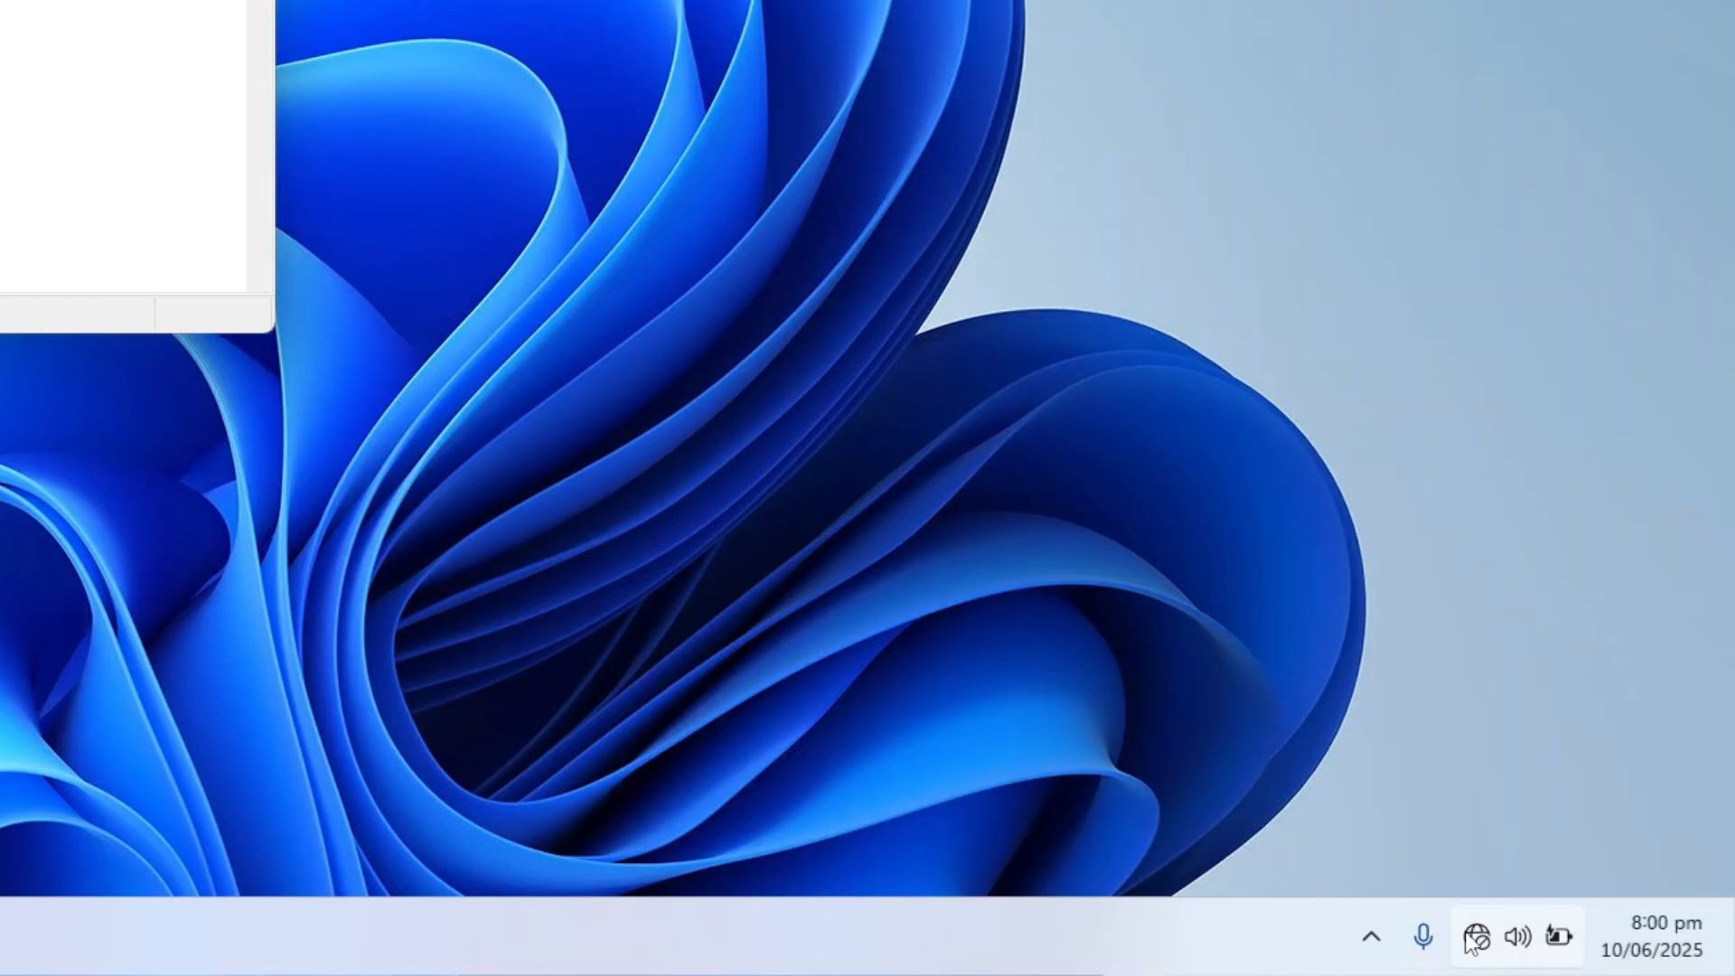
click(1517, 936)
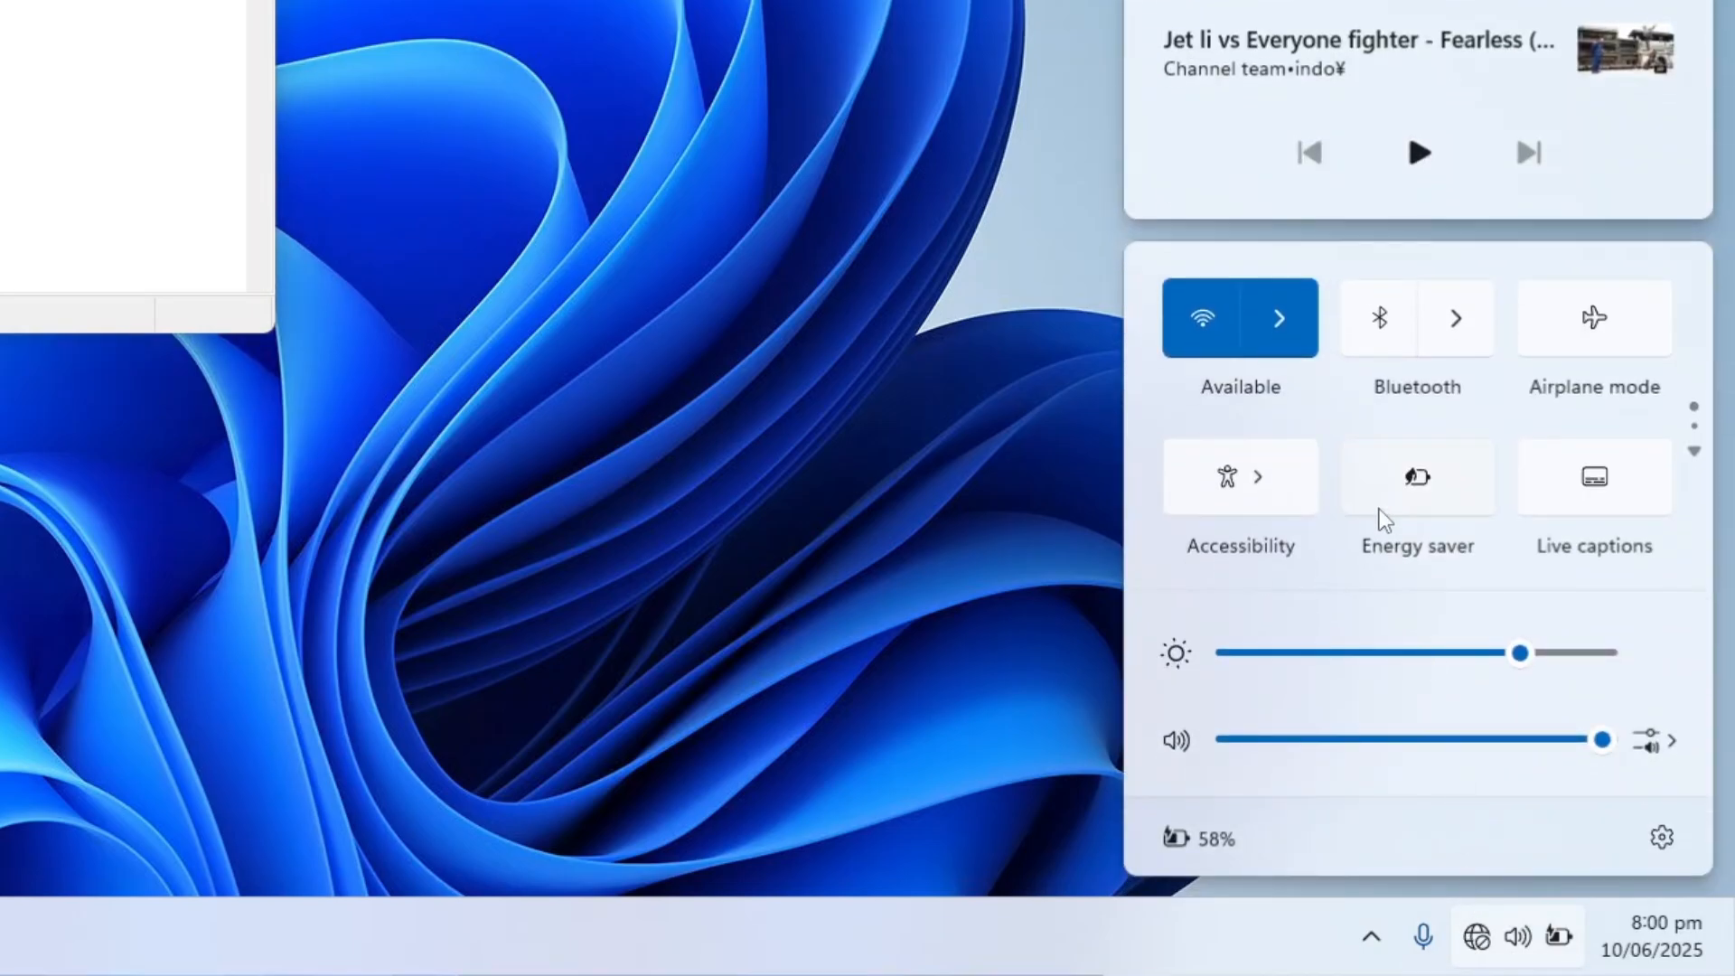
click(1280, 319)
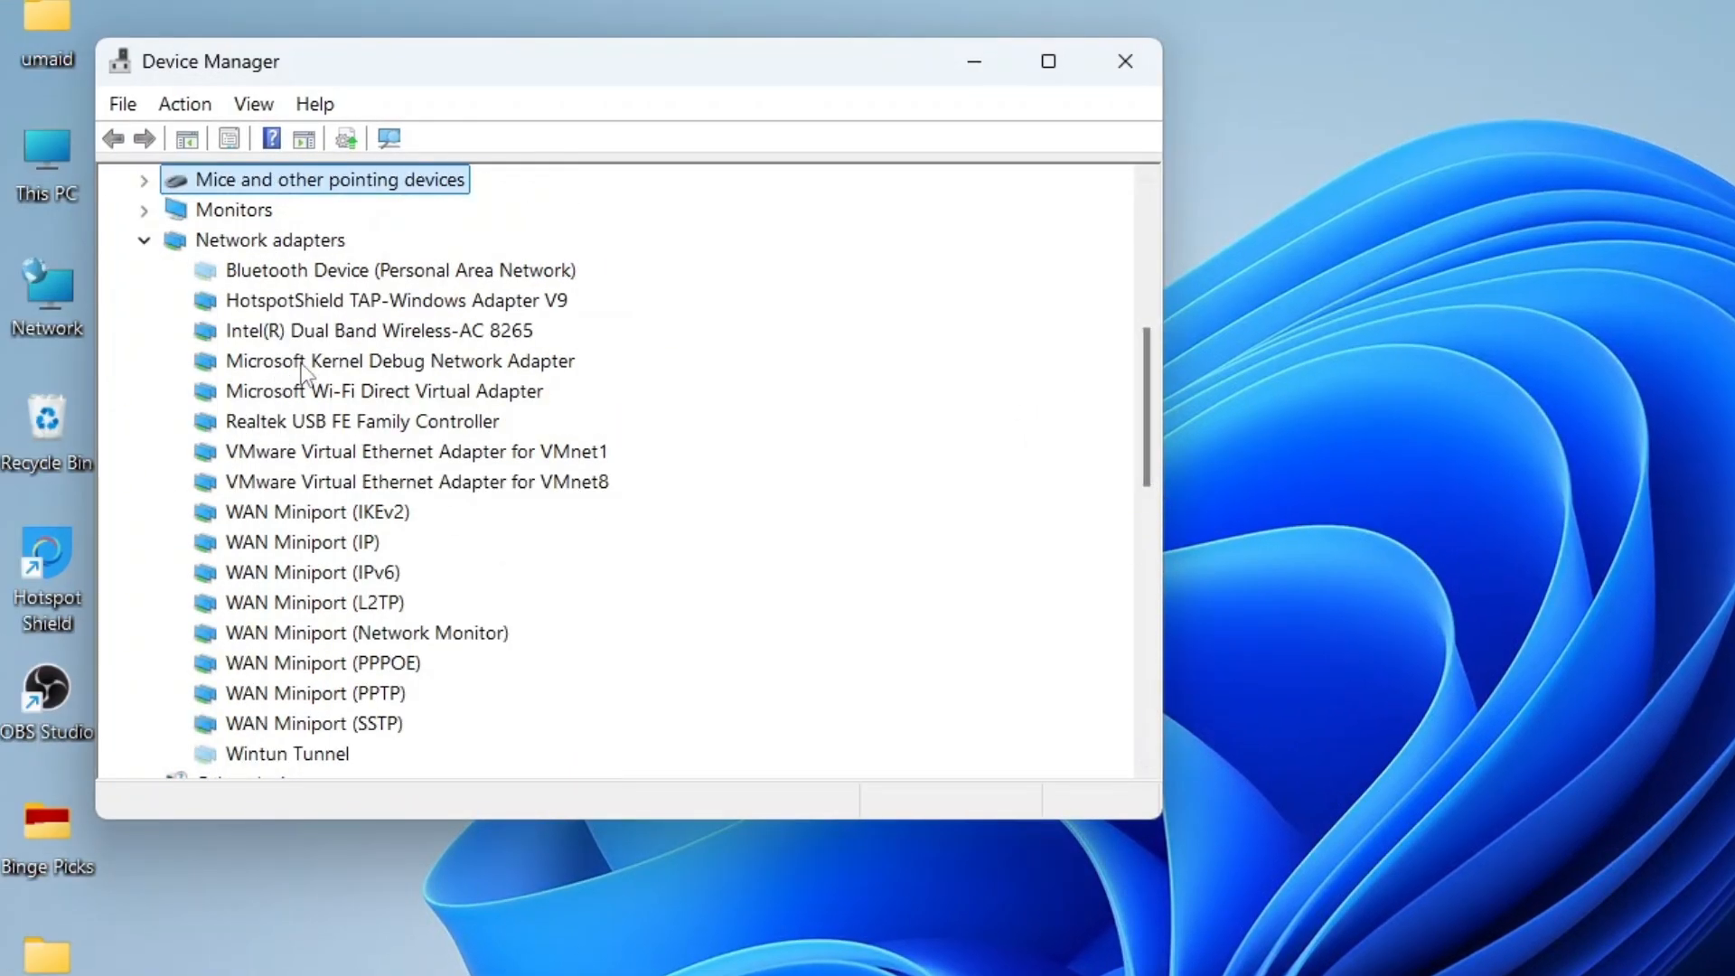
- Remove the Intel(R) Dual Band Wireless-AC 8265 adapter via Uninstall device and confirm
right_click(377, 329)
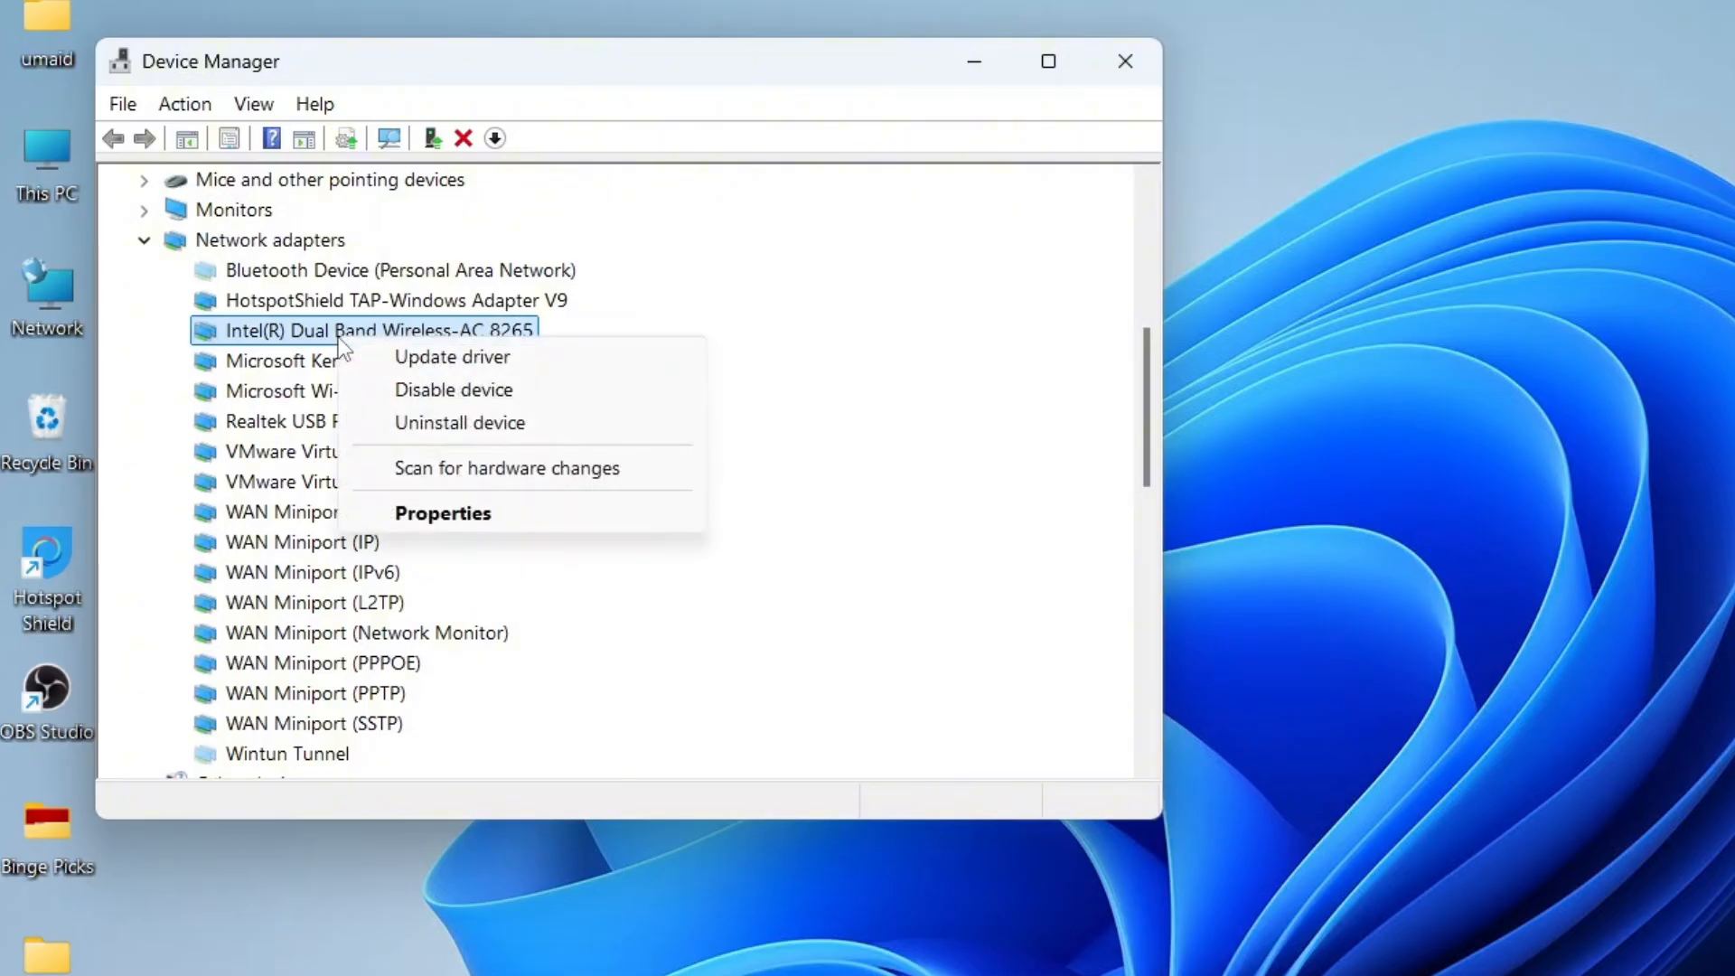
click(459, 423)
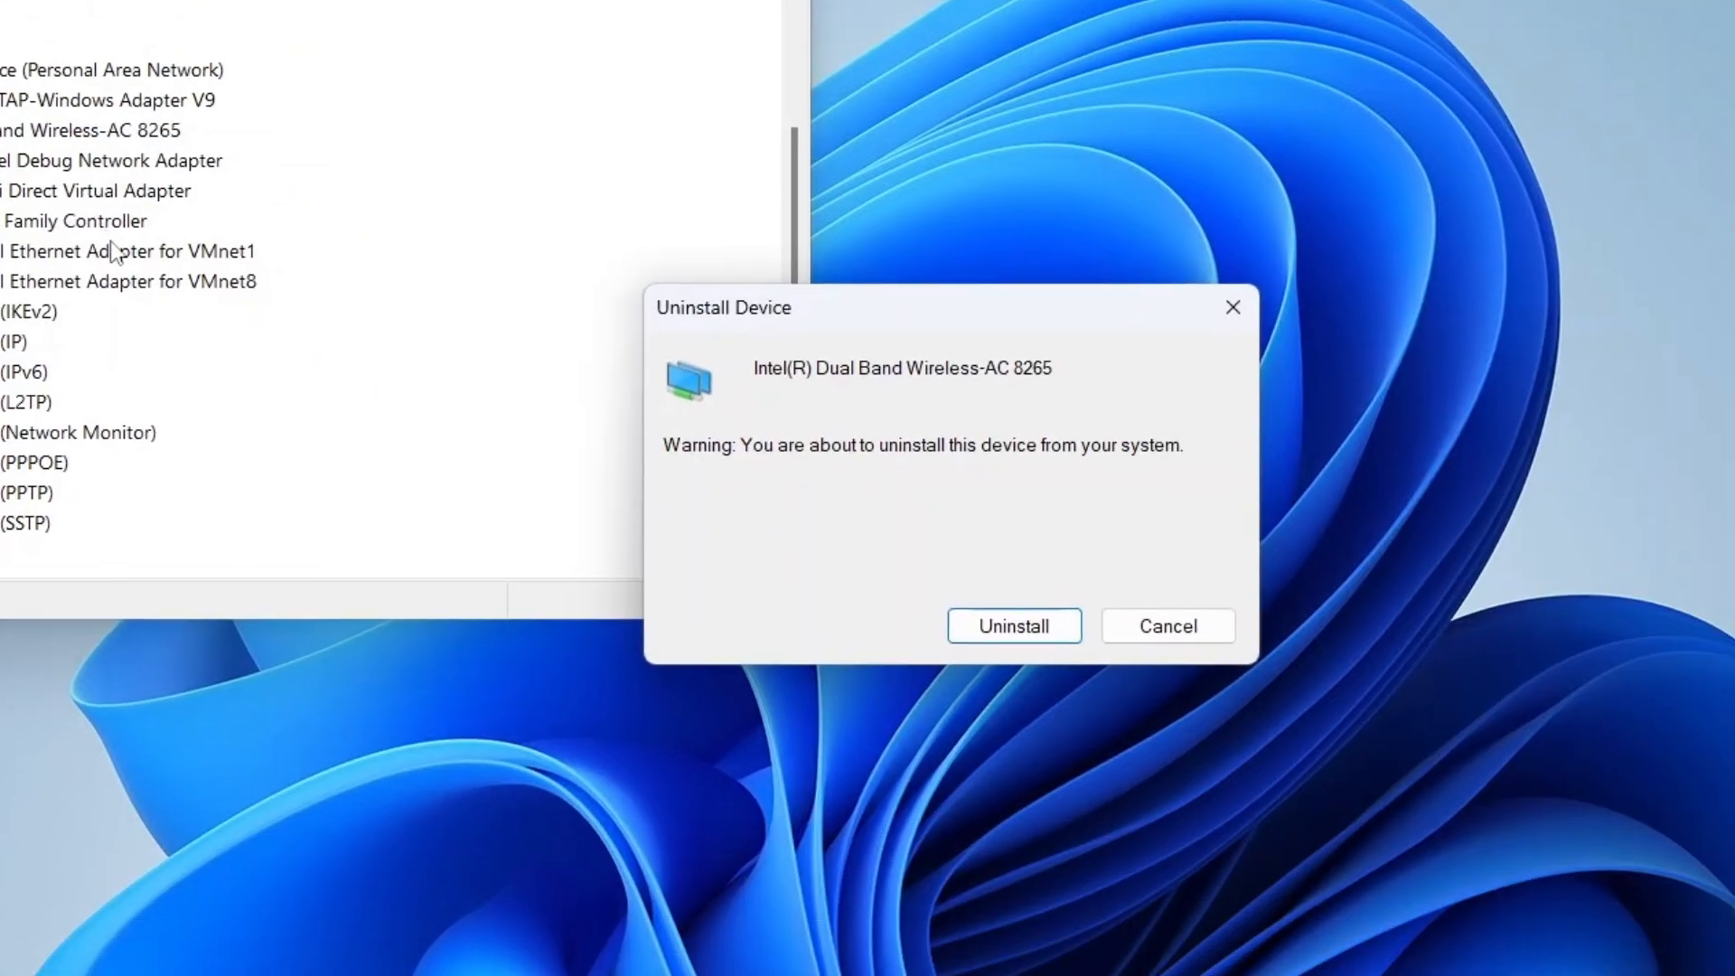
click(1013, 626)
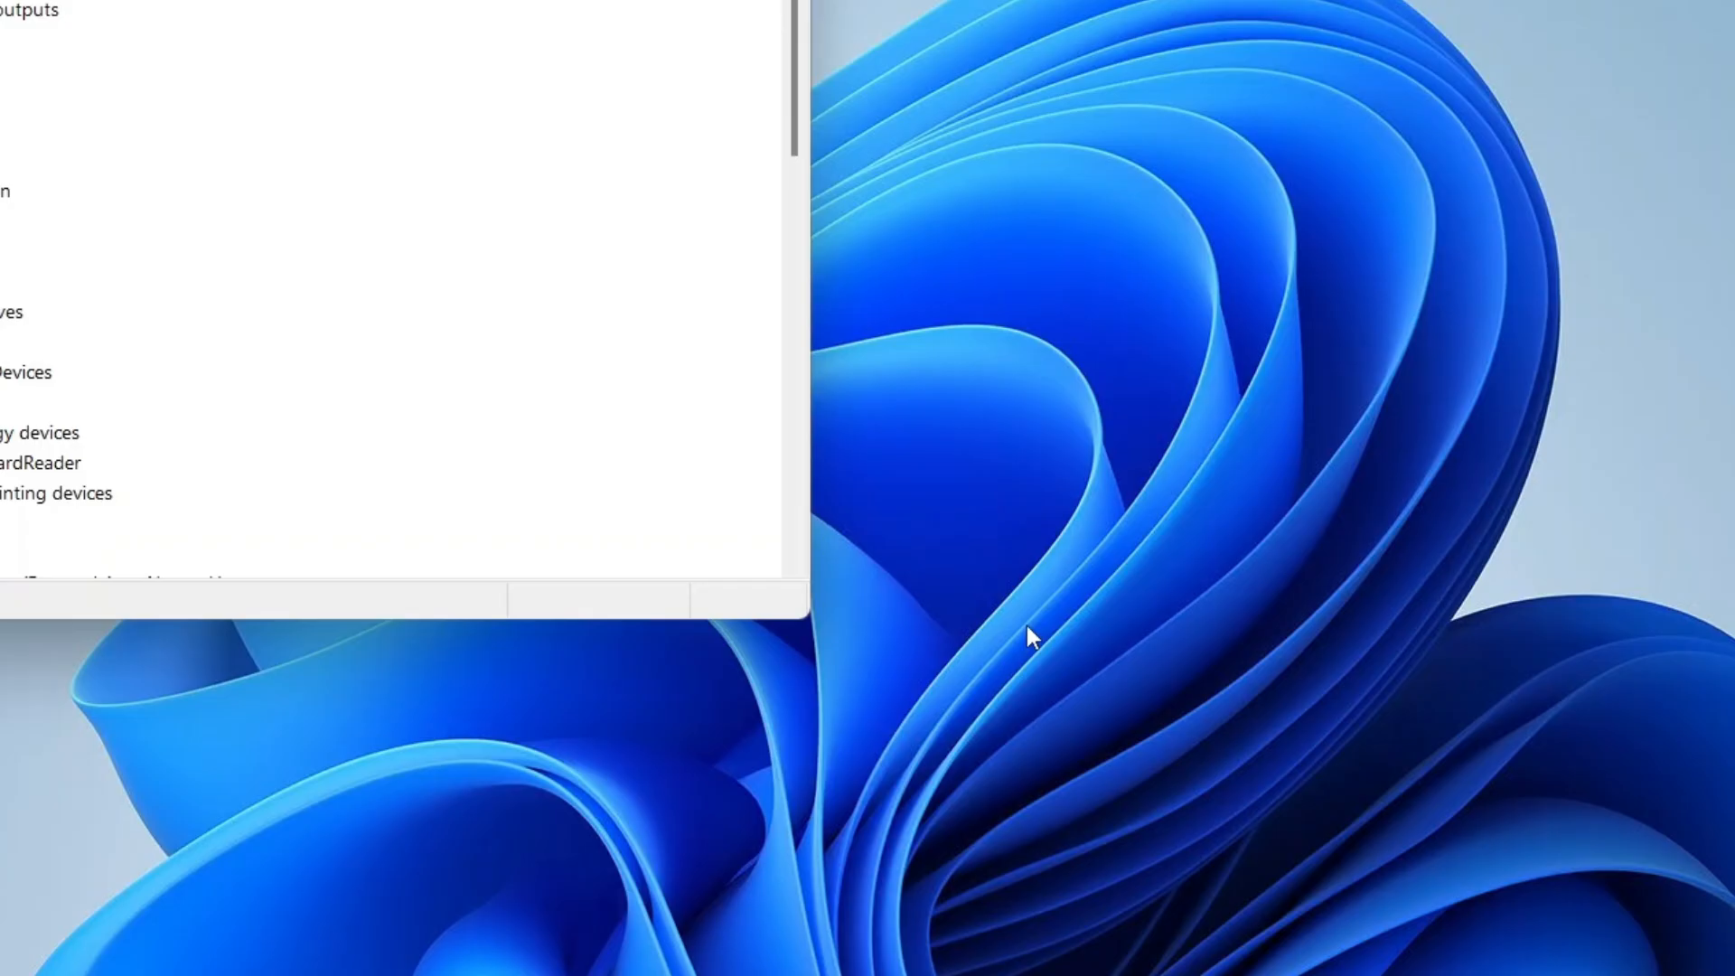
mouse_move(891, 63)
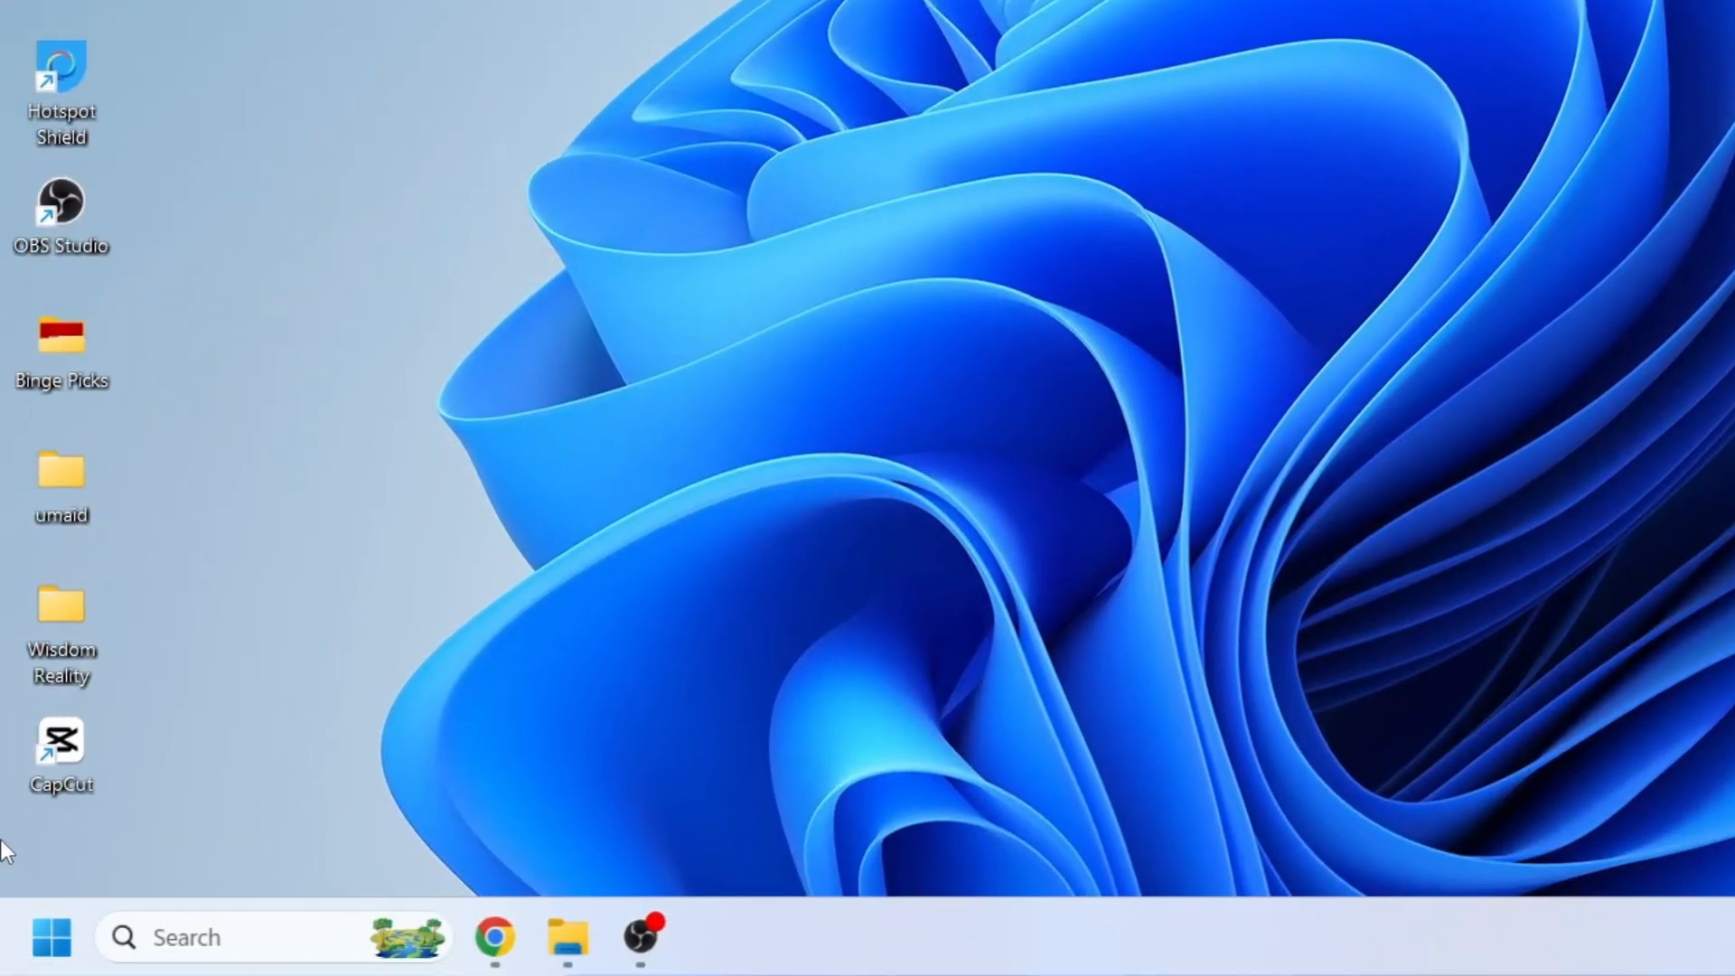
- Restart the PC from Start's Power menu, then search for cmd
click(50, 938)
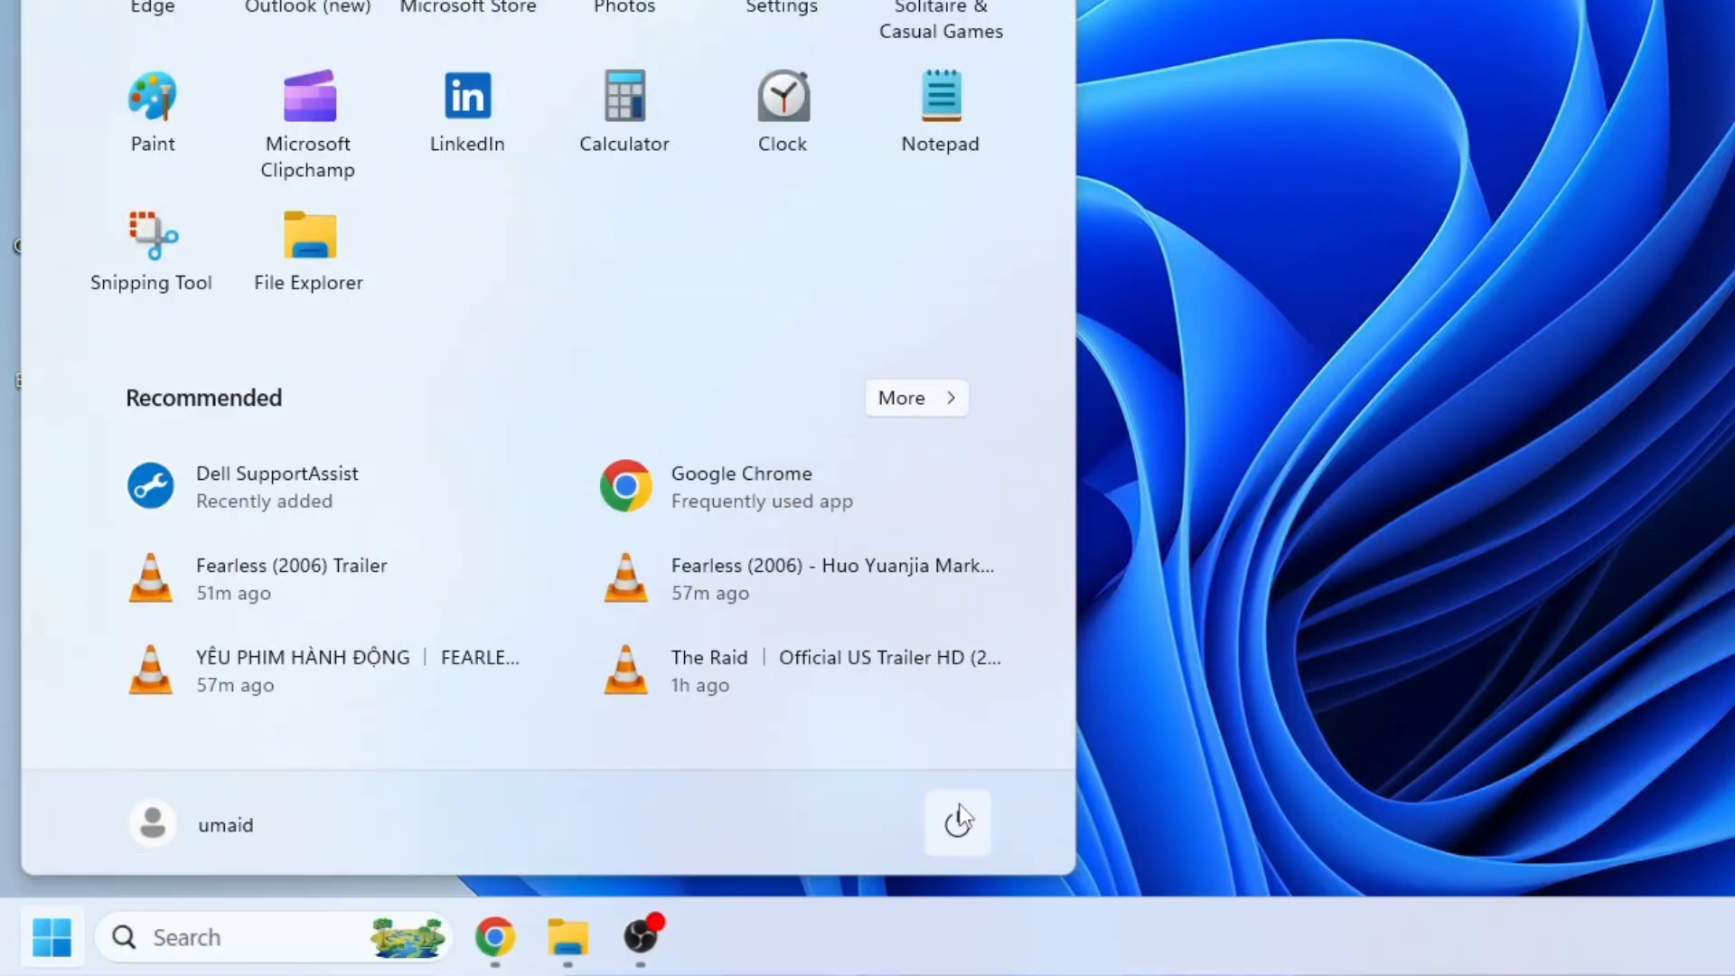
click(957, 824)
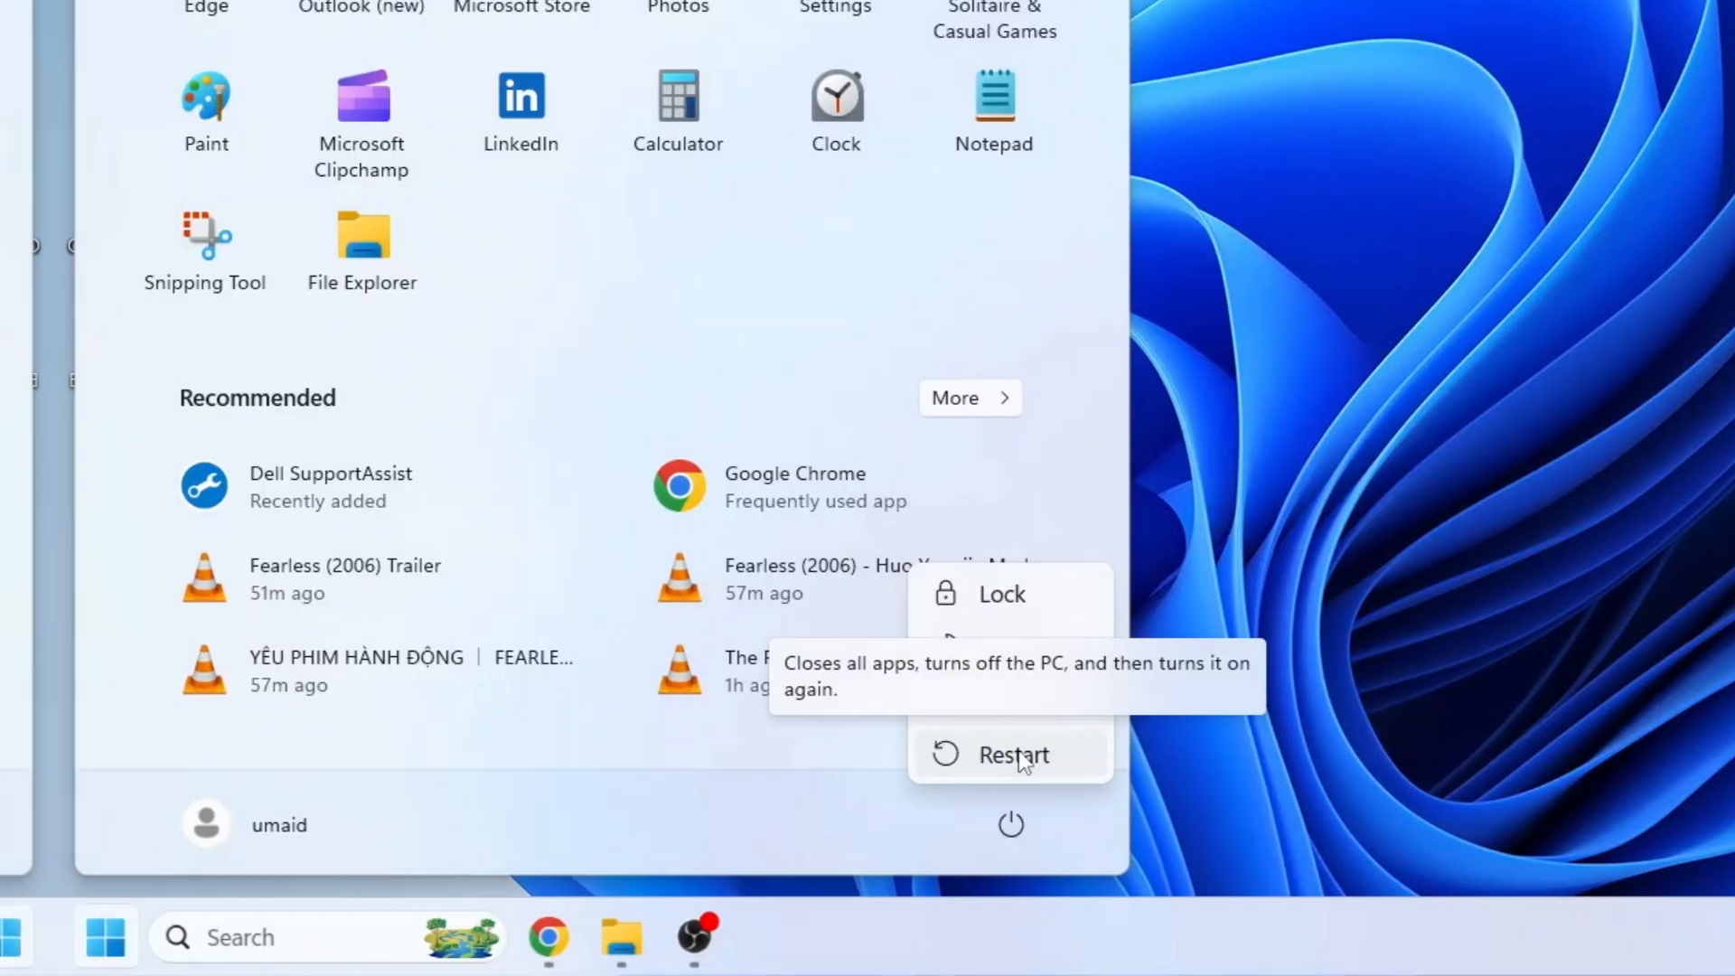
text(cmd)
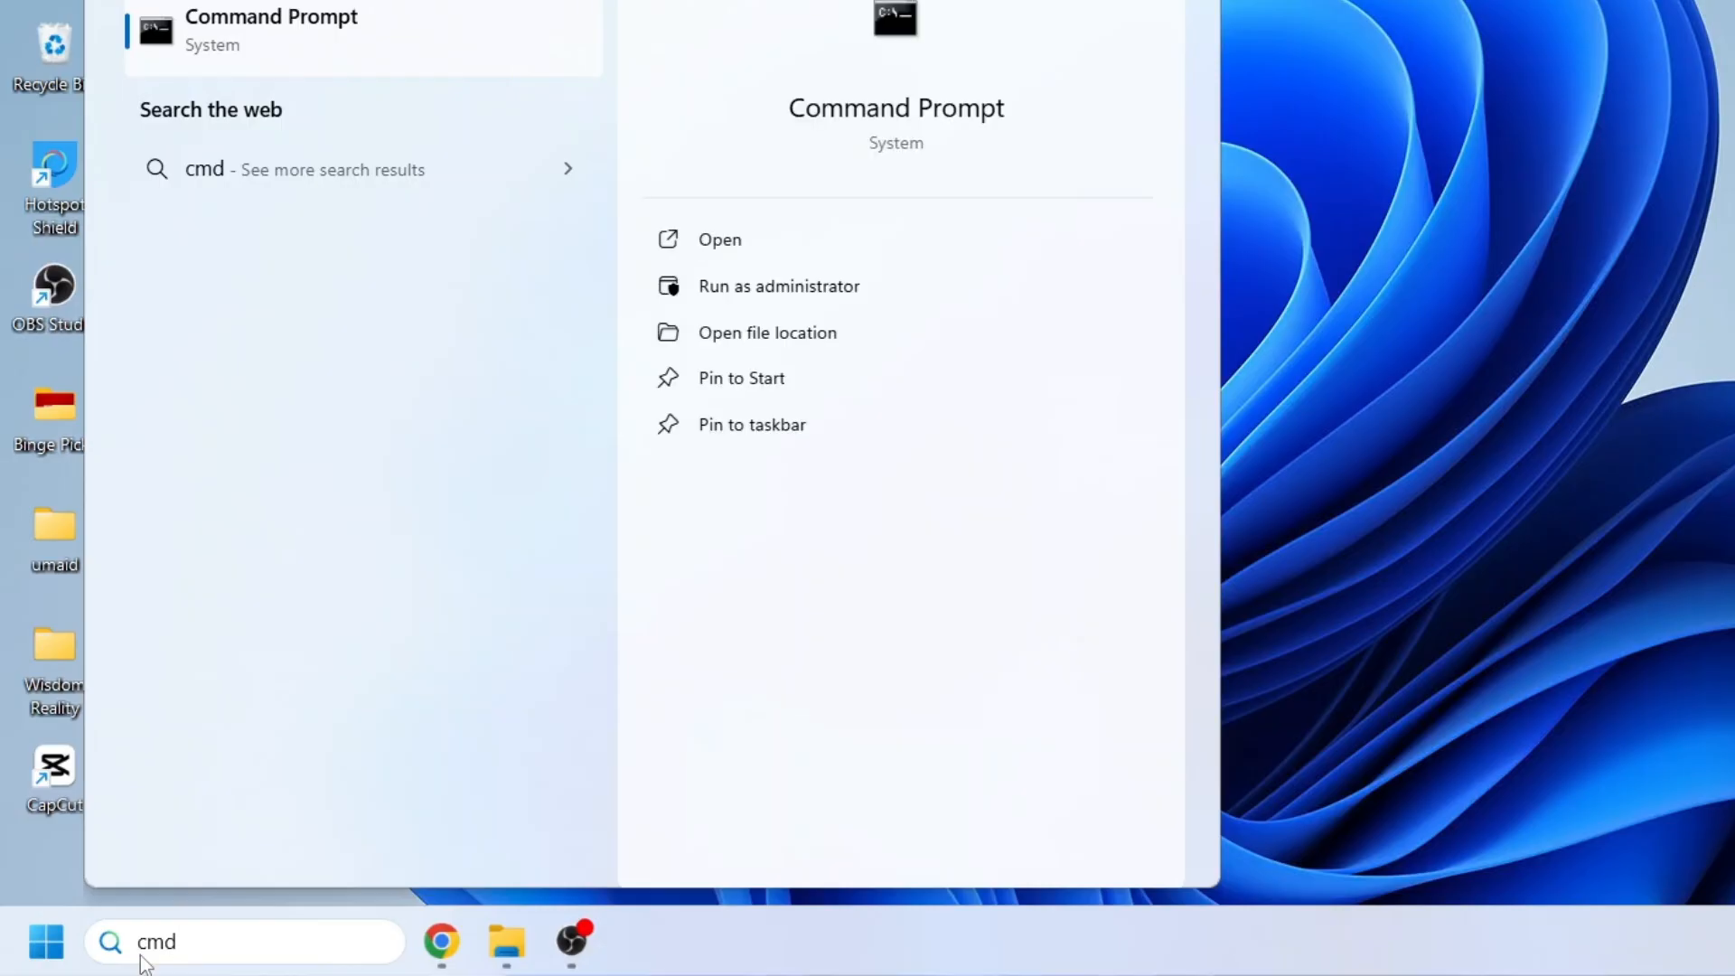
- Launch Command Prompt elevated using Run as administrator from the search result
right_click(272, 31)
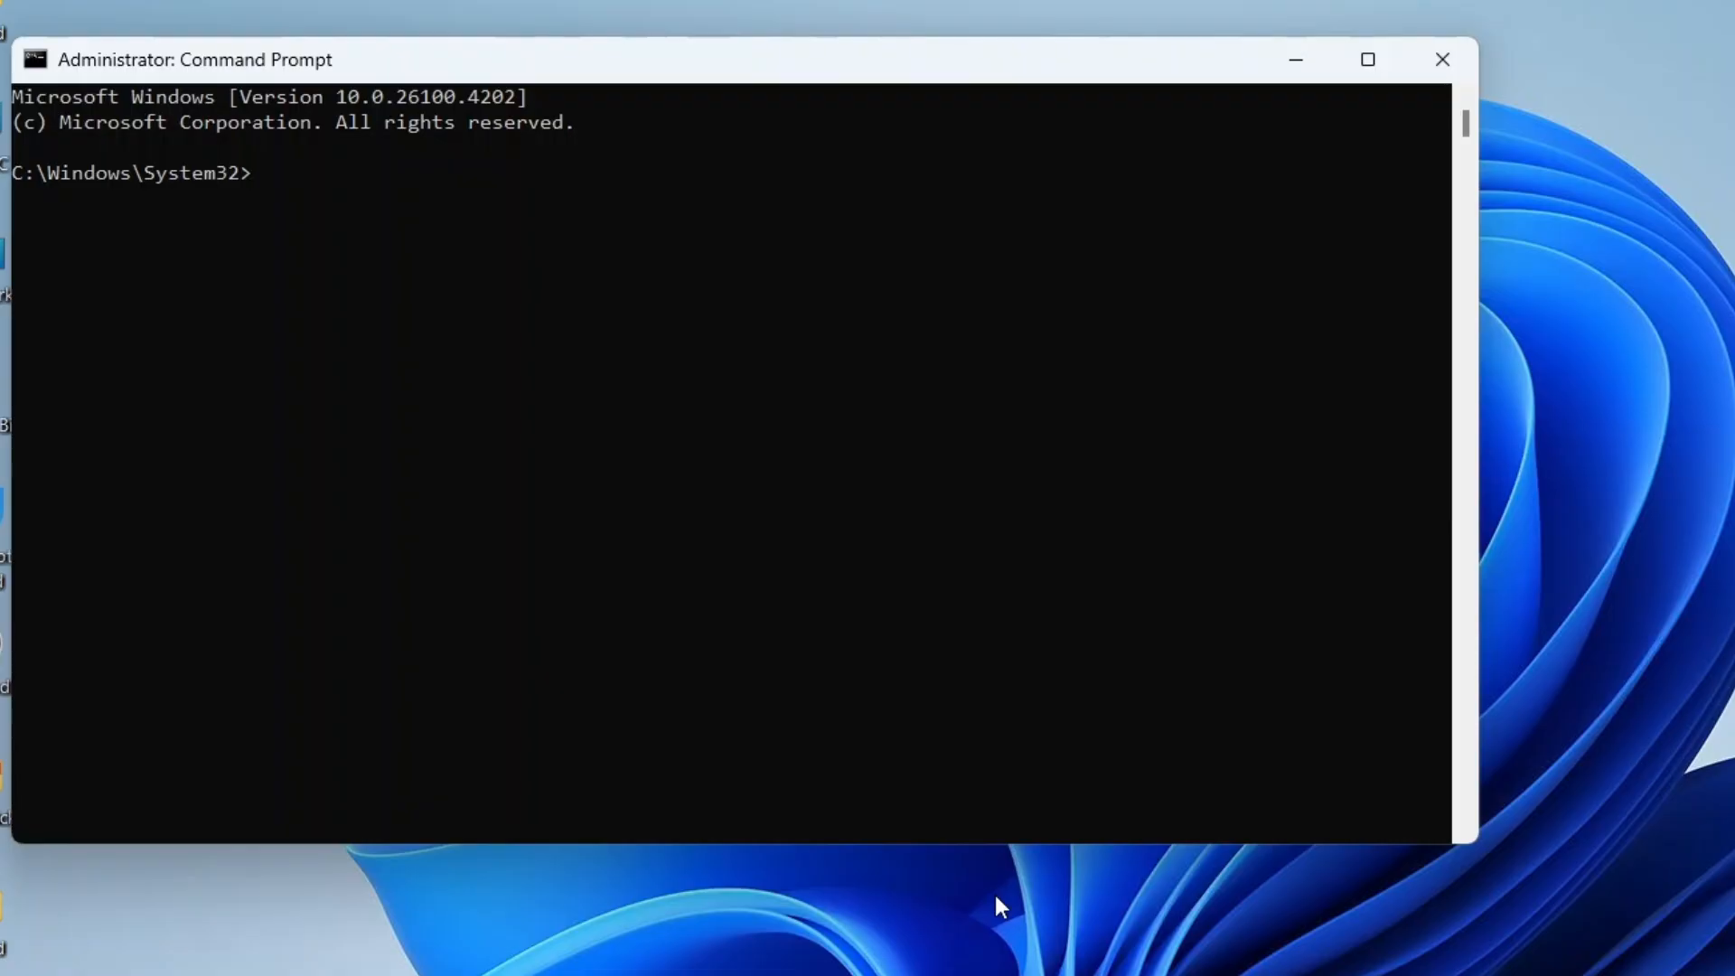
- Run netsh winsock reset, netsh int ip reset and ipconfig /flushdns, then close Command Prompt
text(netsh winsock reset)
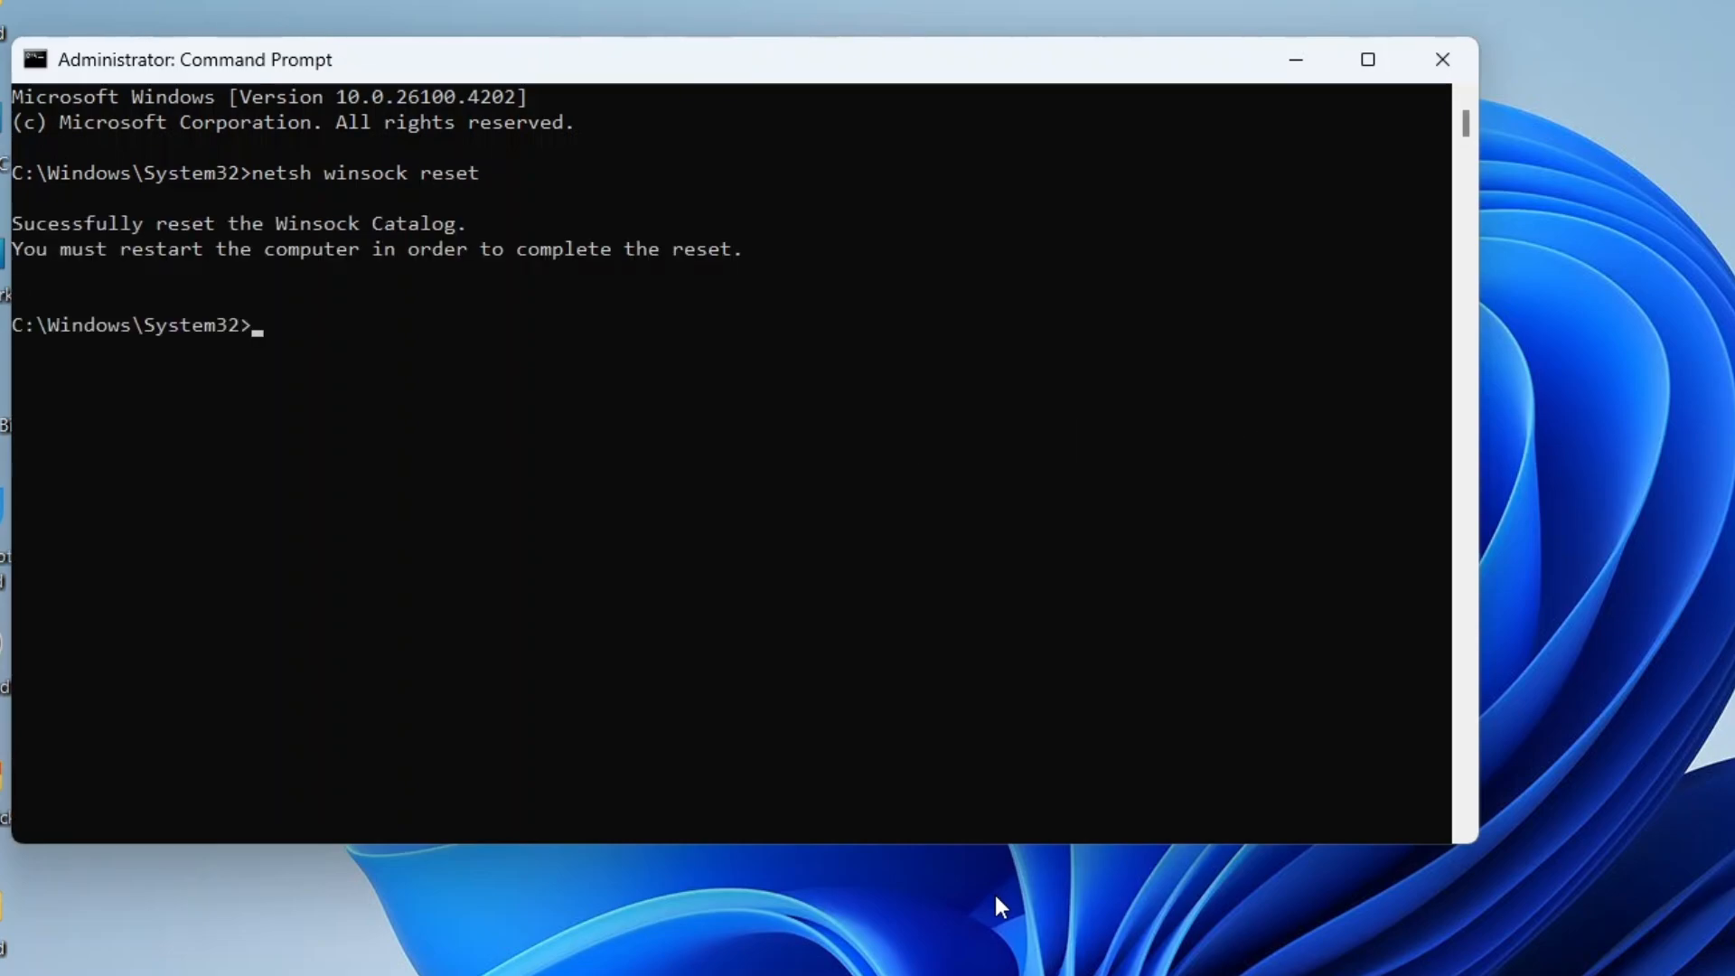
text(nets)
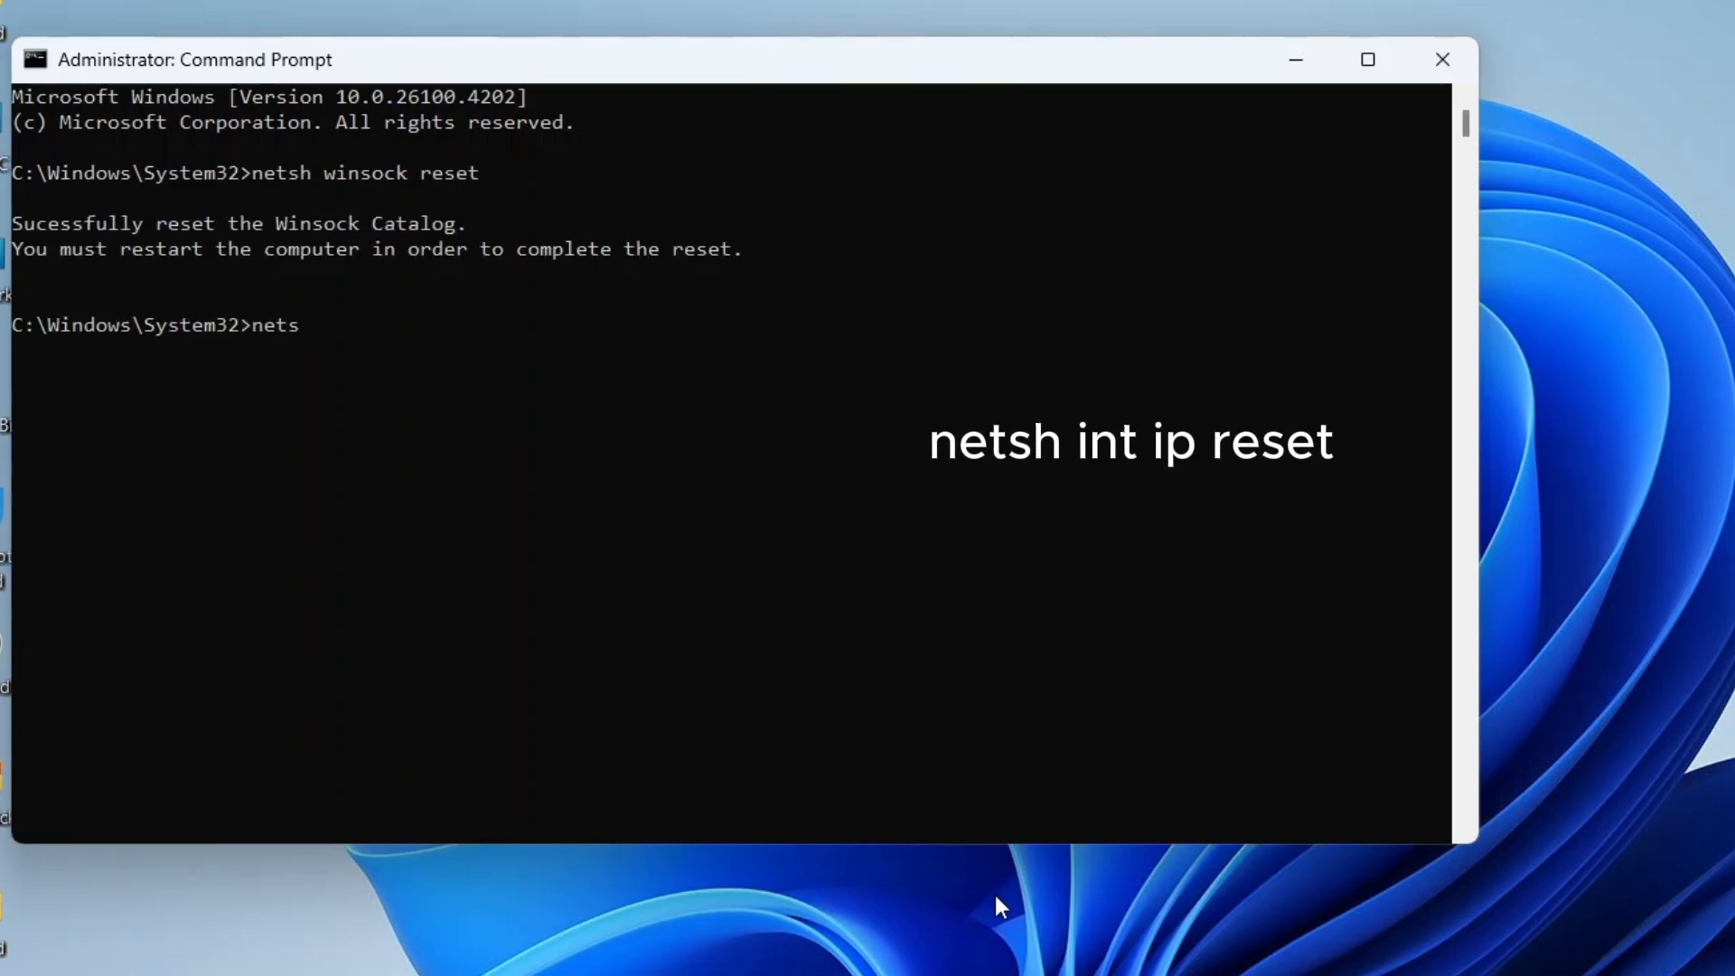
text(h int ip r)
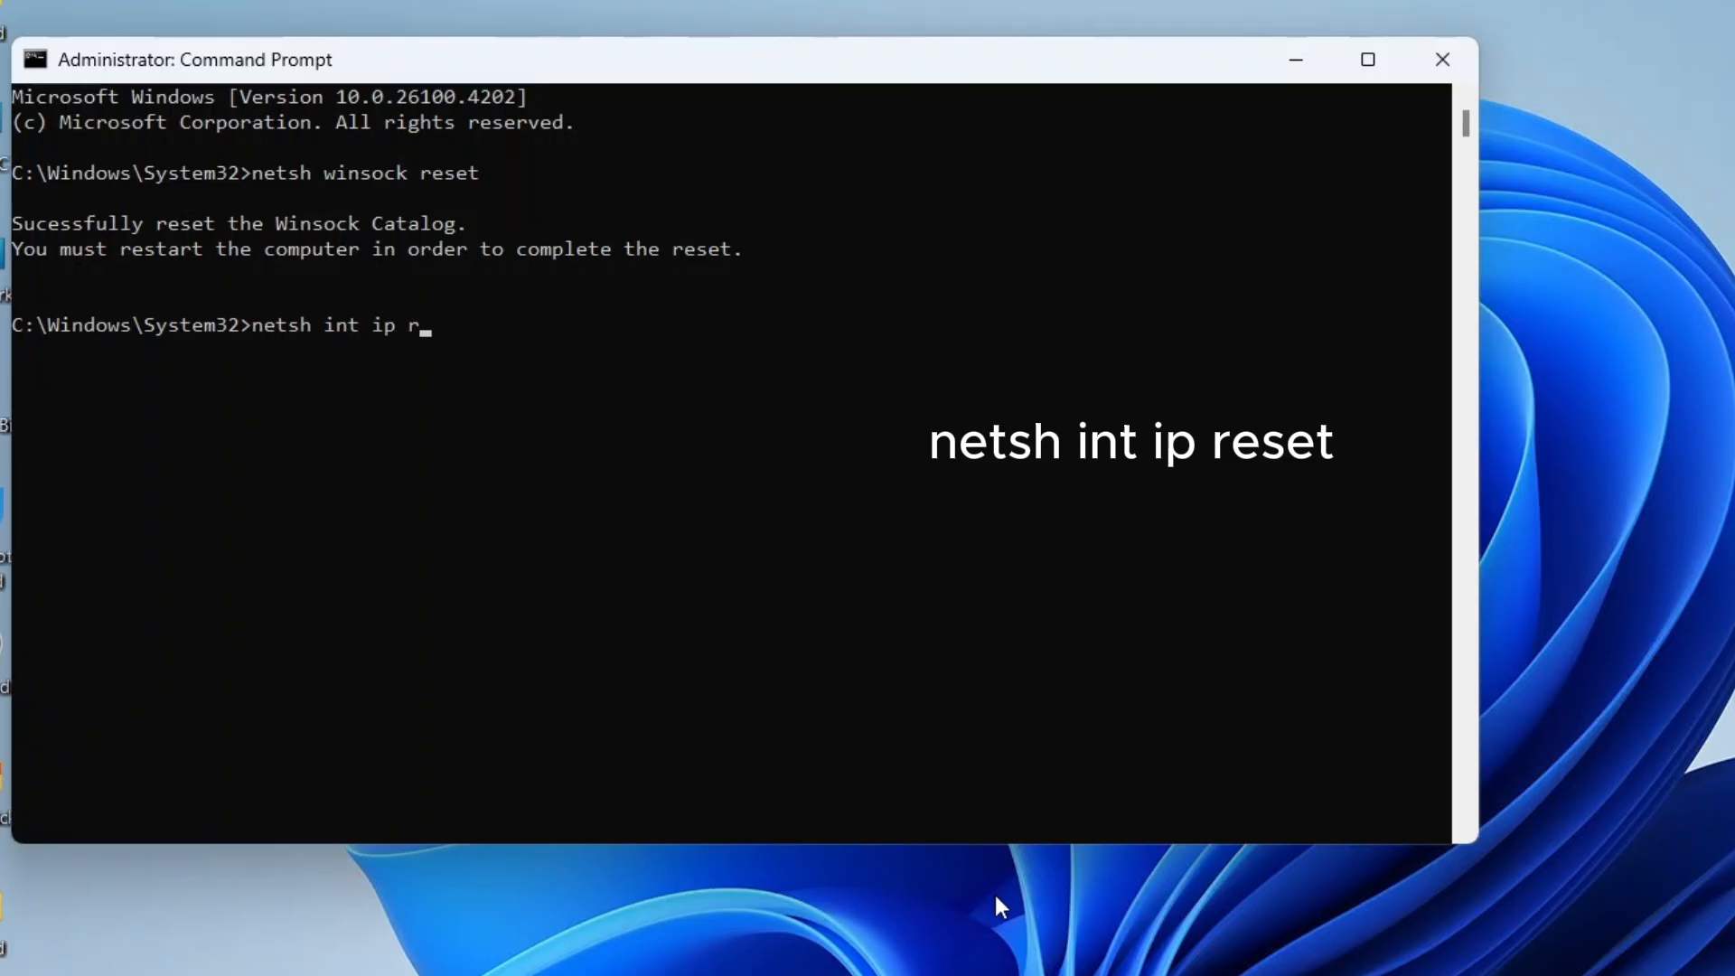
key(enter)
text(ipconfig /flushdns)
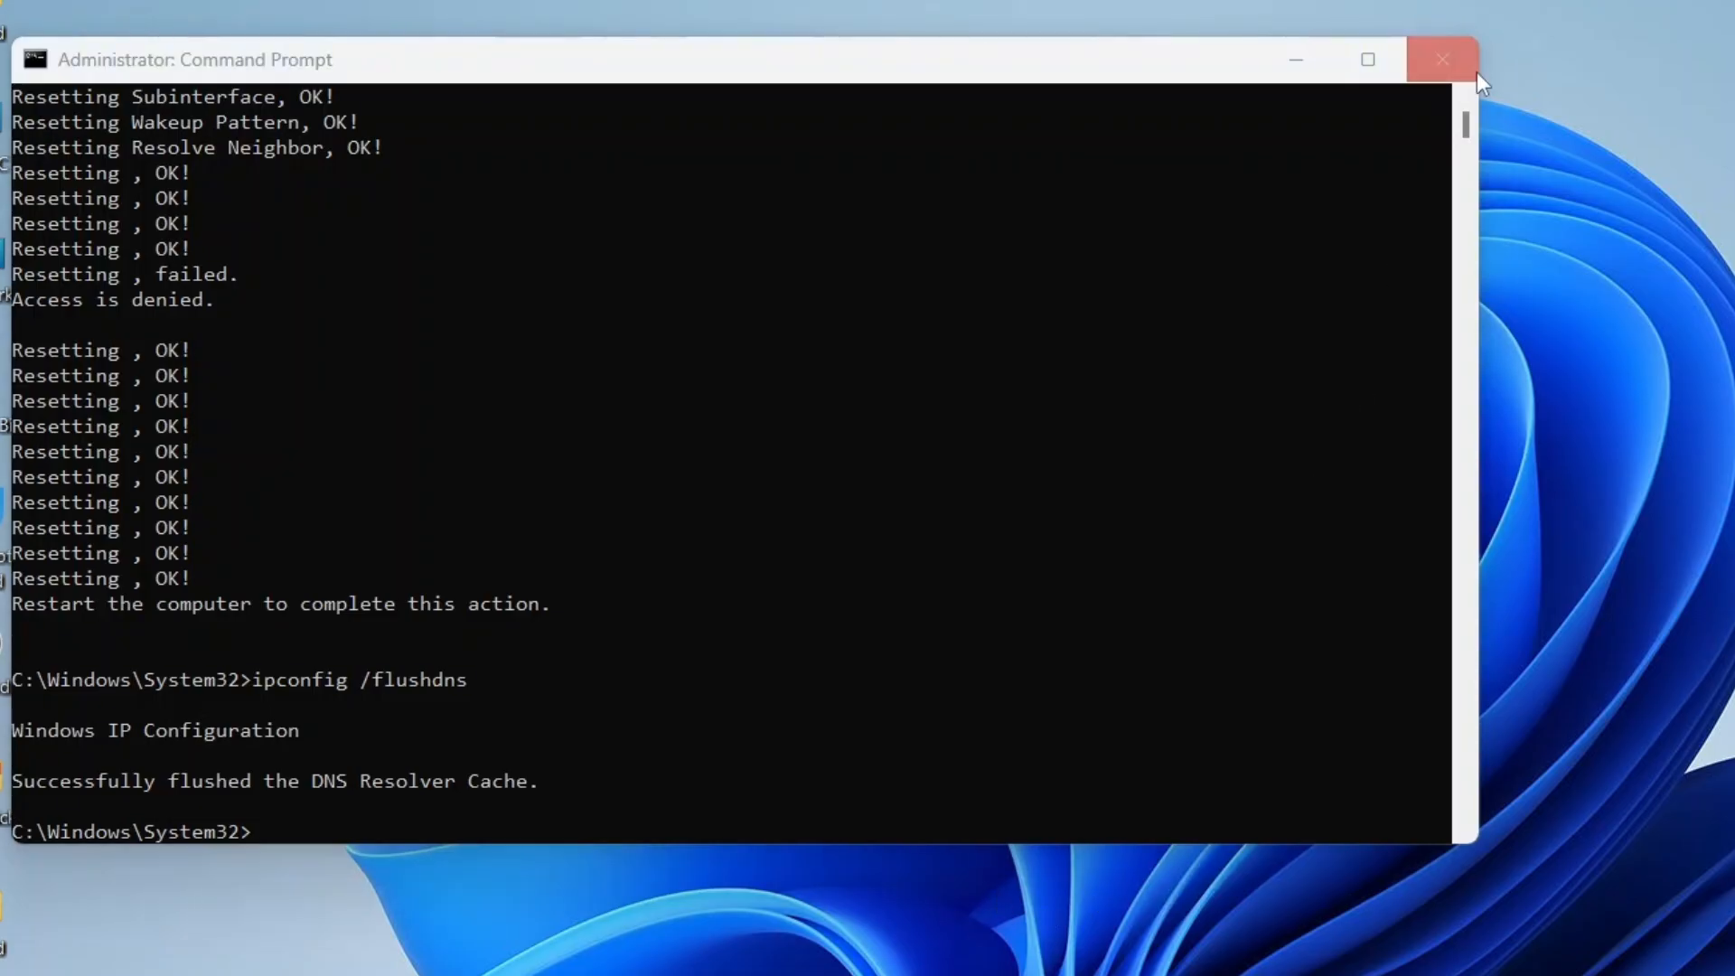
click(1441, 60)
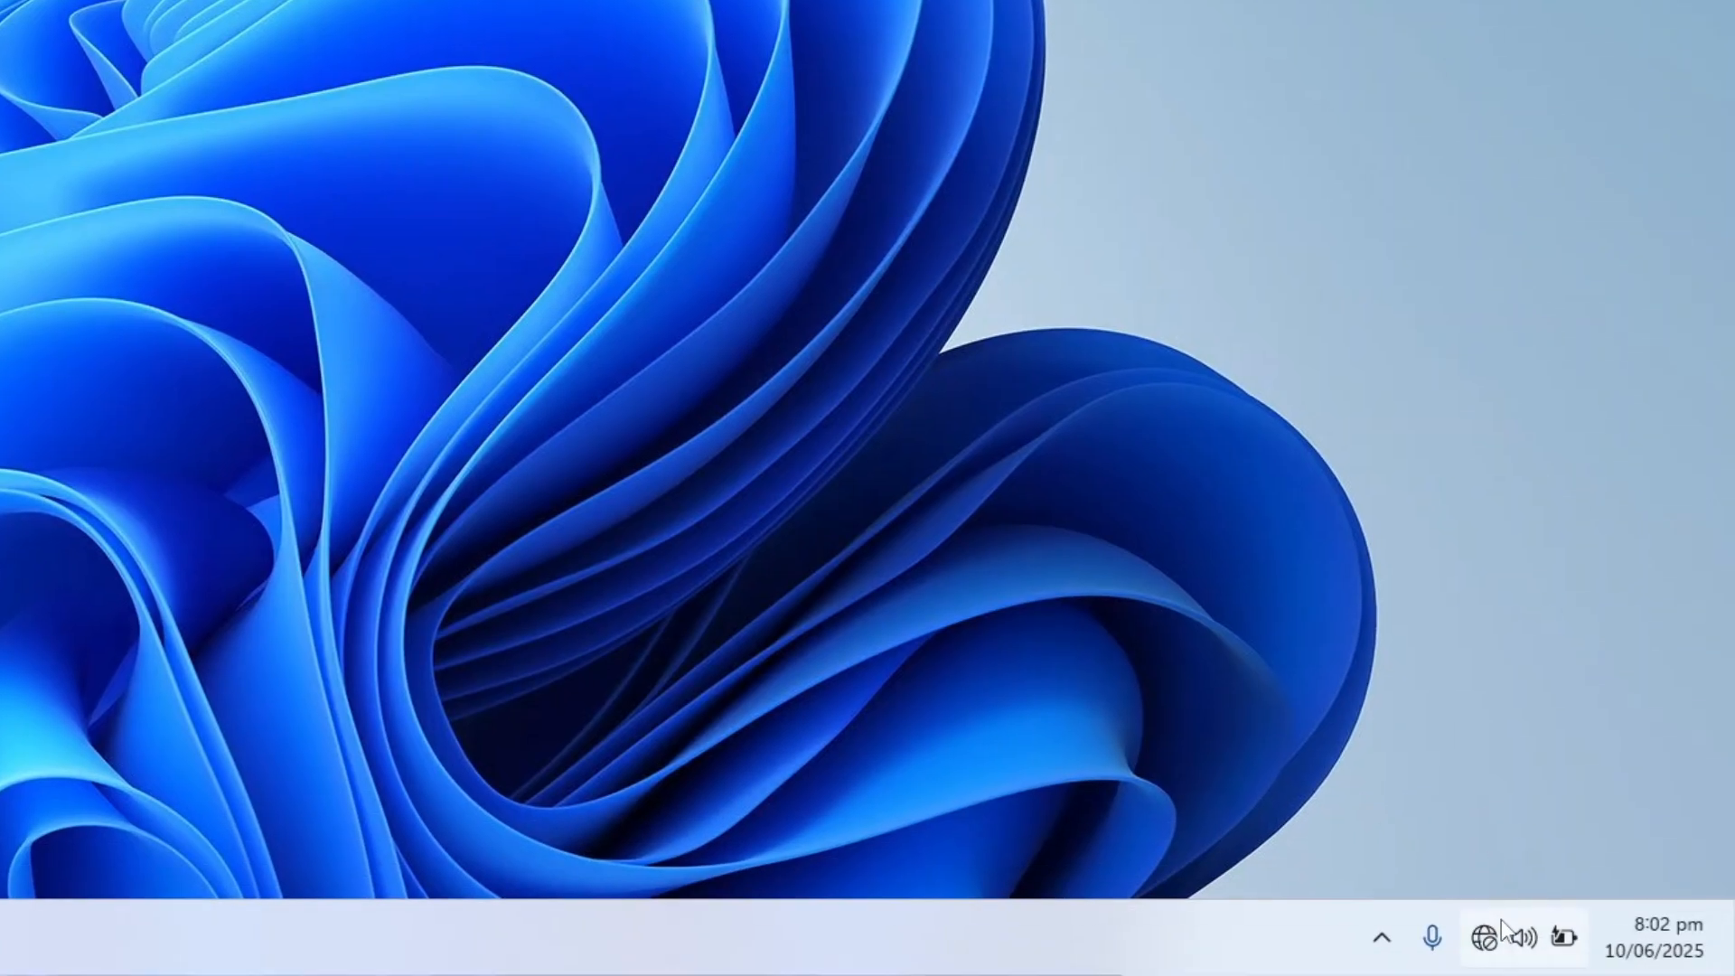
- Check Wi-Fi status in tray quick settings, dismiss it, and bring up the Start menu
click(1522, 937)
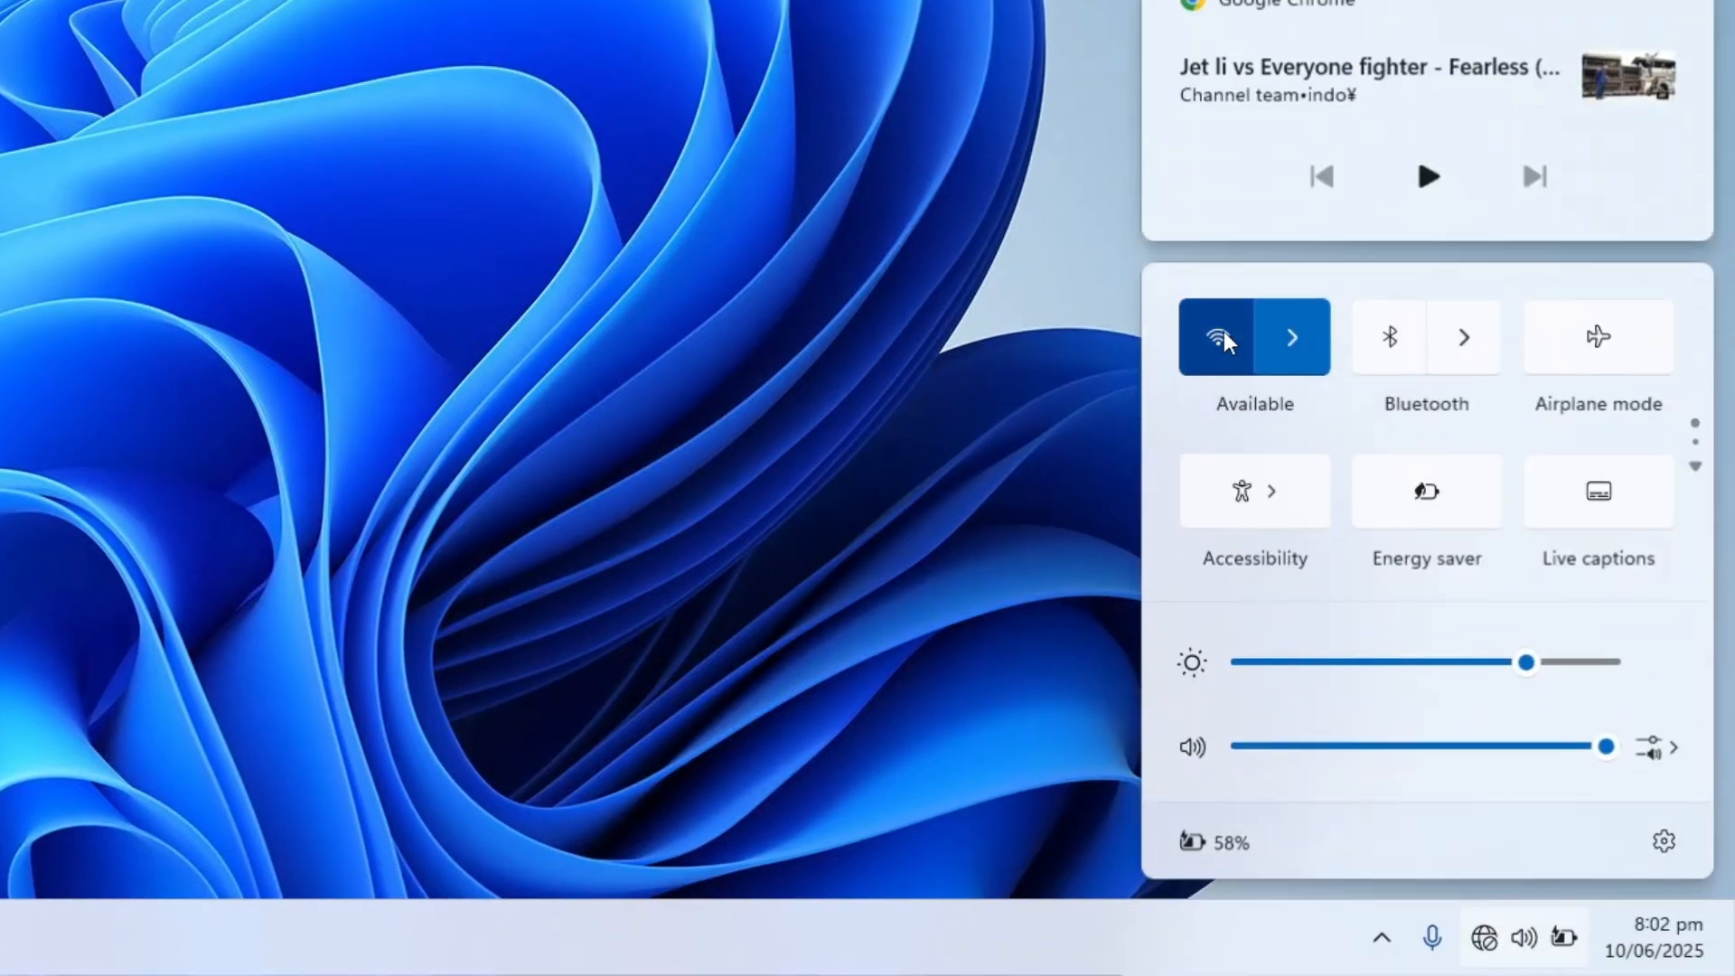
click(741, 499)
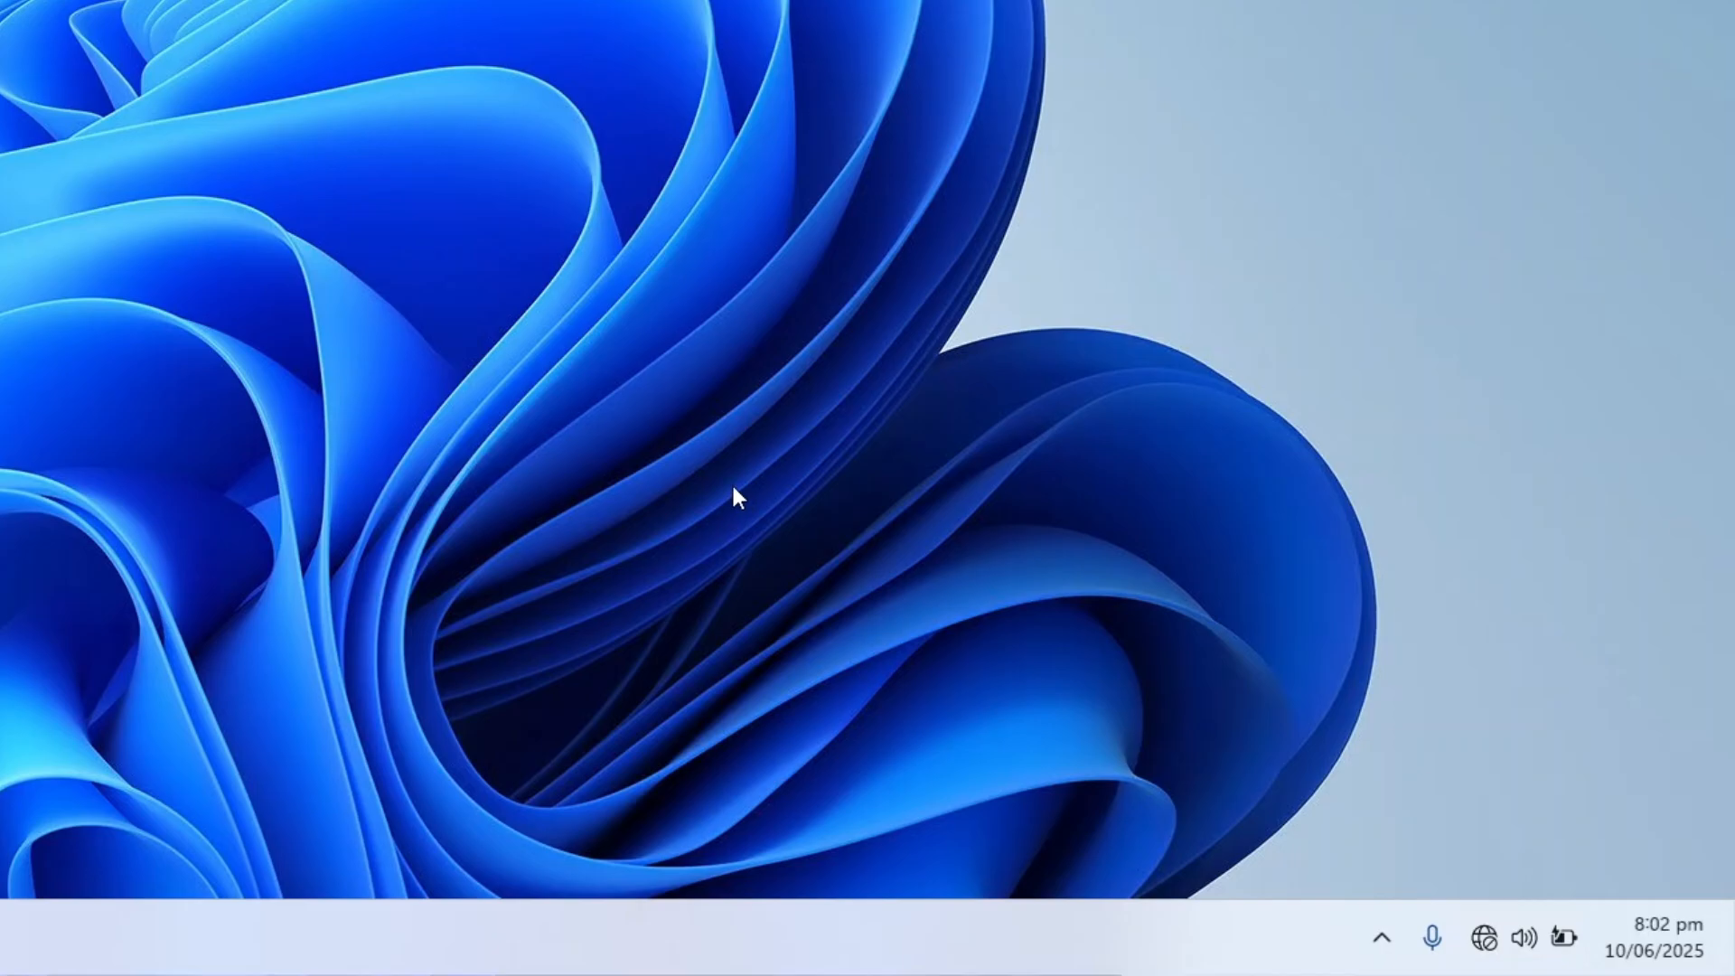
click(30, 943)
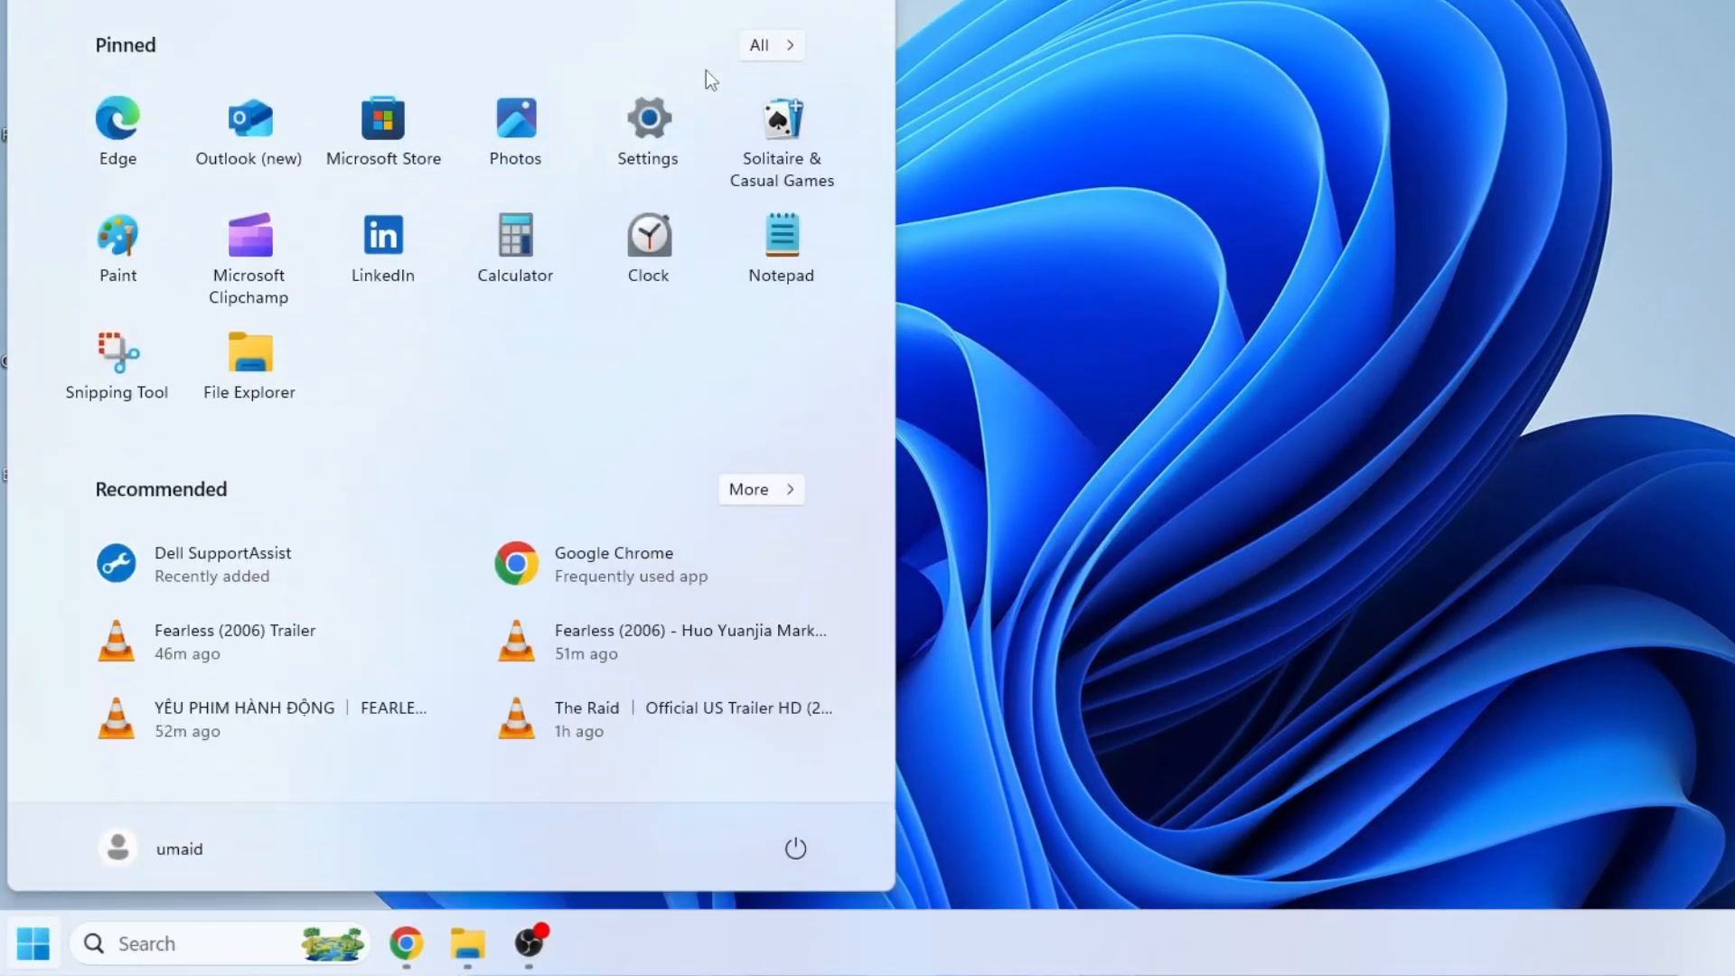
- Go to Settings > Network & internet > Advanced network settings > Network reset and choose Reset now
click(647, 119)
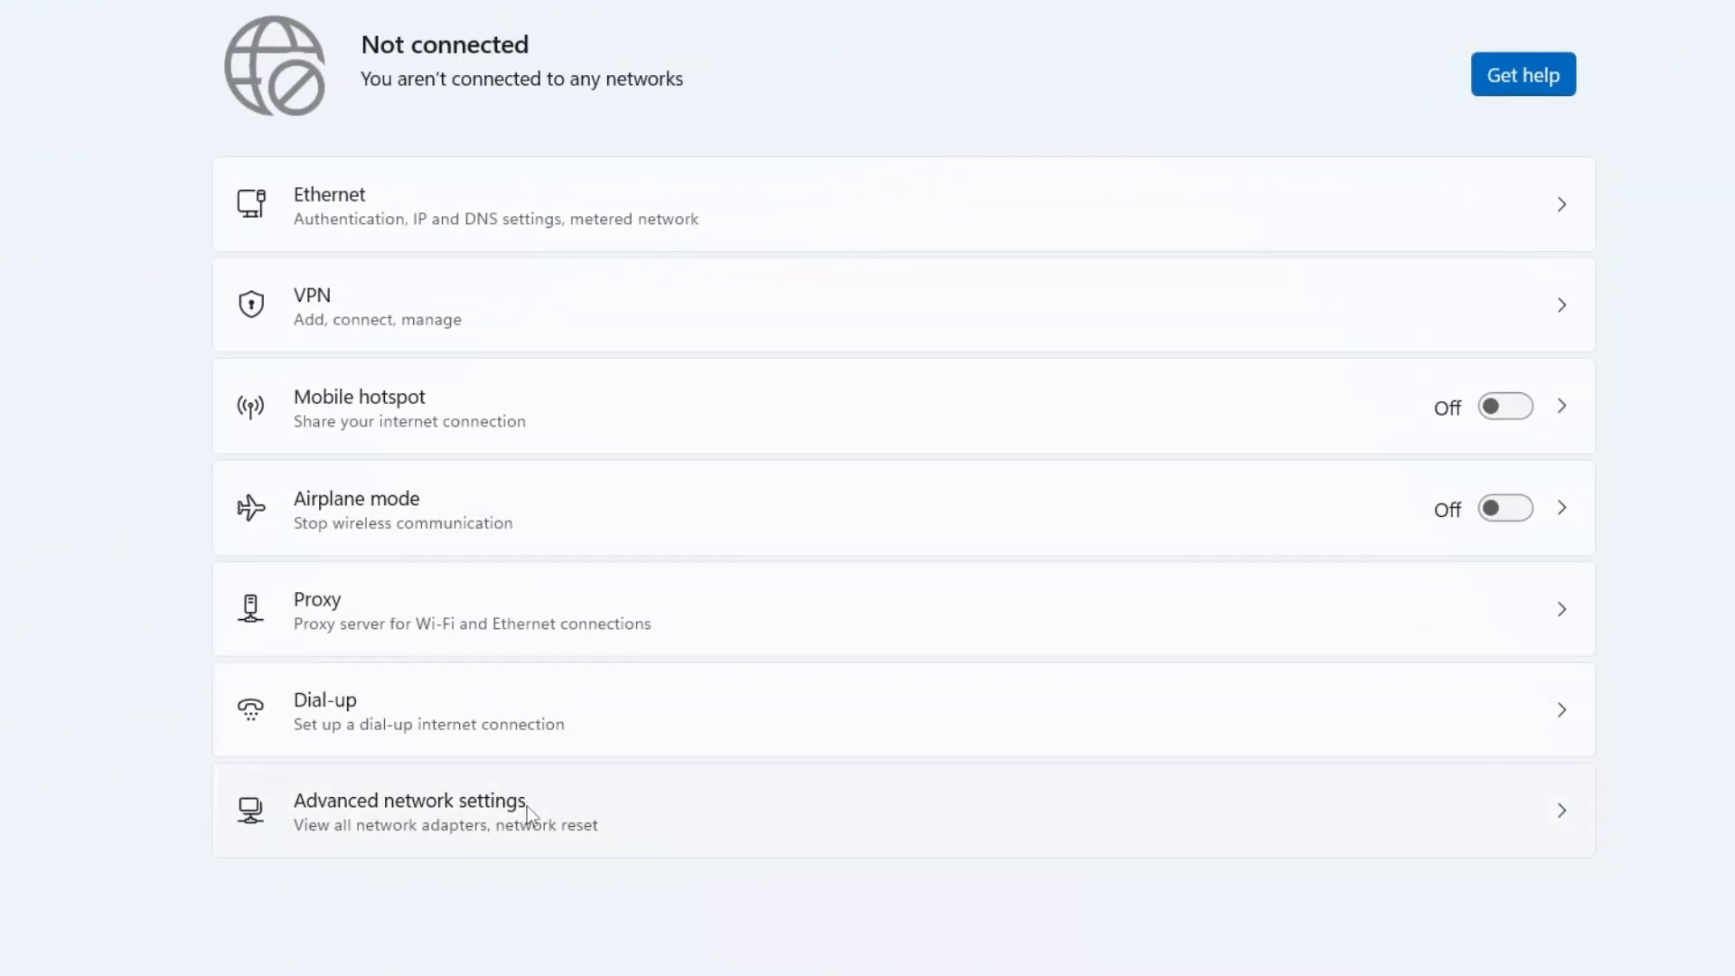
click(443, 810)
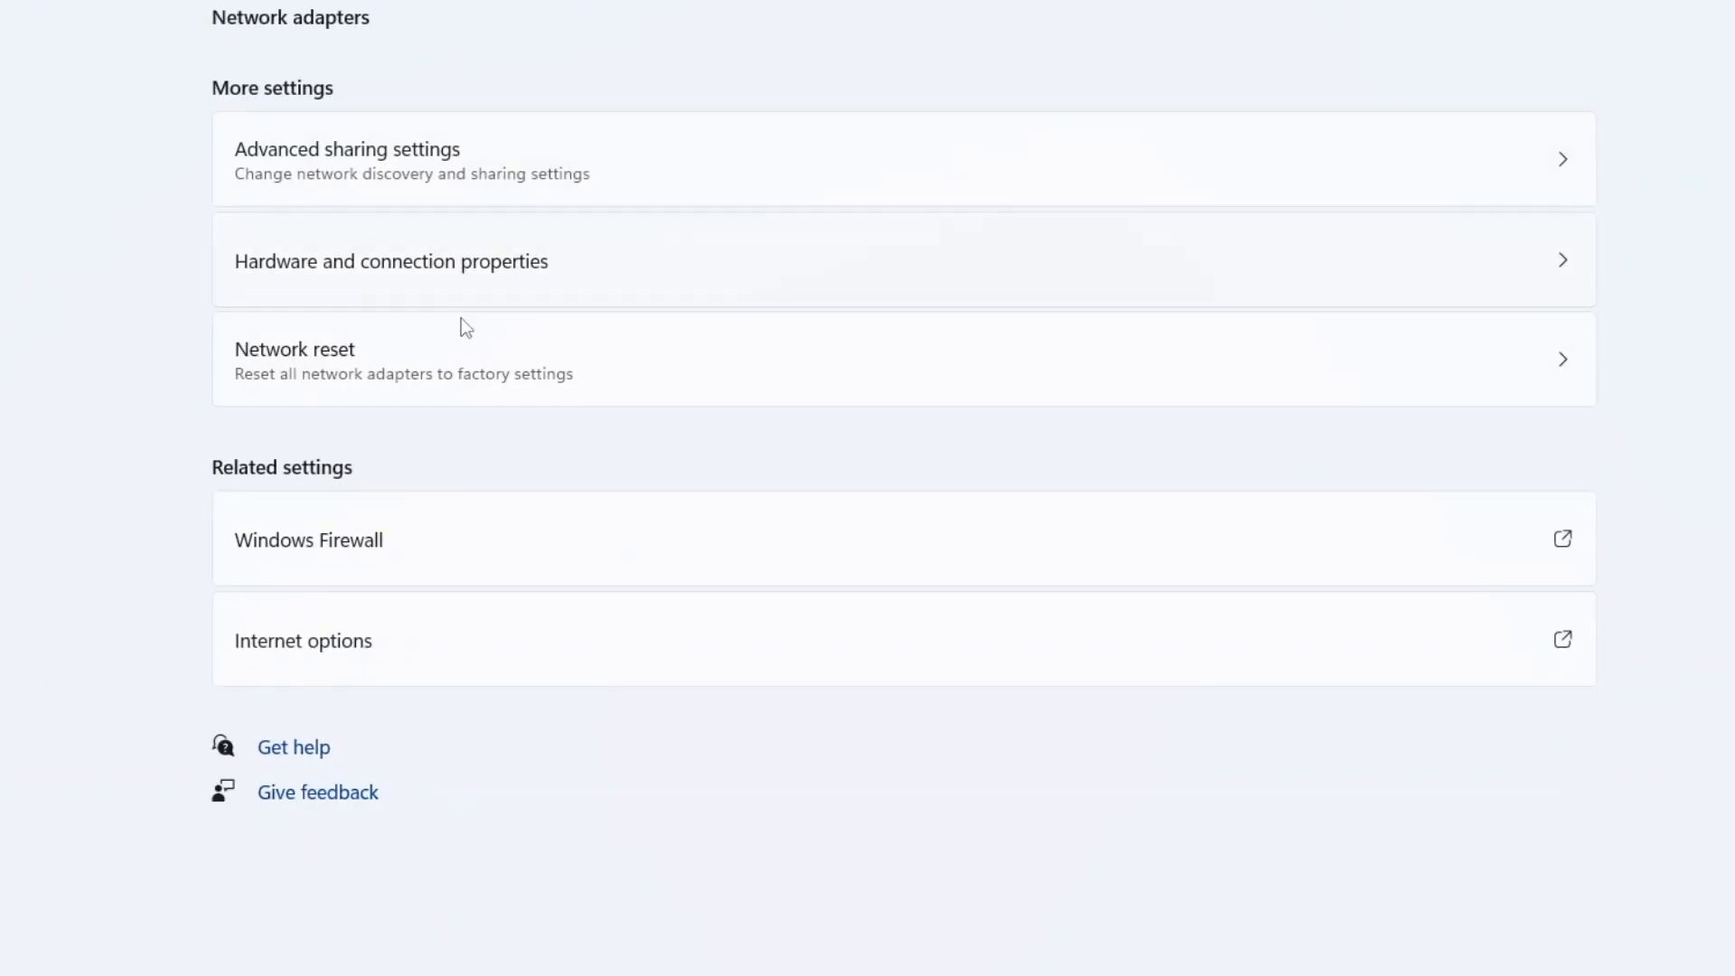
click(295, 349)
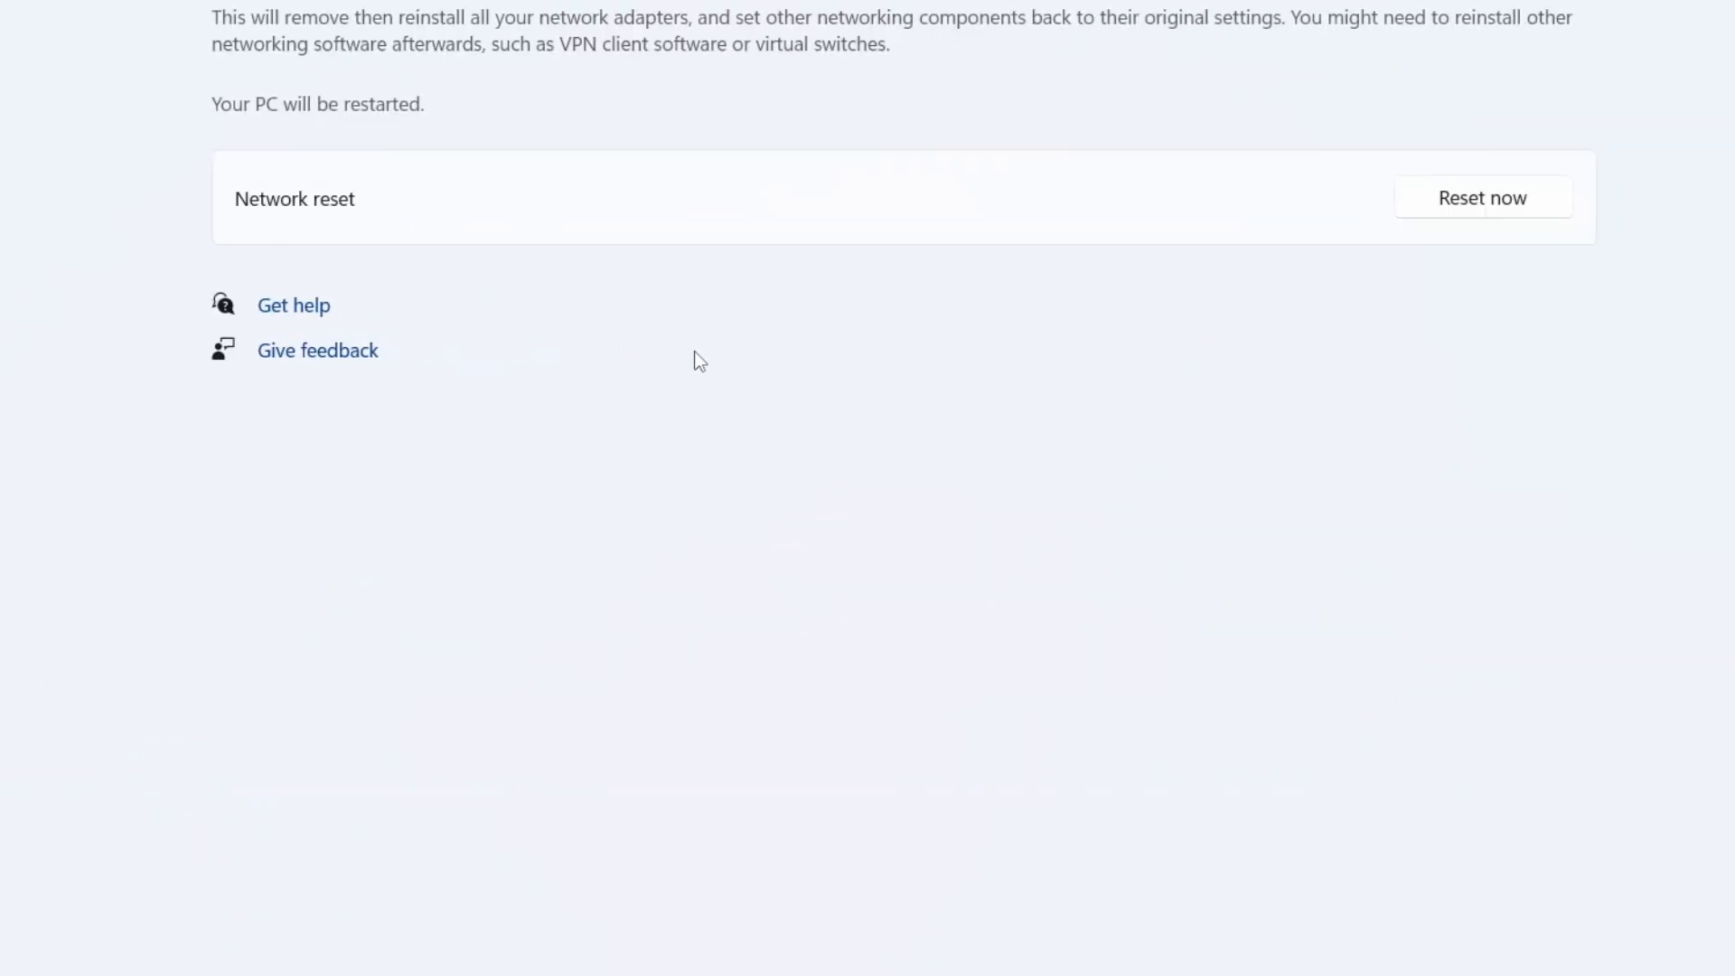
click(1482, 199)
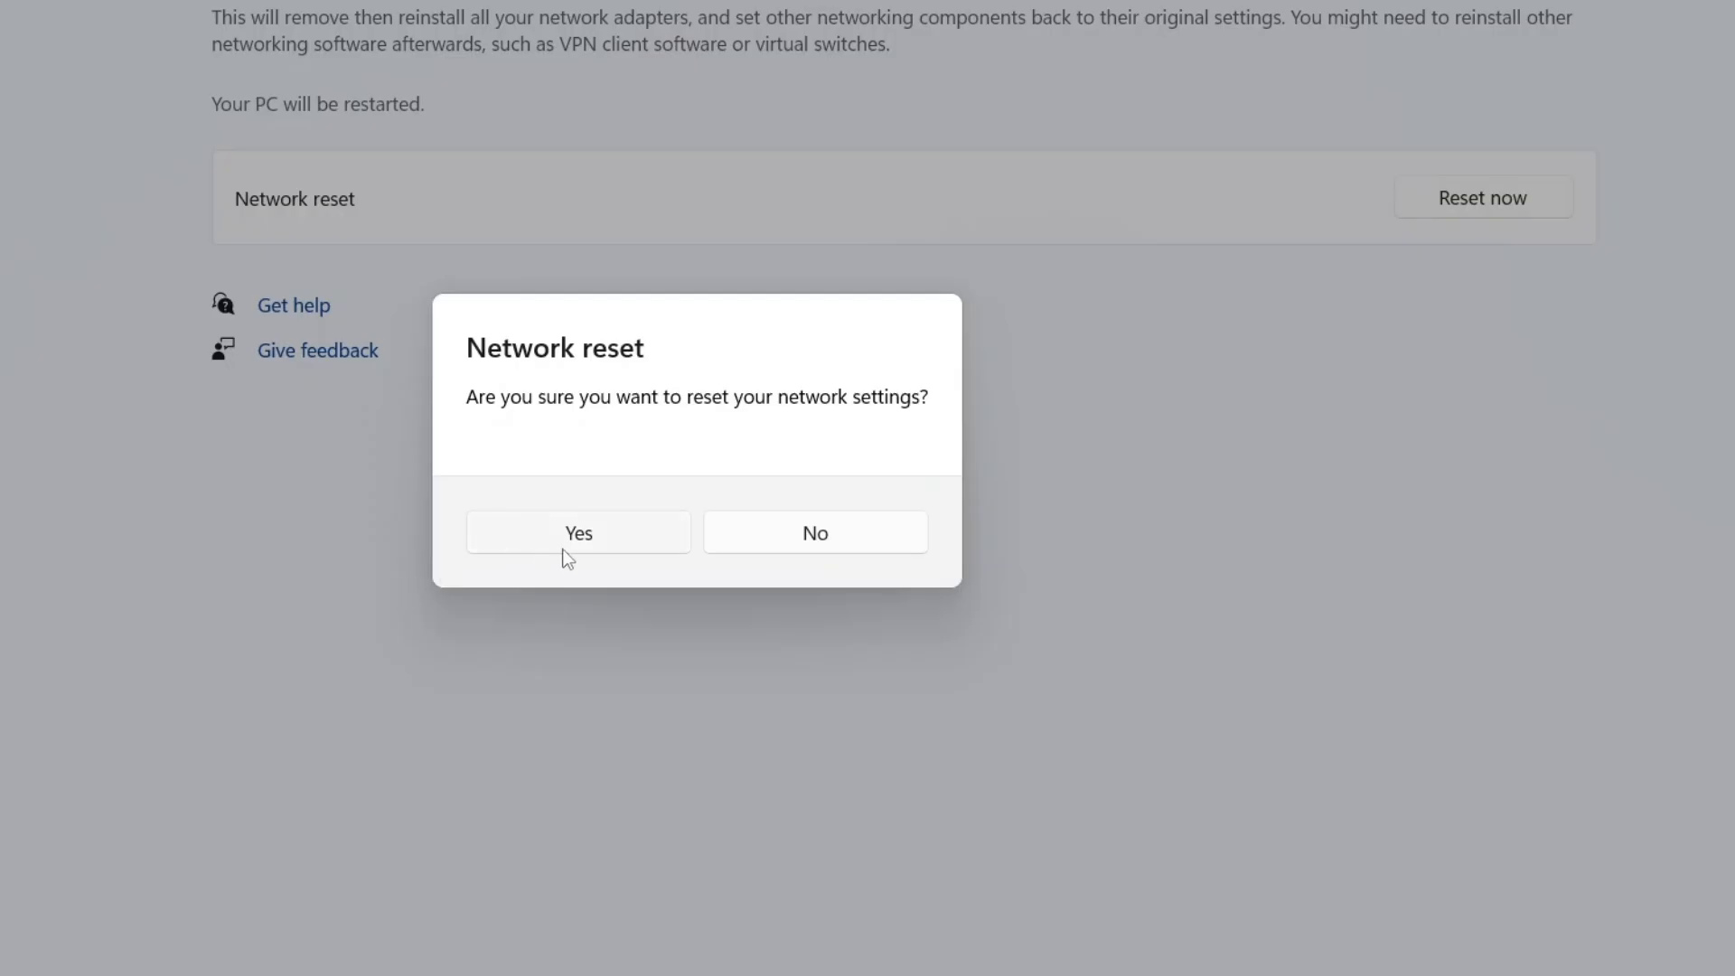
mouse_move(583, 551)
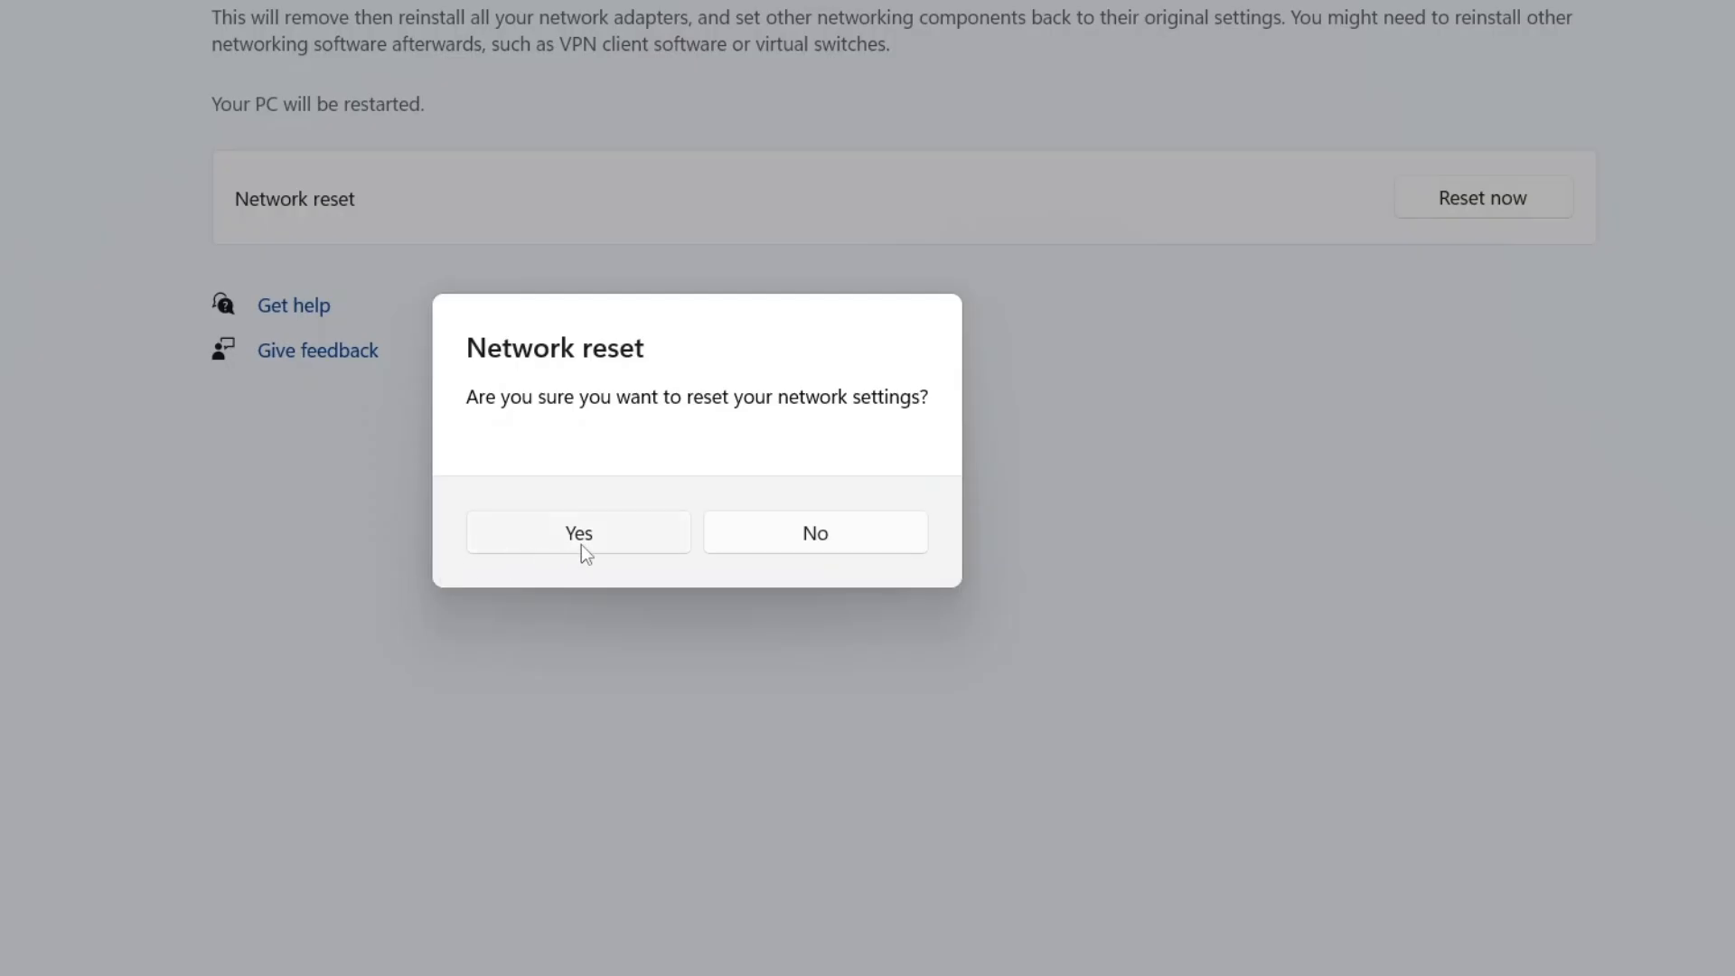